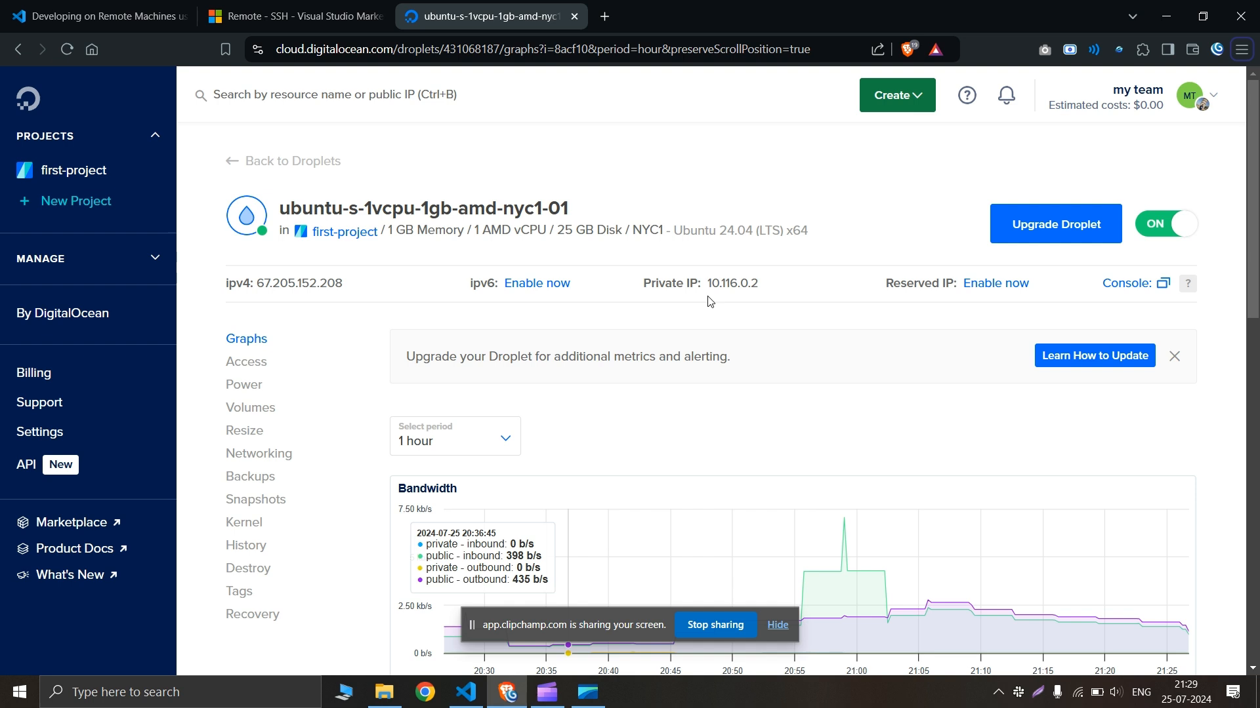
pyautogui.moveTo(716, 440)
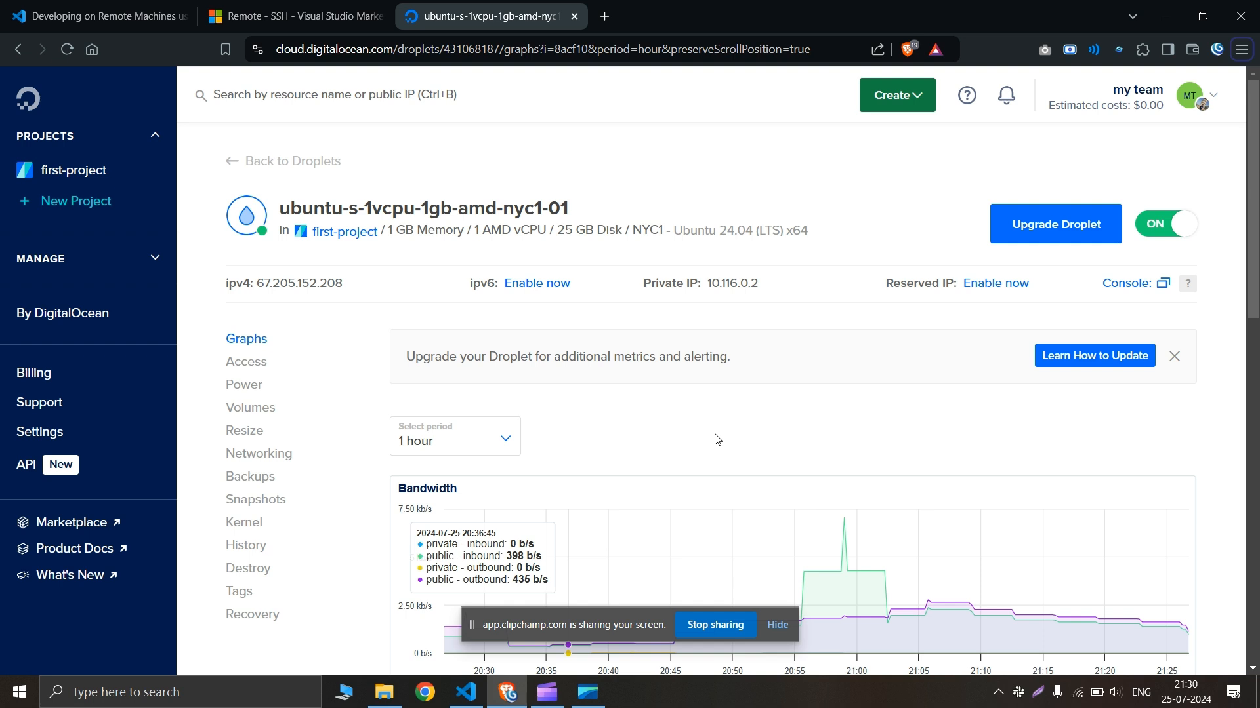
pyautogui.moveTo(408, 246)
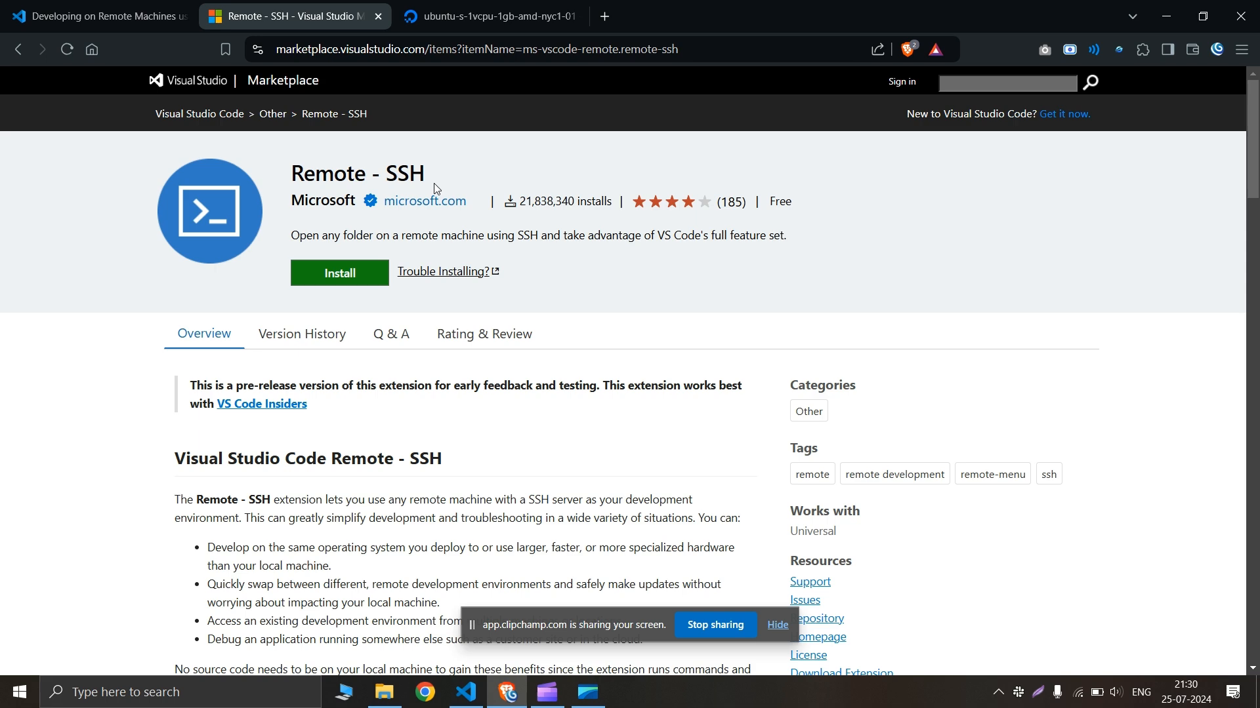
# Step: Review the Remote Development using SSH docs, then go back to the droplet overview page
pyautogui.click(92, 16)
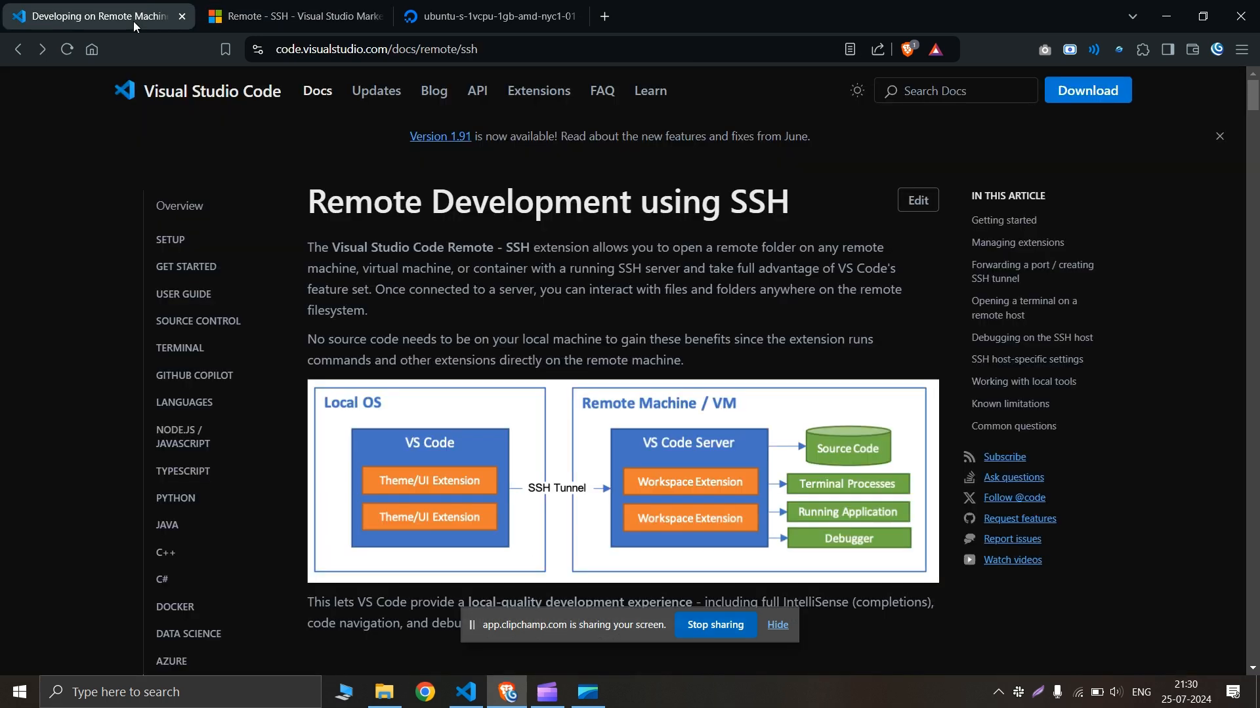
pyautogui.moveTo(536, 390)
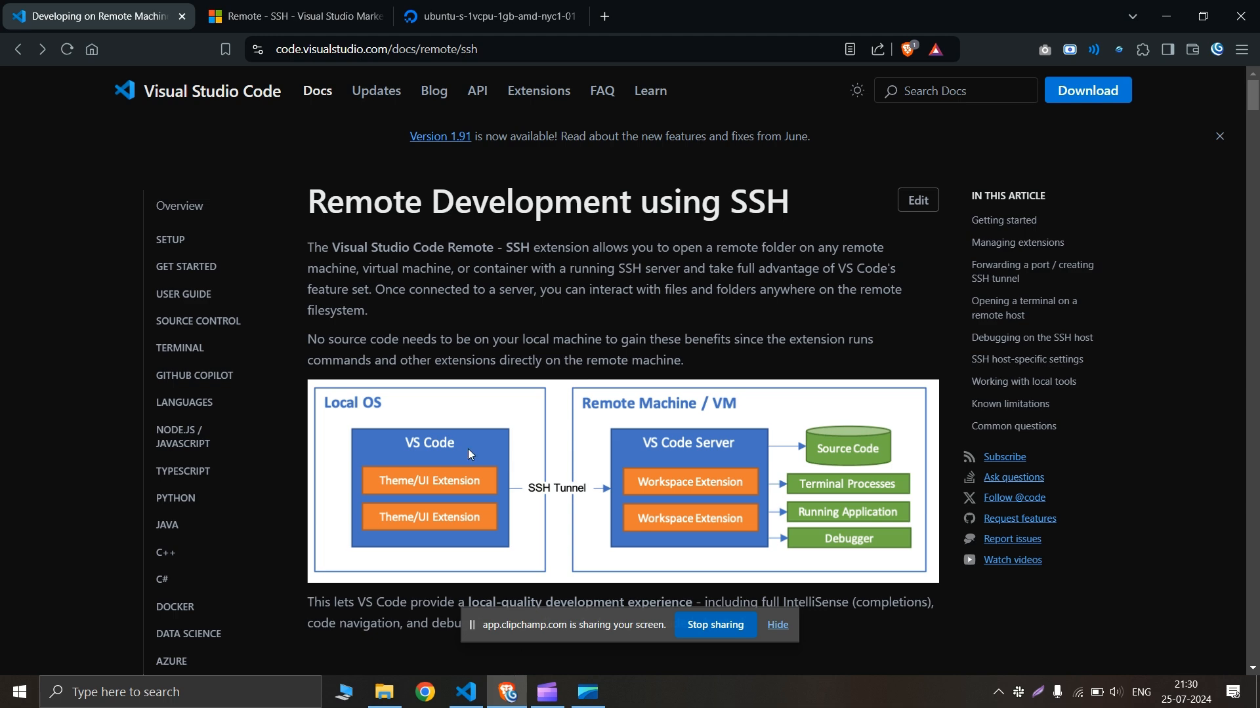
pyautogui.click(488, 15)
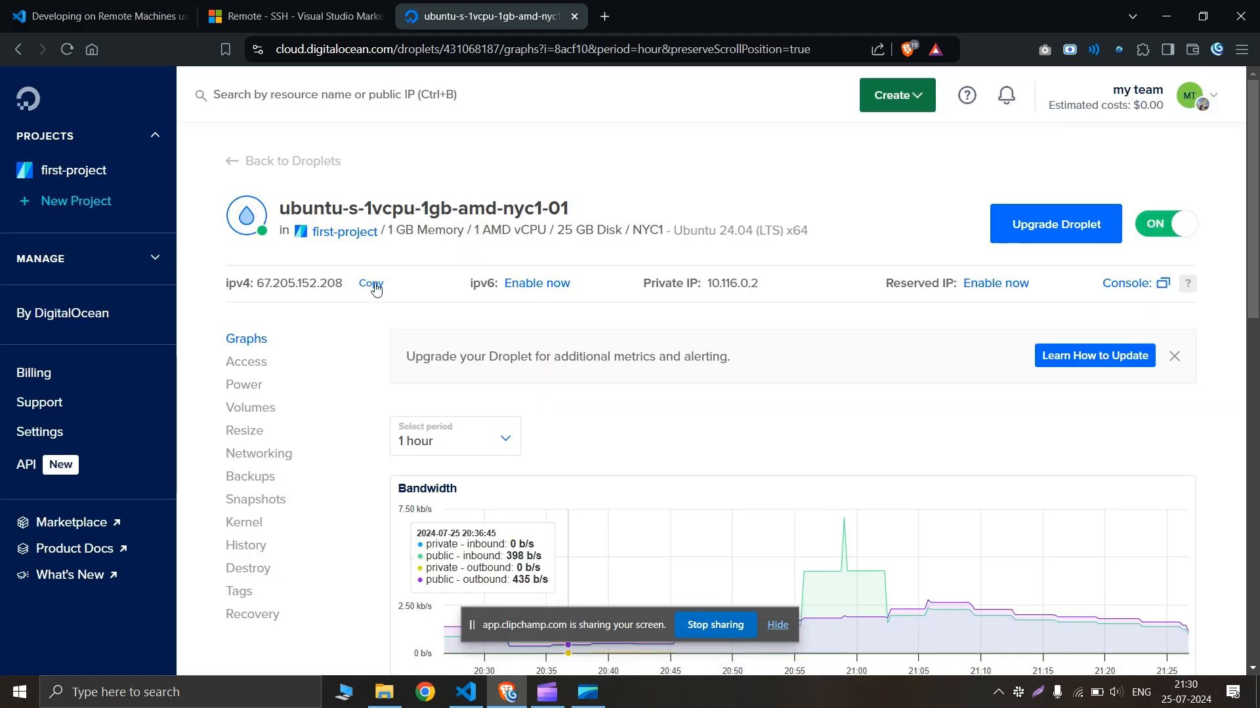
# Step: Copy the droplet's public IPv4 address from DigitalOcean
pyautogui.click(465, 698)
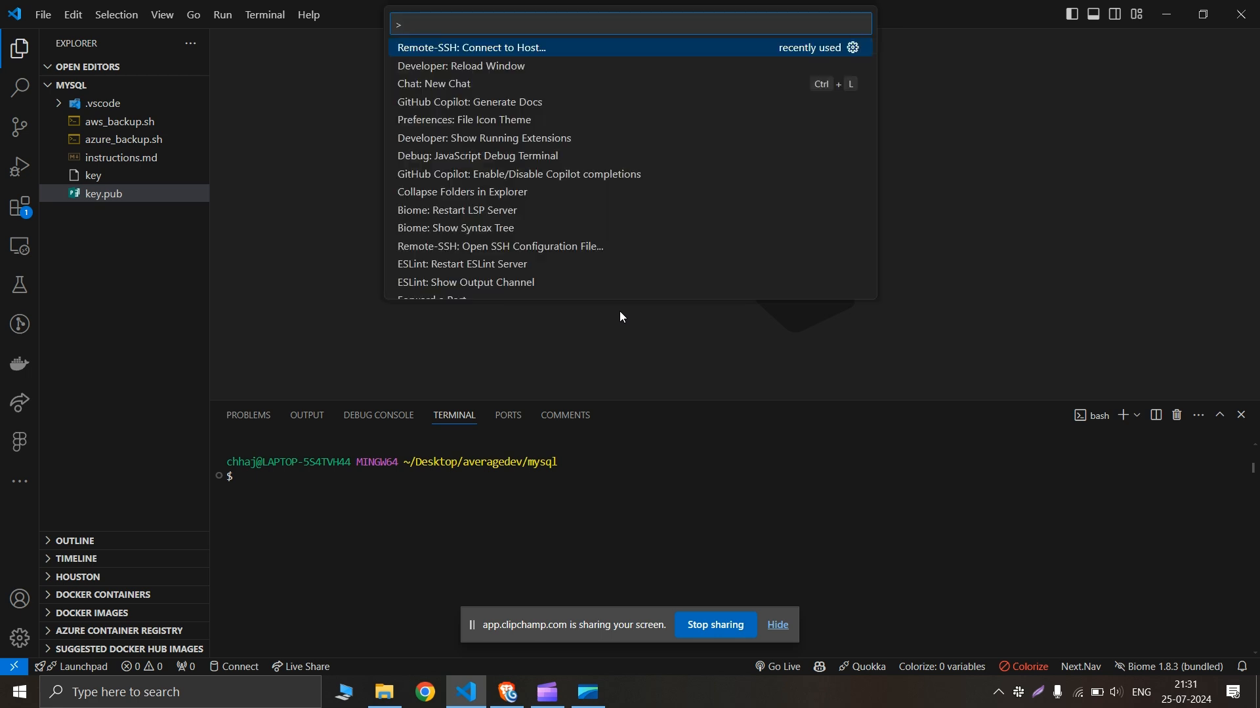
pyautogui.click(471, 47)
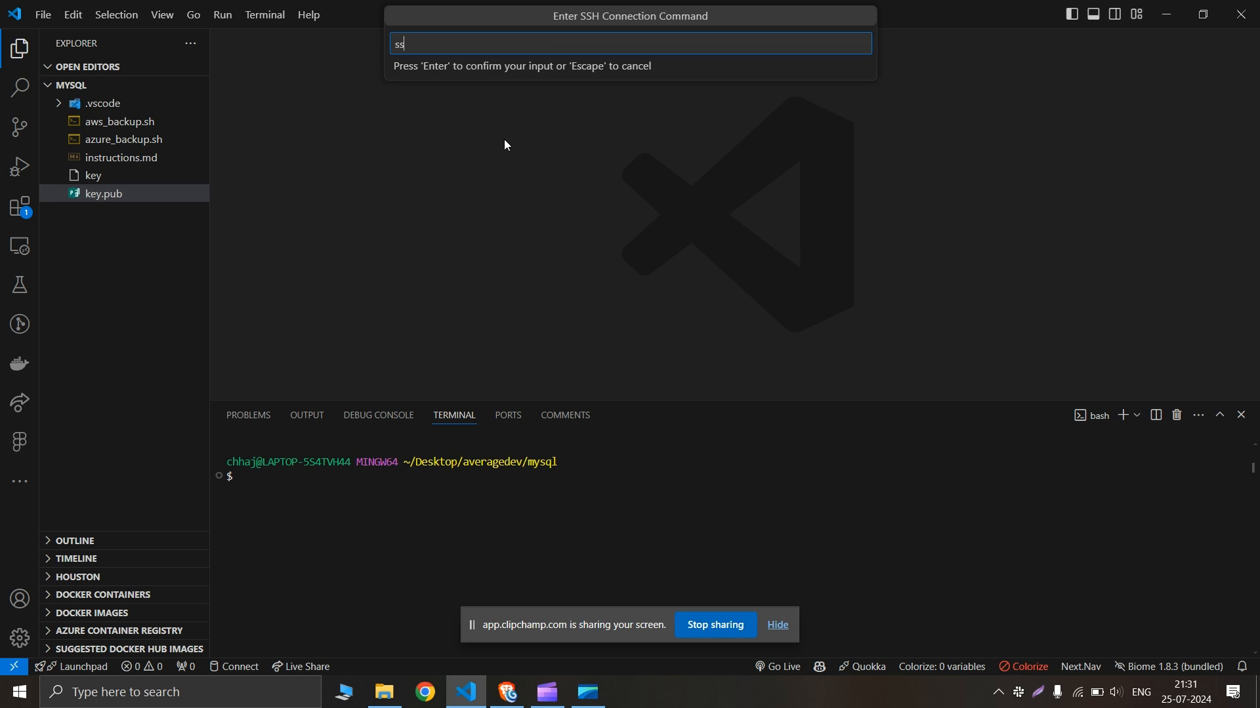
pyautogui.write('h')
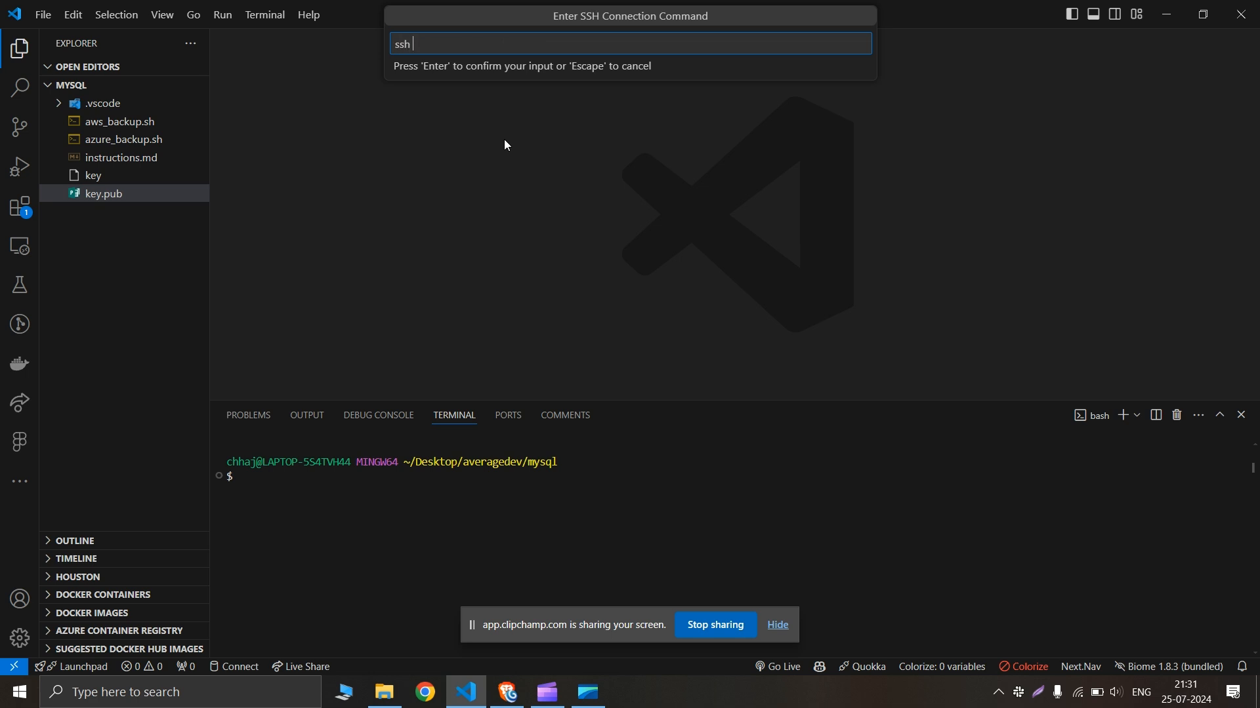
pyautogui.write('root@')
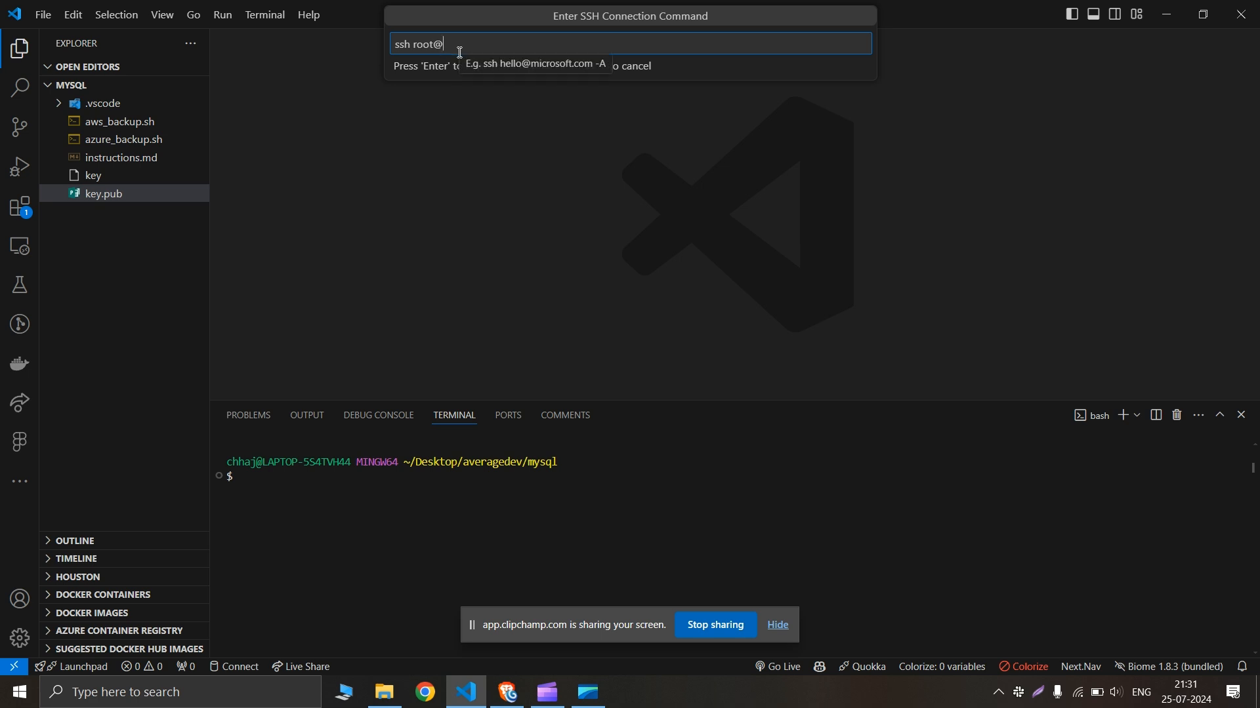
pyautogui.write('67.205.152.208 -i')
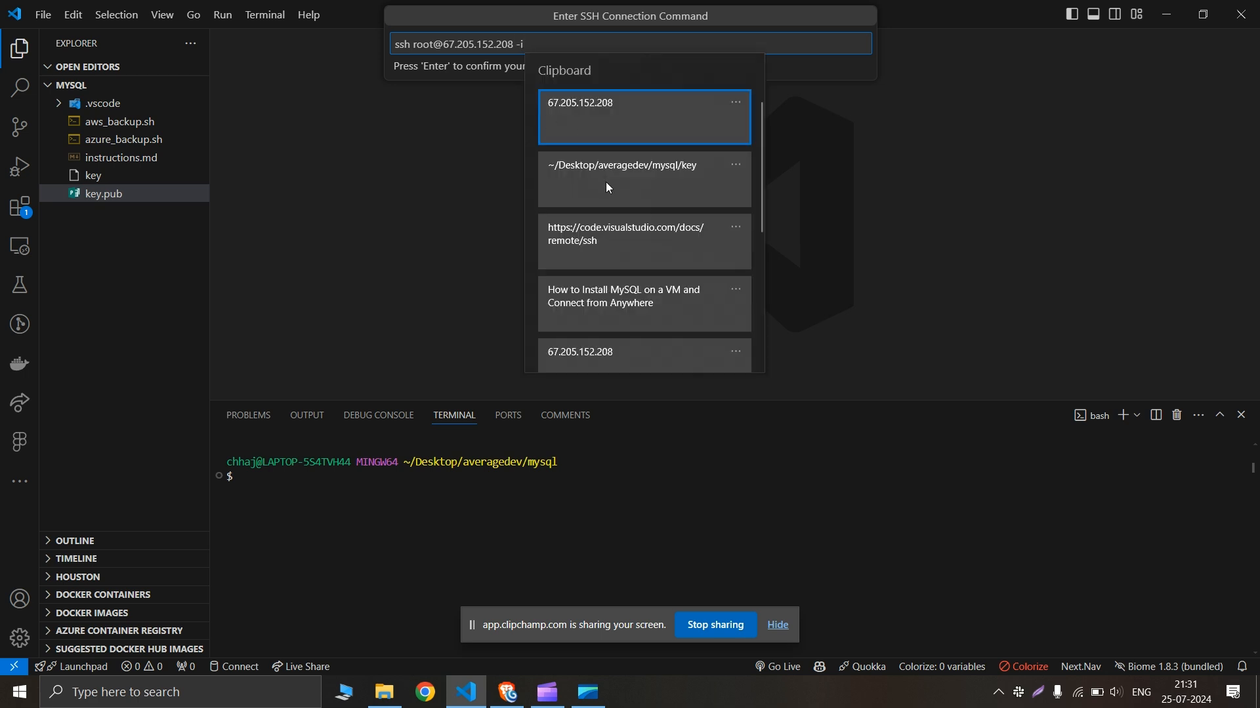
pyautogui.click(620, 178)
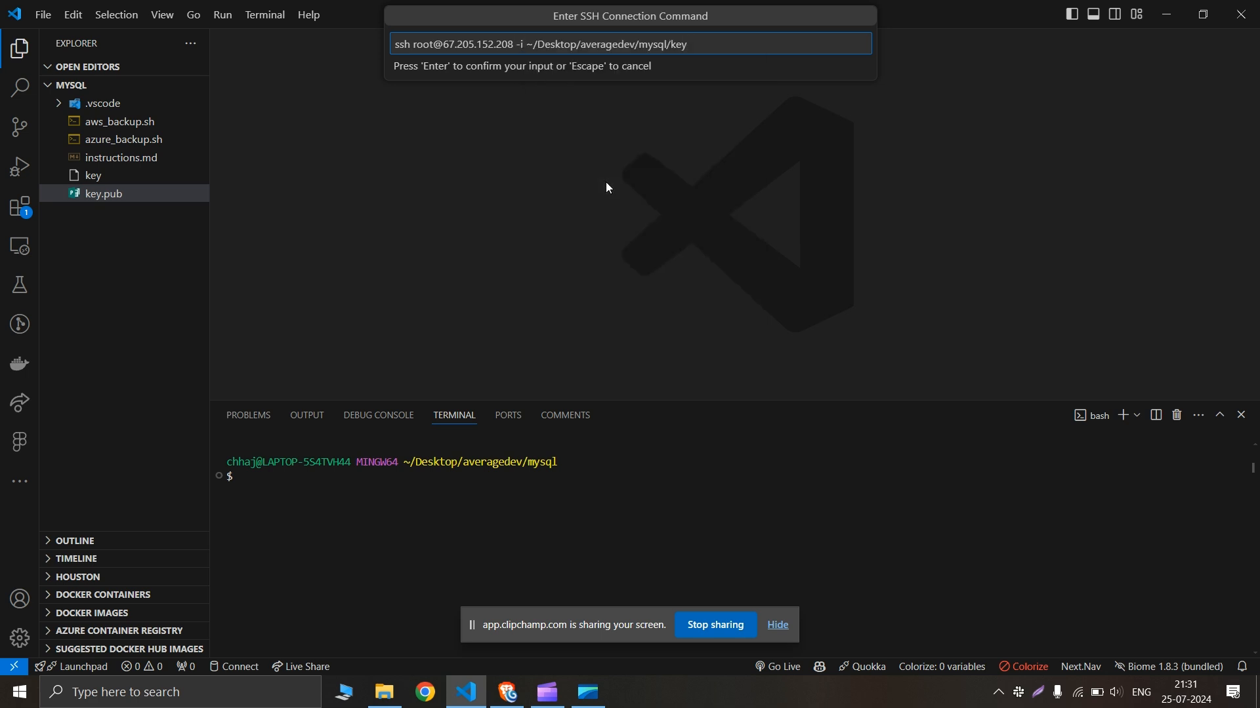
pyautogui.press('Enter')
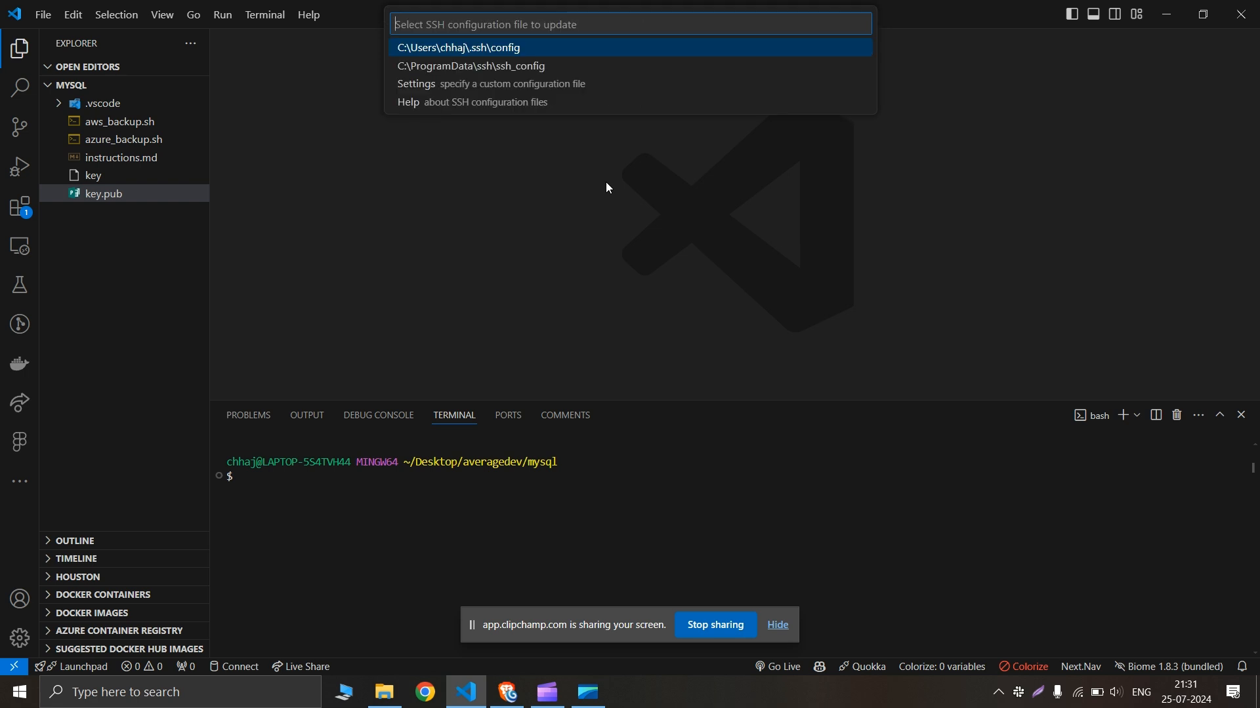
pyautogui.click(458, 47)
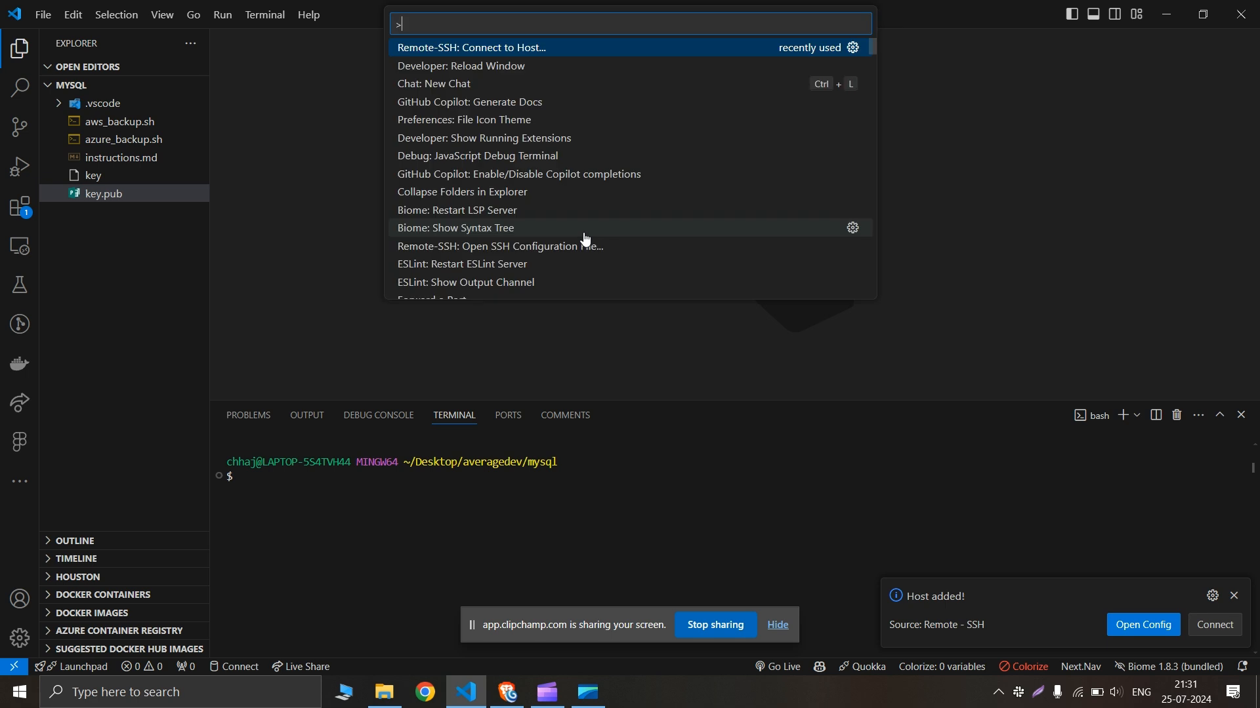
pyautogui.click(471, 47)
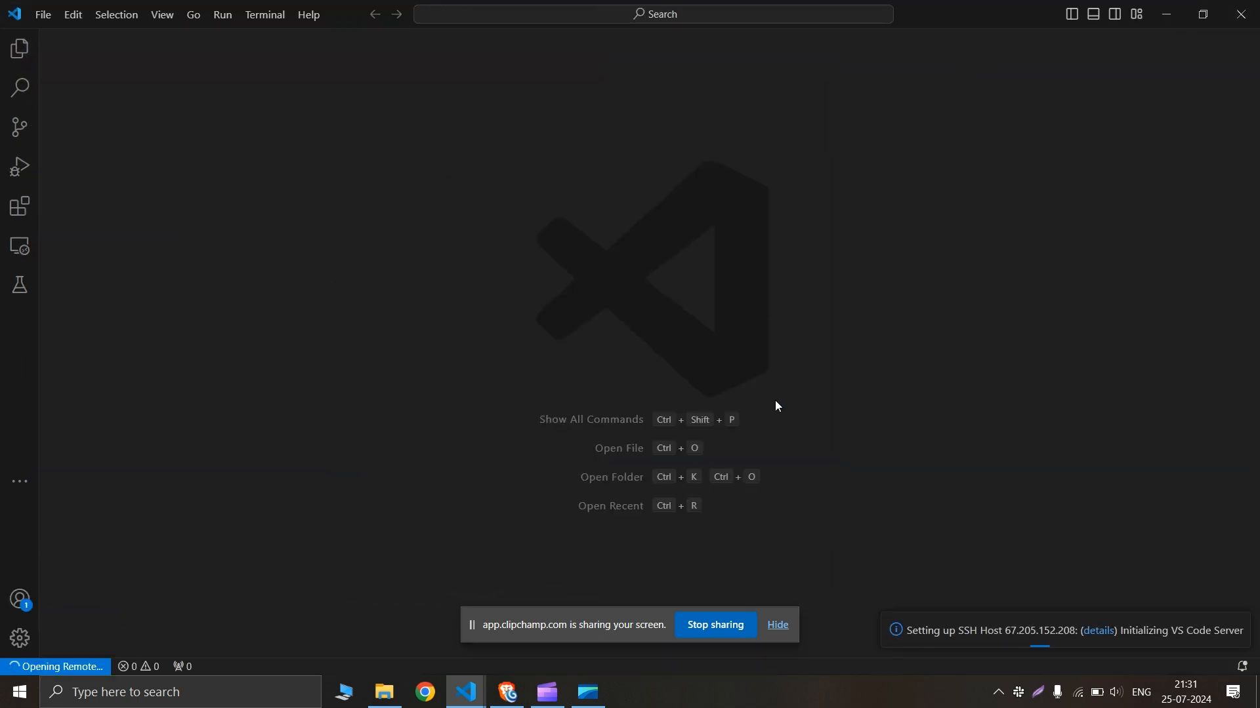
pyautogui.moveTo(775, 423)
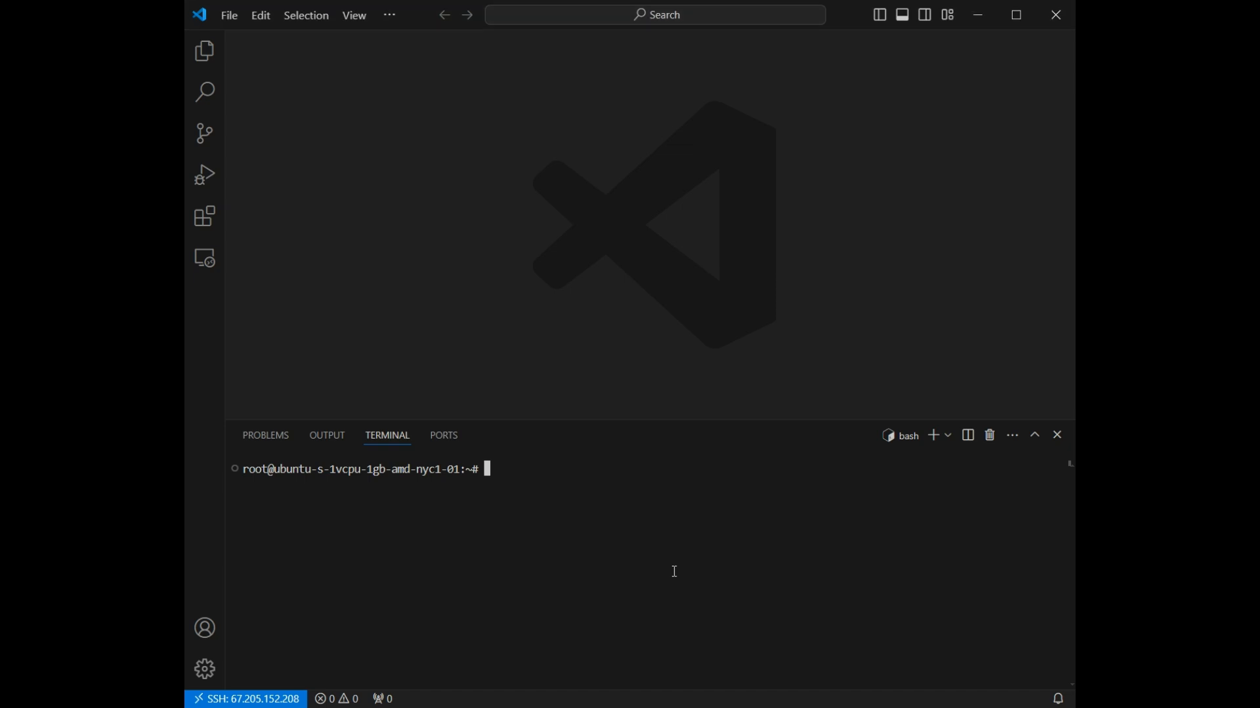
pyautogui.moveTo(724, 515)
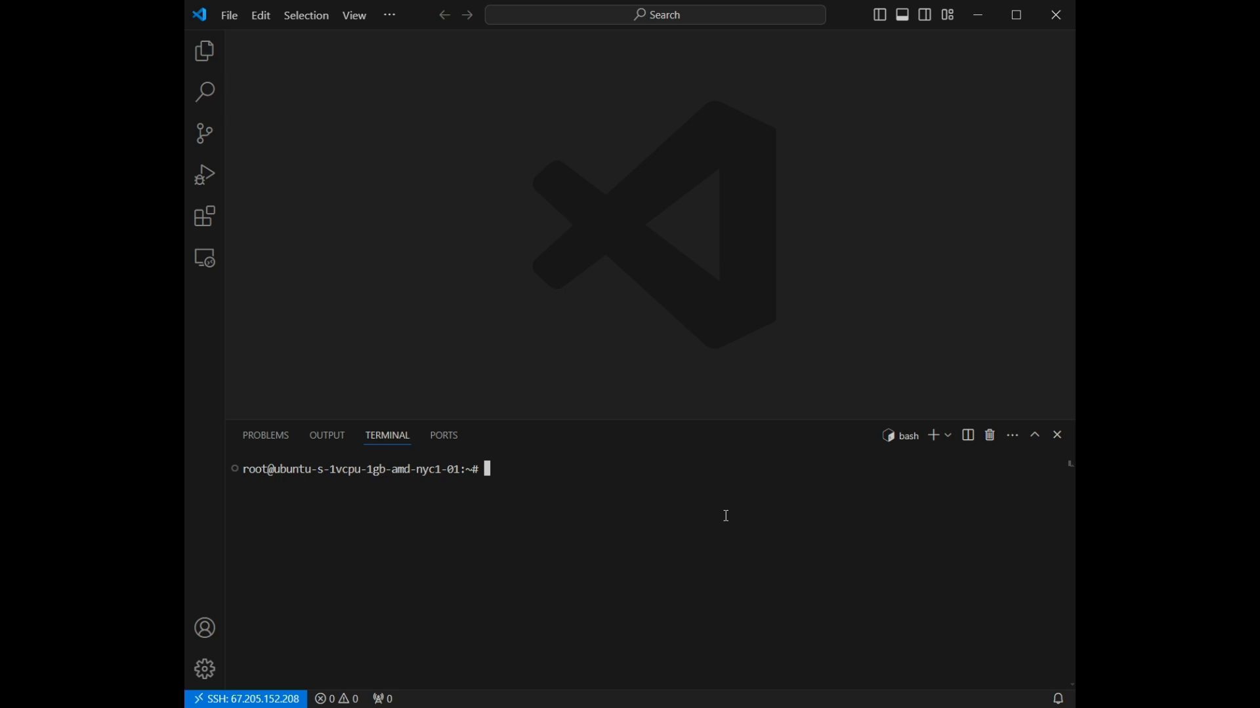
pyautogui.moveTo(472, 302)
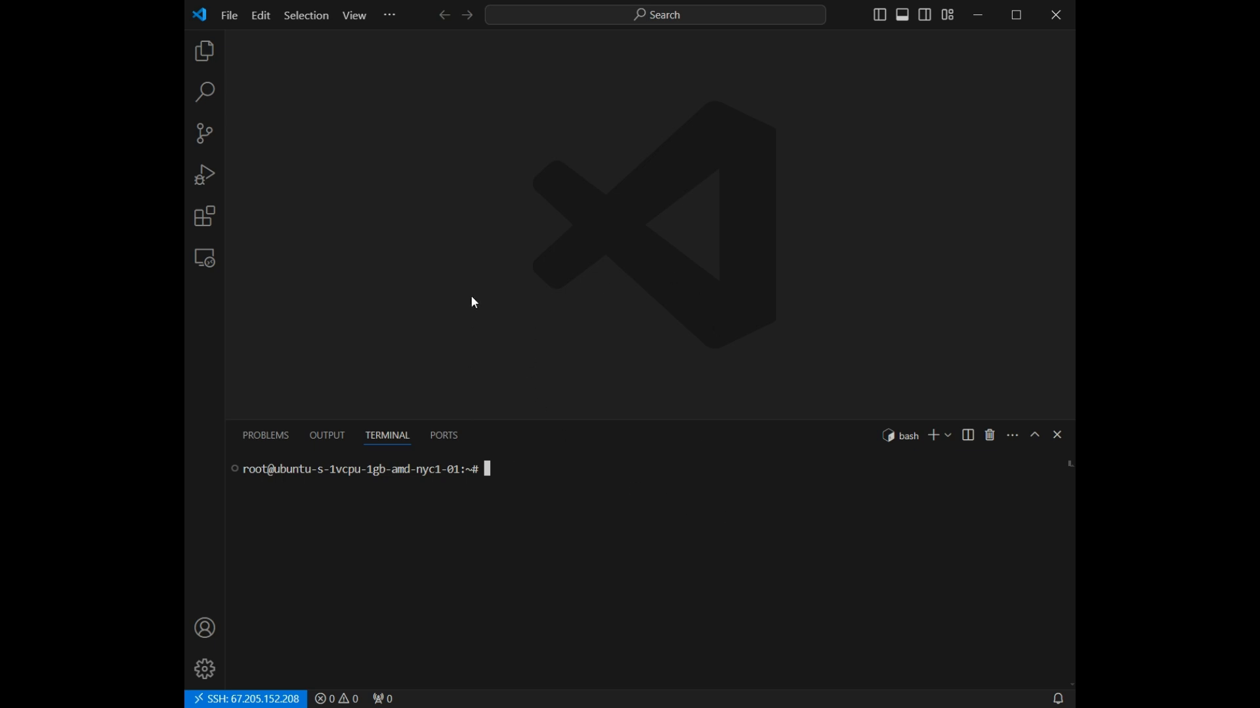
# Step: Toggle the remote Explorer open and closed while the droplet session initializes
pyautogui.click(204, 50)
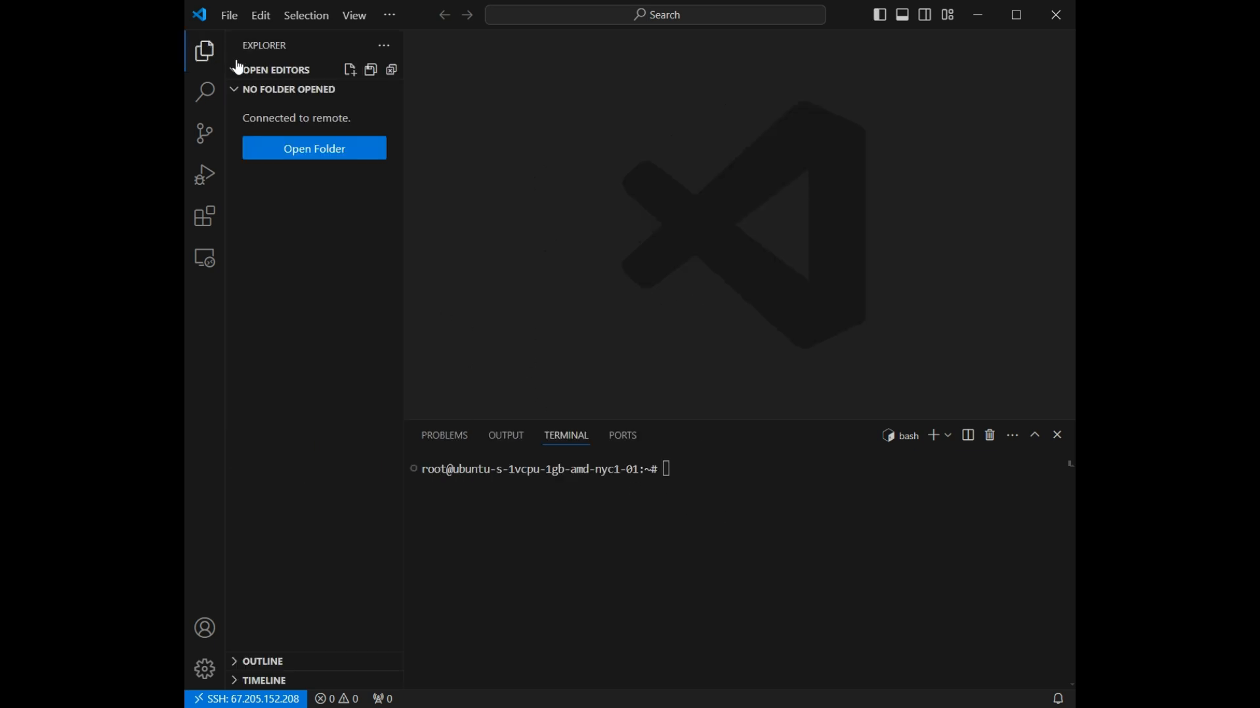
pyautogui.moveTo(204, 51)
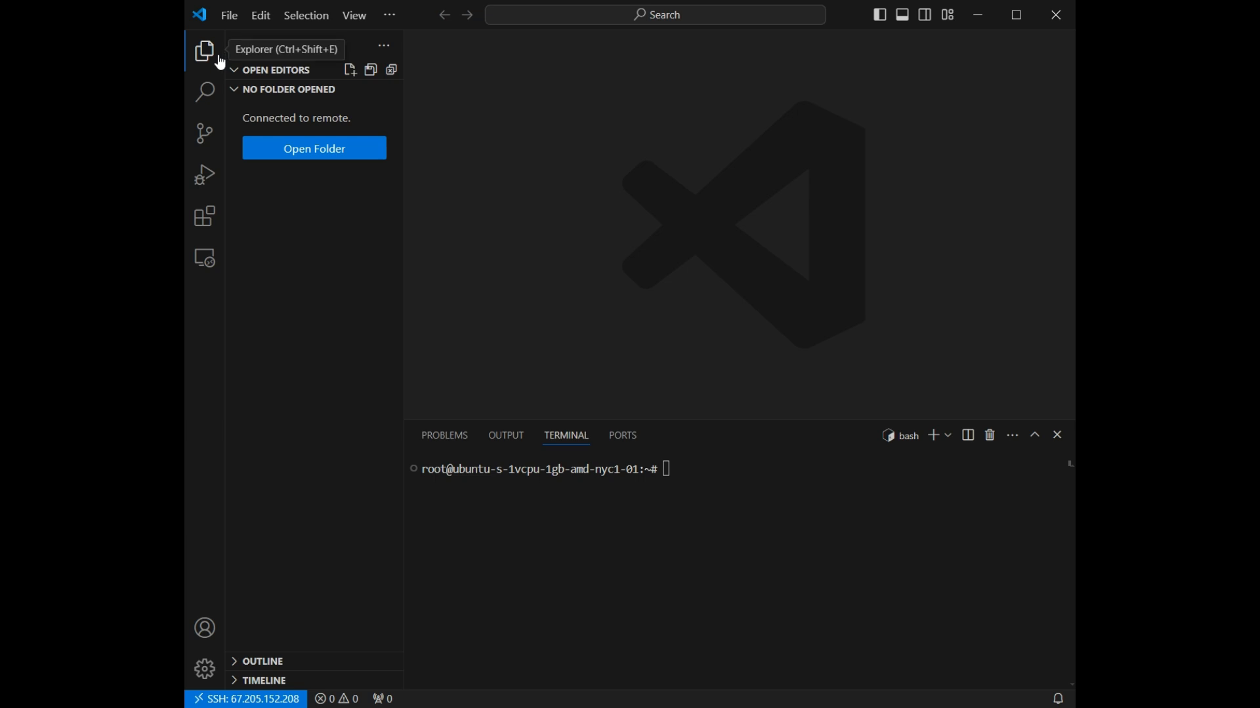
pyautogui.click(204, 49)
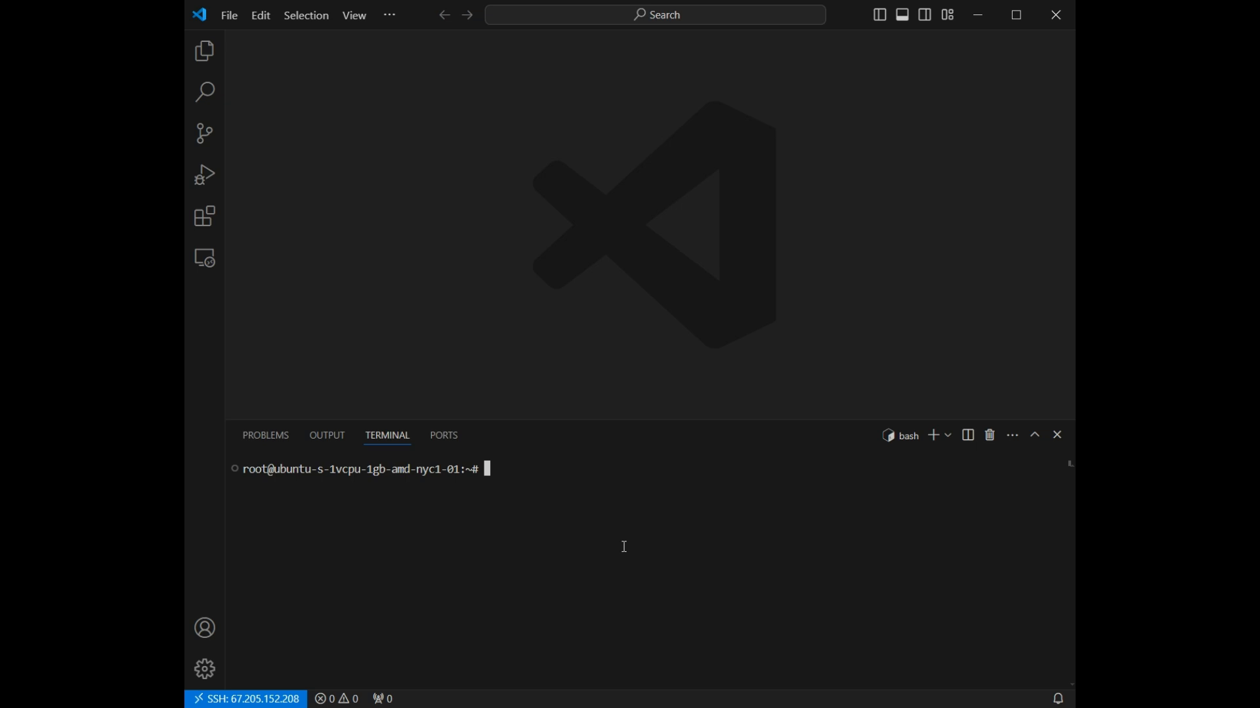
# Step: Run sudo apt update and sudo apt install mysql-server, then clear the terminal
pyautogui.write('sudo apt update')
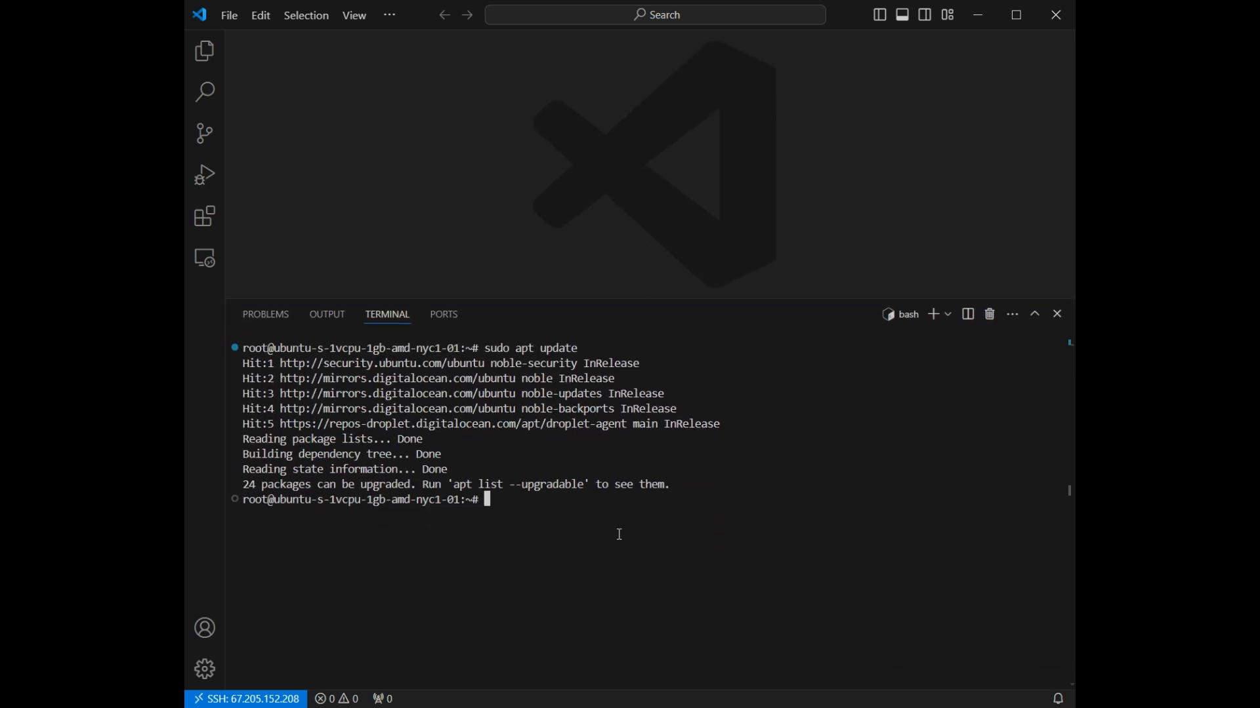
pyautogui.write('sudo apt install')
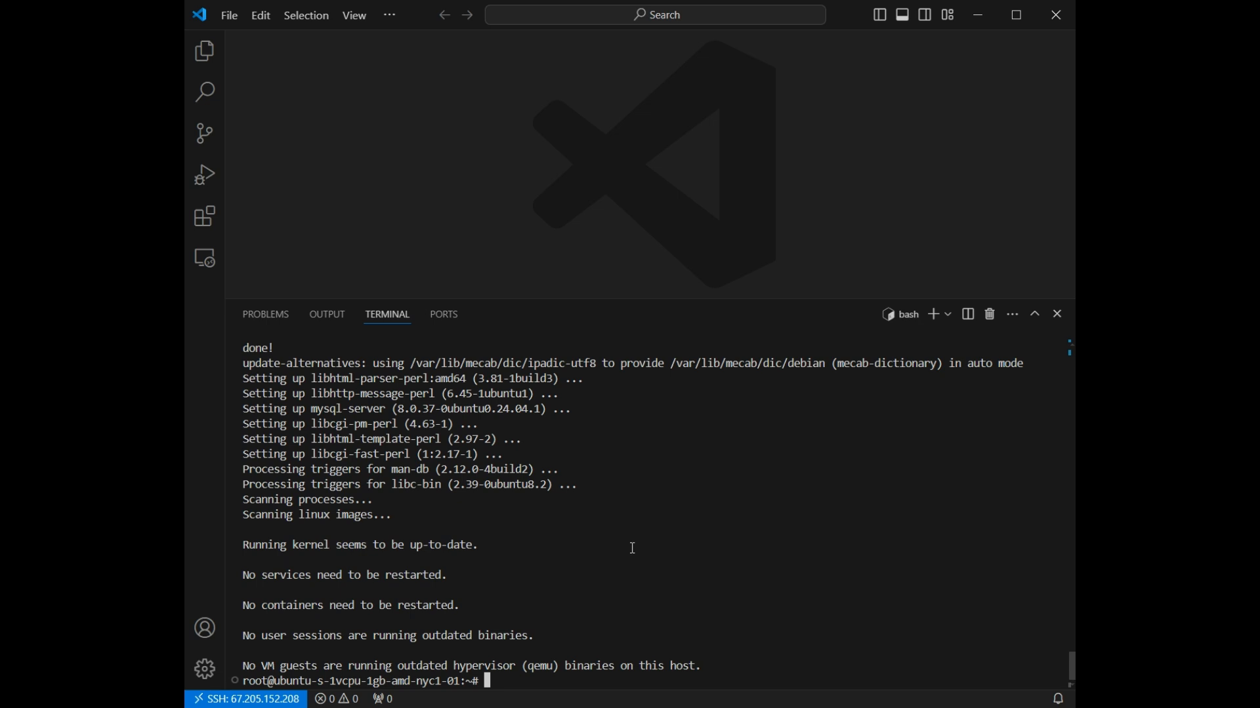
pyautogui.write('clear')
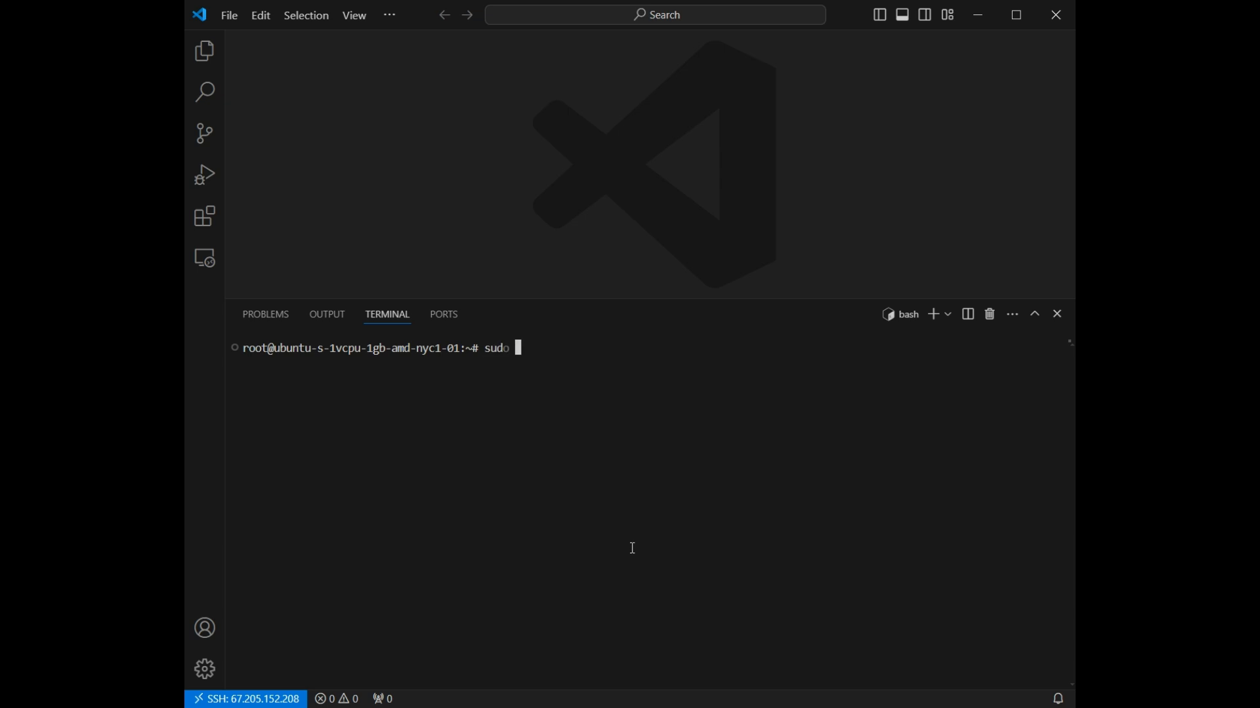
# Step: Try sudo mysql, exit, and run sudo systemctl start mysql.service to start MySQL
pyautogui.write('mysql')
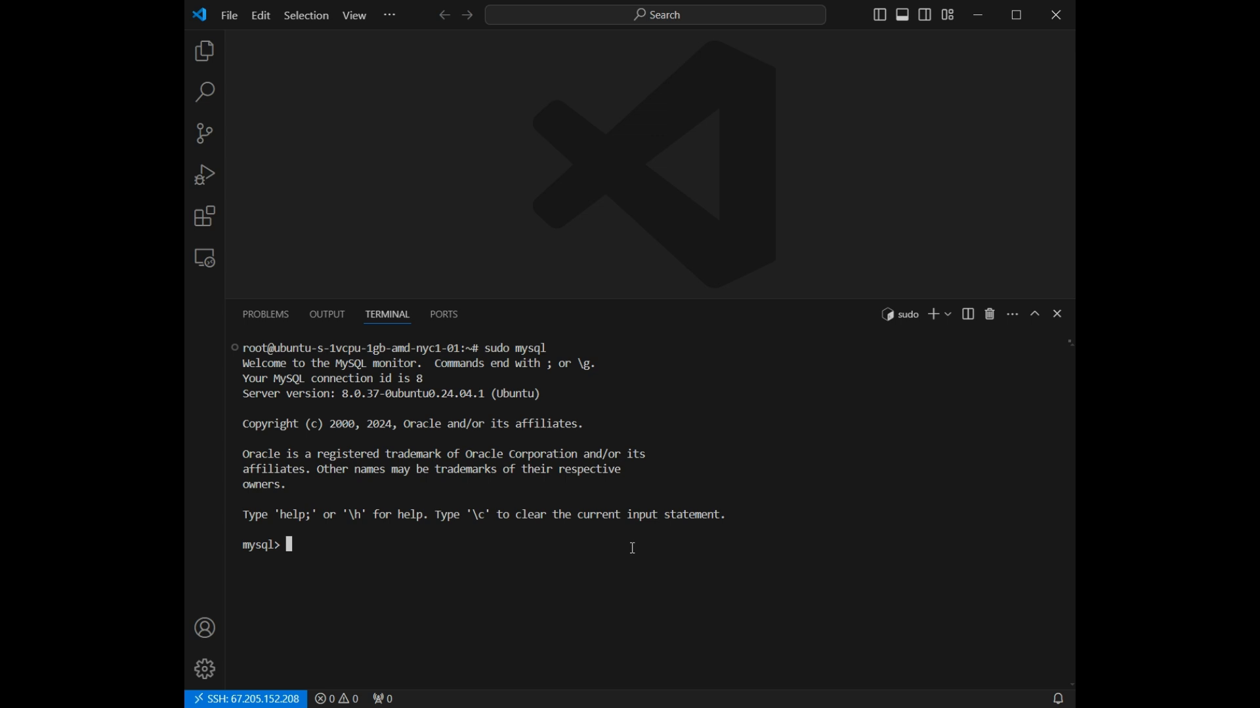
pyautogui.write('exit')
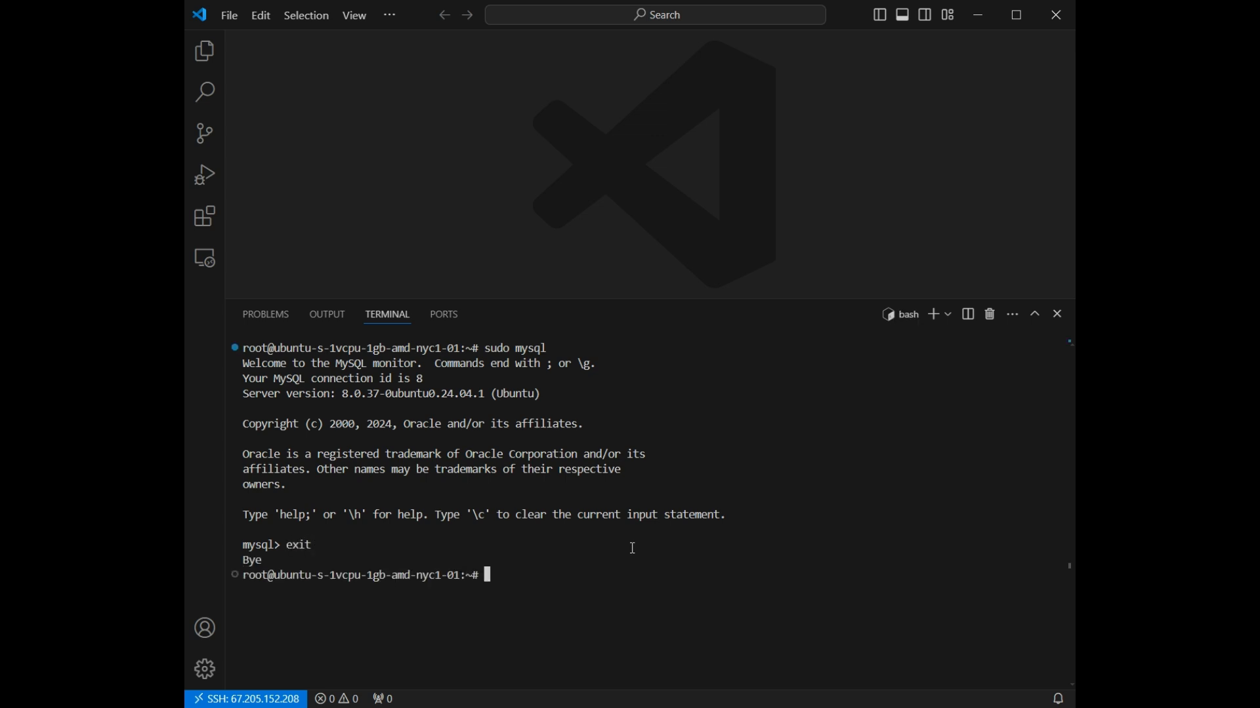
pyautogui.write('sudo systemc')
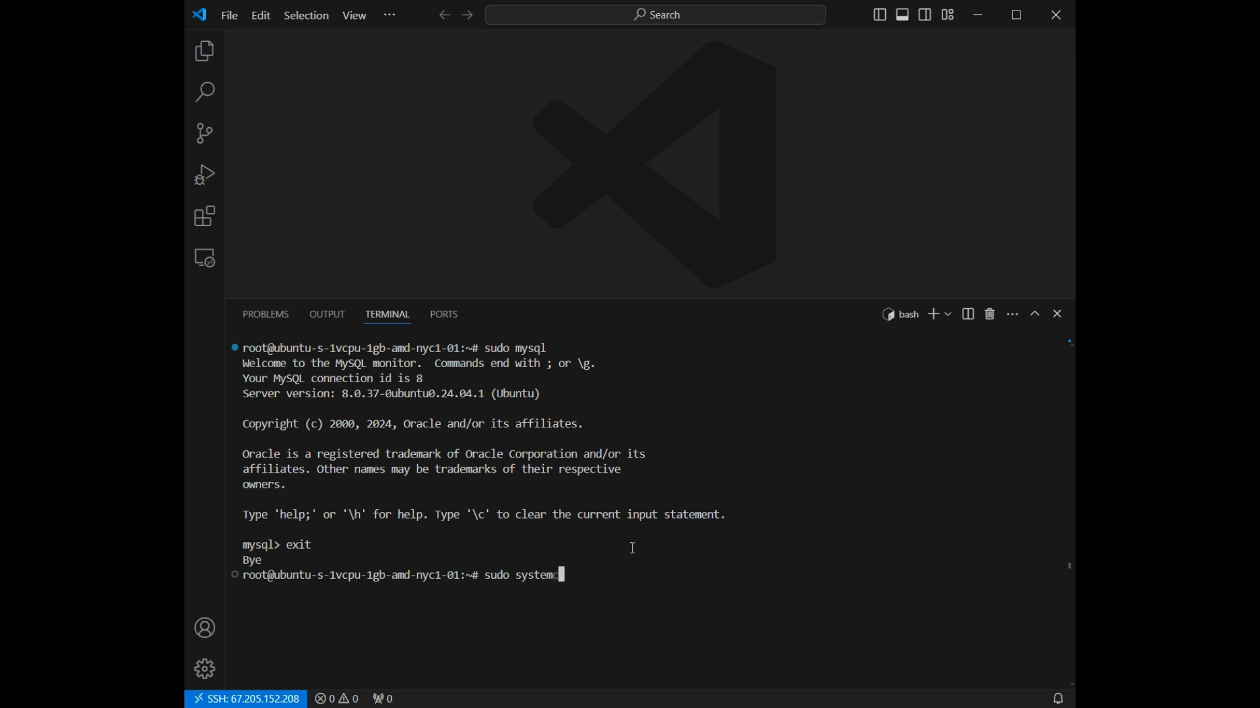
pyautogui.write('tl s')
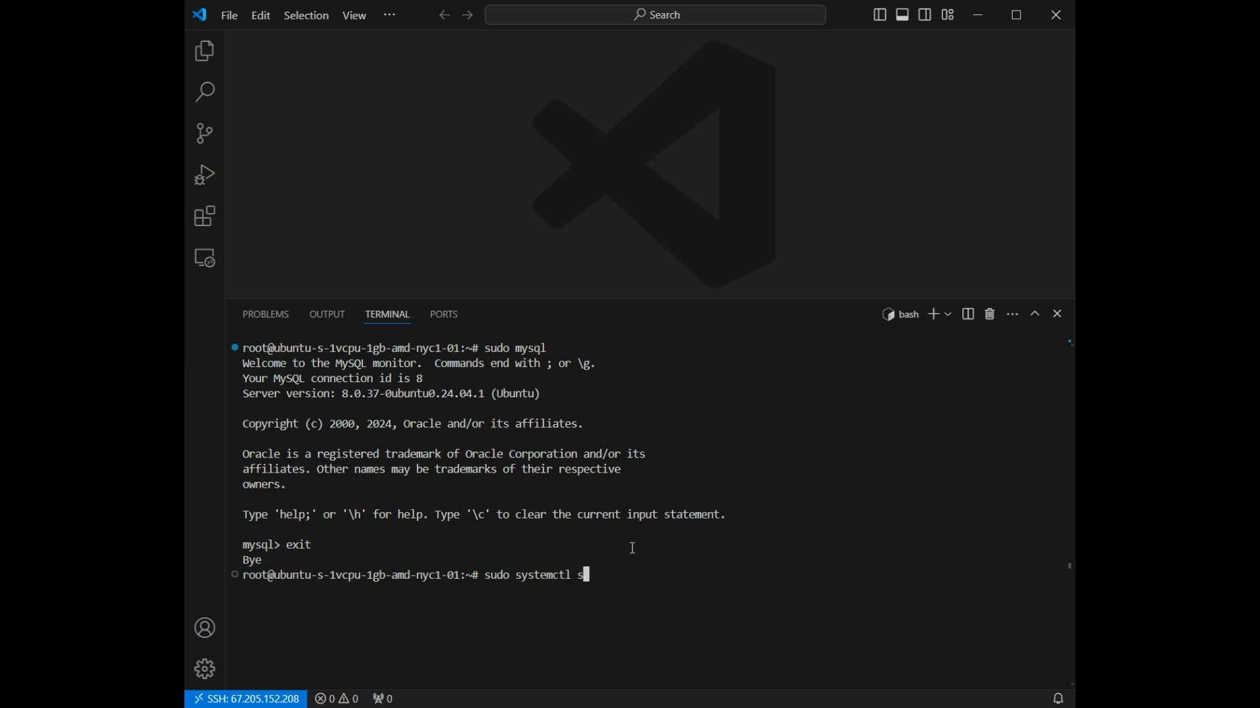
pyautogui.write('tart mysql')
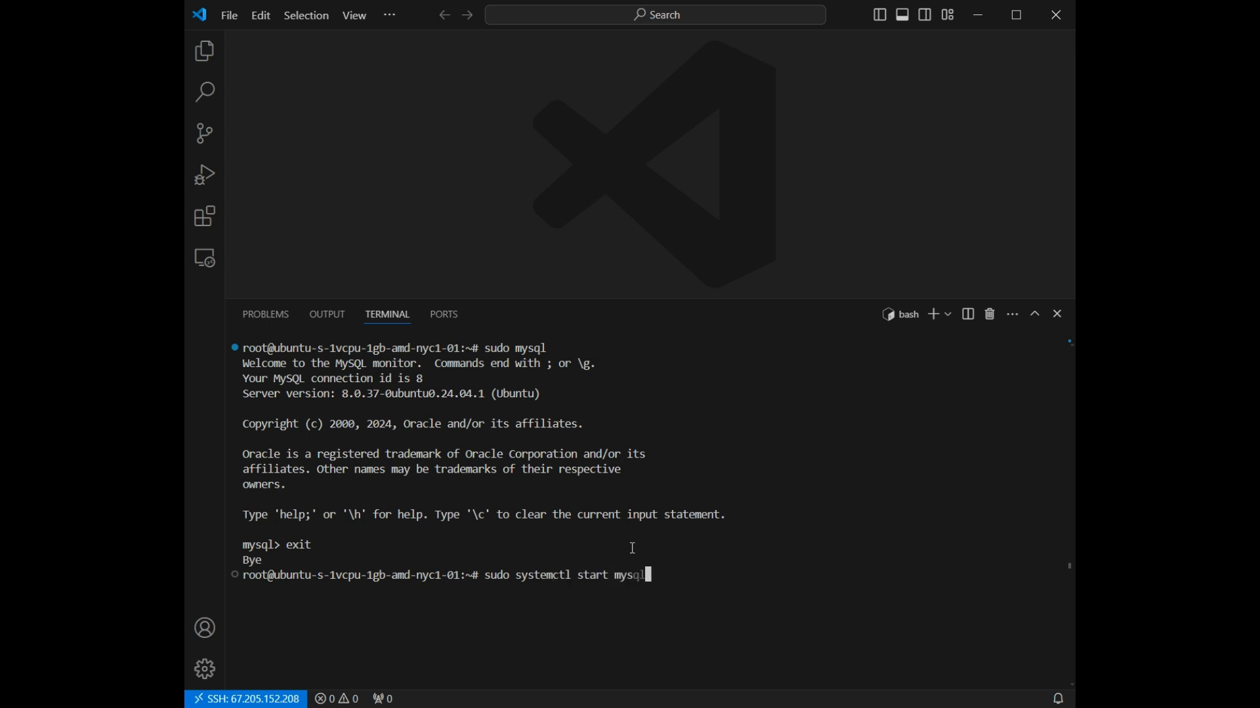
pyautogui.press('Enter')
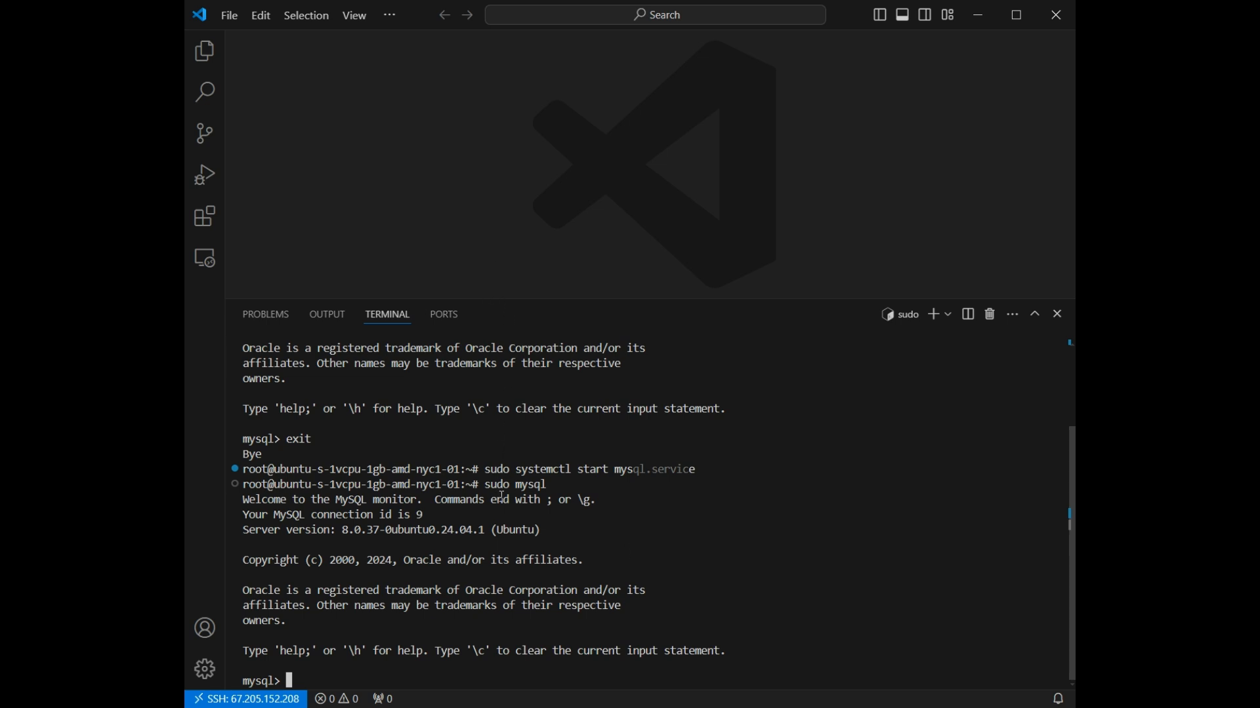
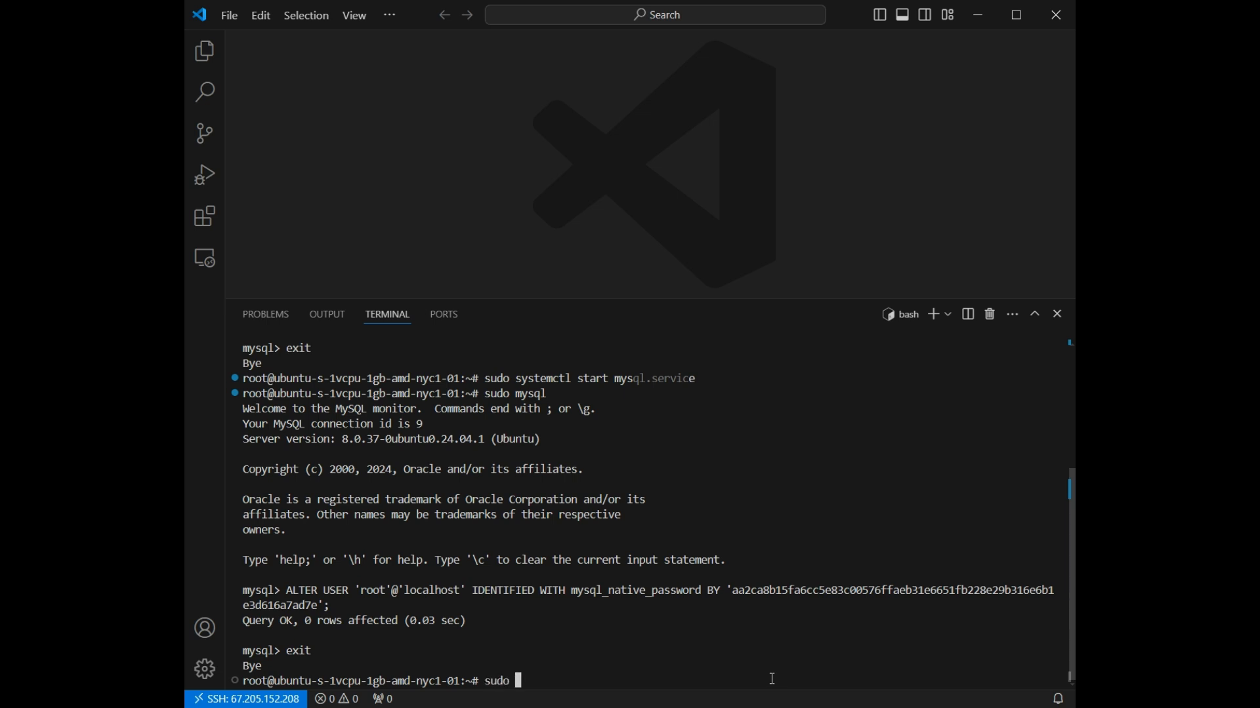
# Step: See sudo mysql denied, then log in with mysql -u root -p and the password
pyautogui.write('mysql')
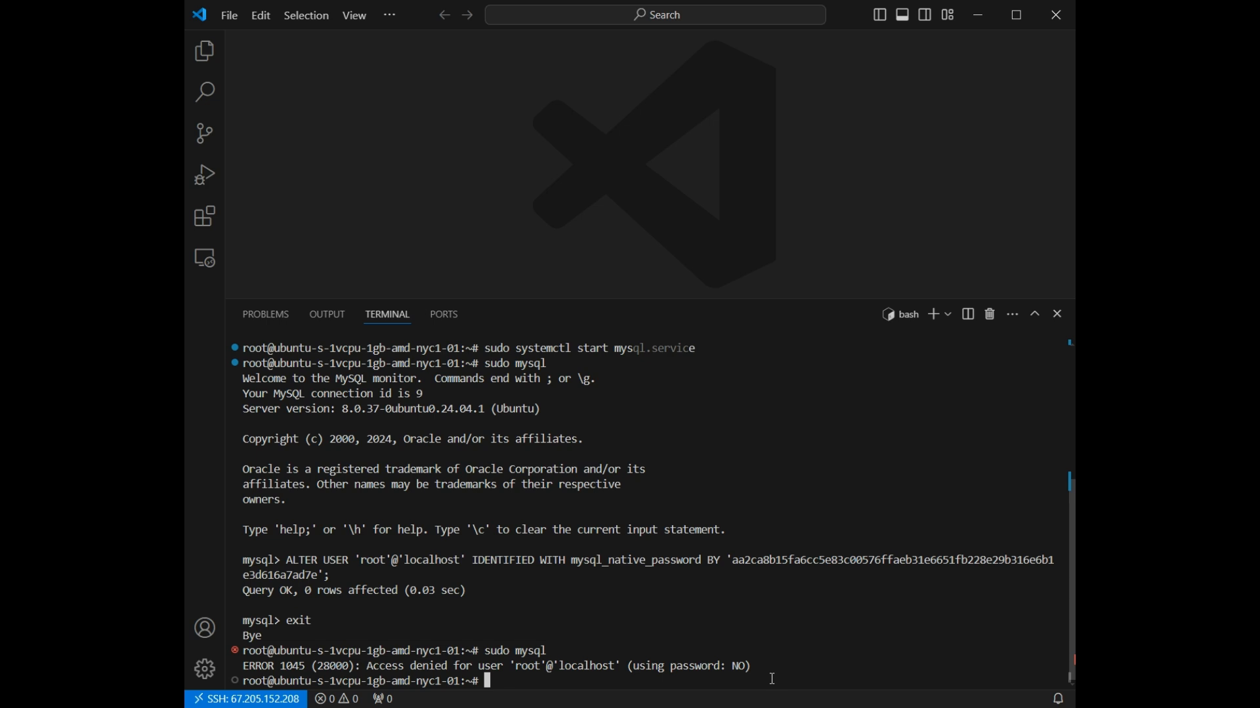
pyautogui.write('mysql')
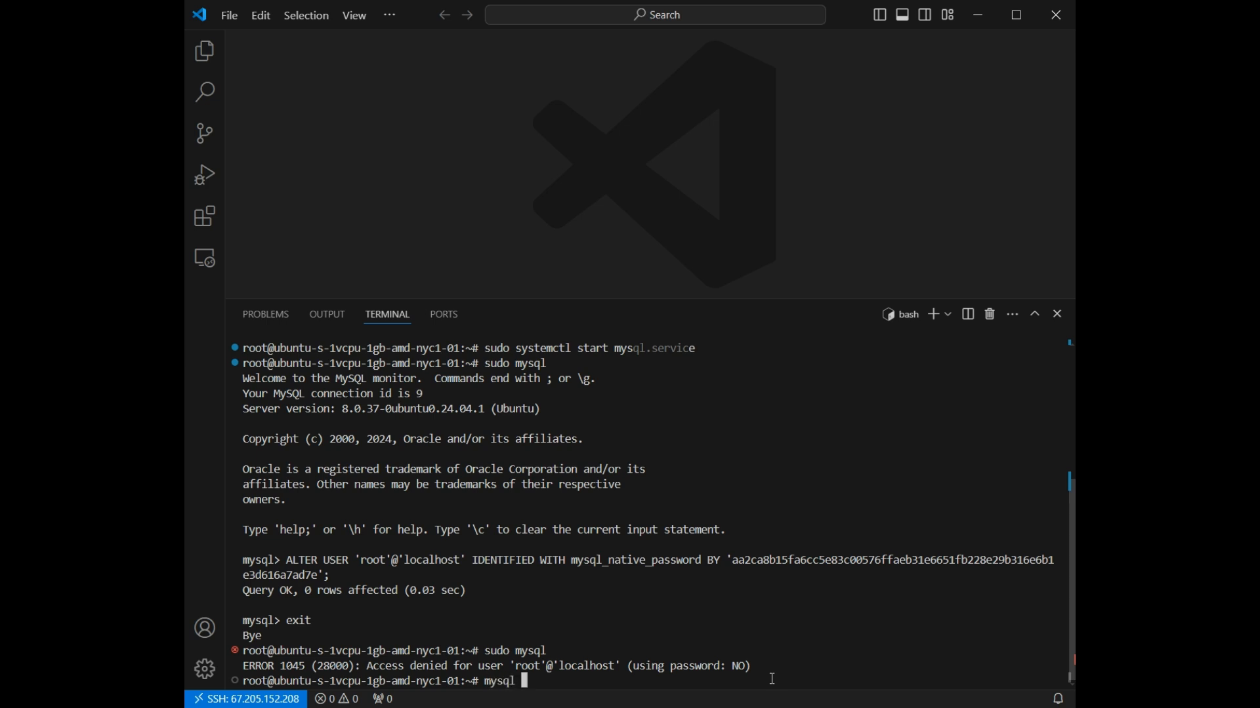
pyautogui.write('-u root -p')
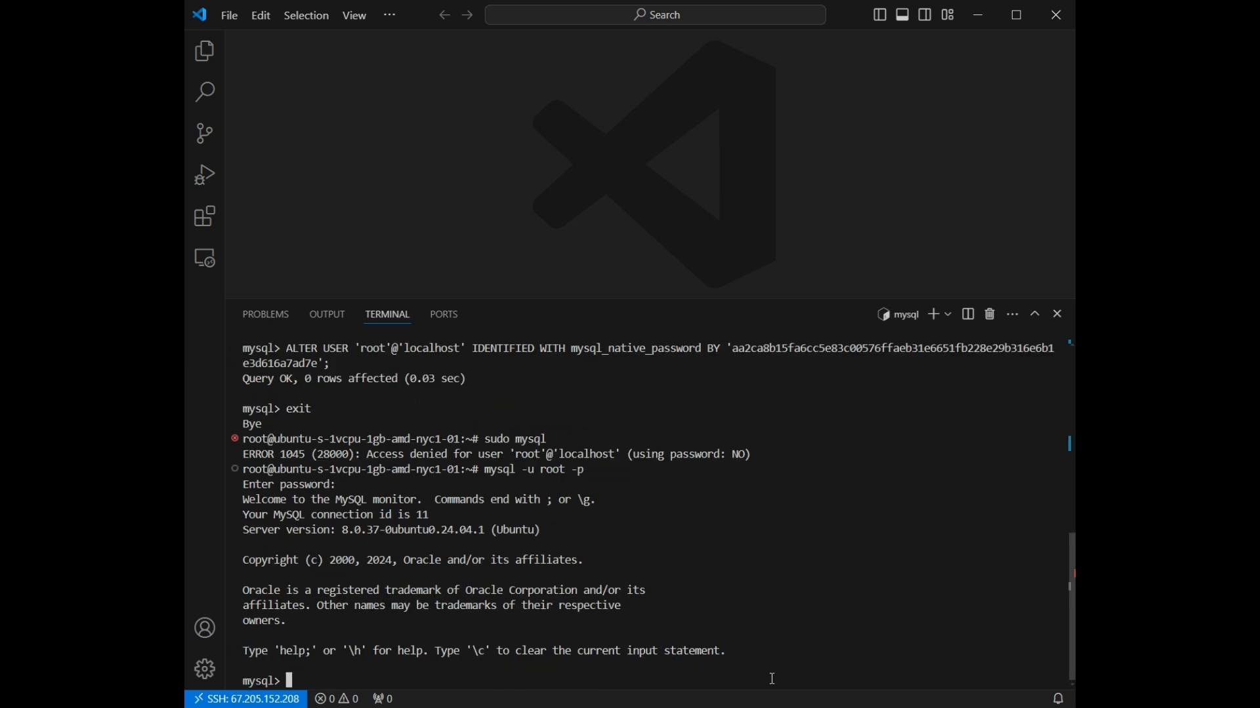
pyautogui.write('exit')
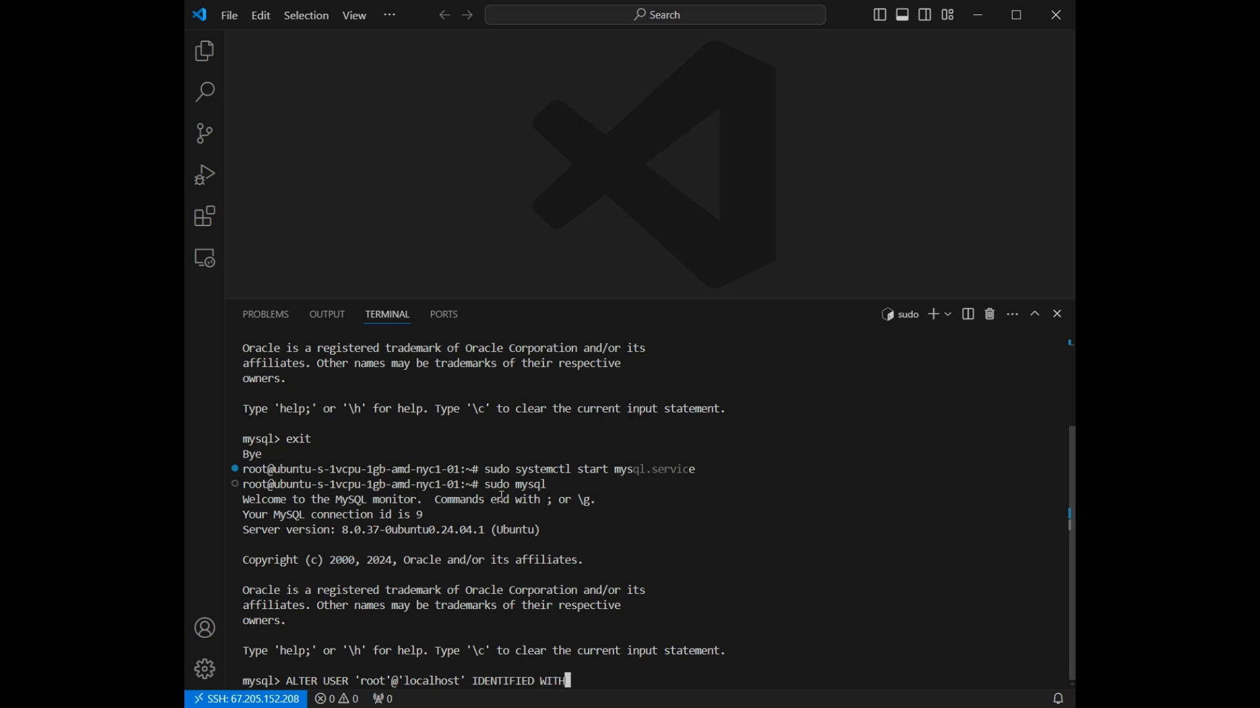
pyautogui.write('MYSQL')
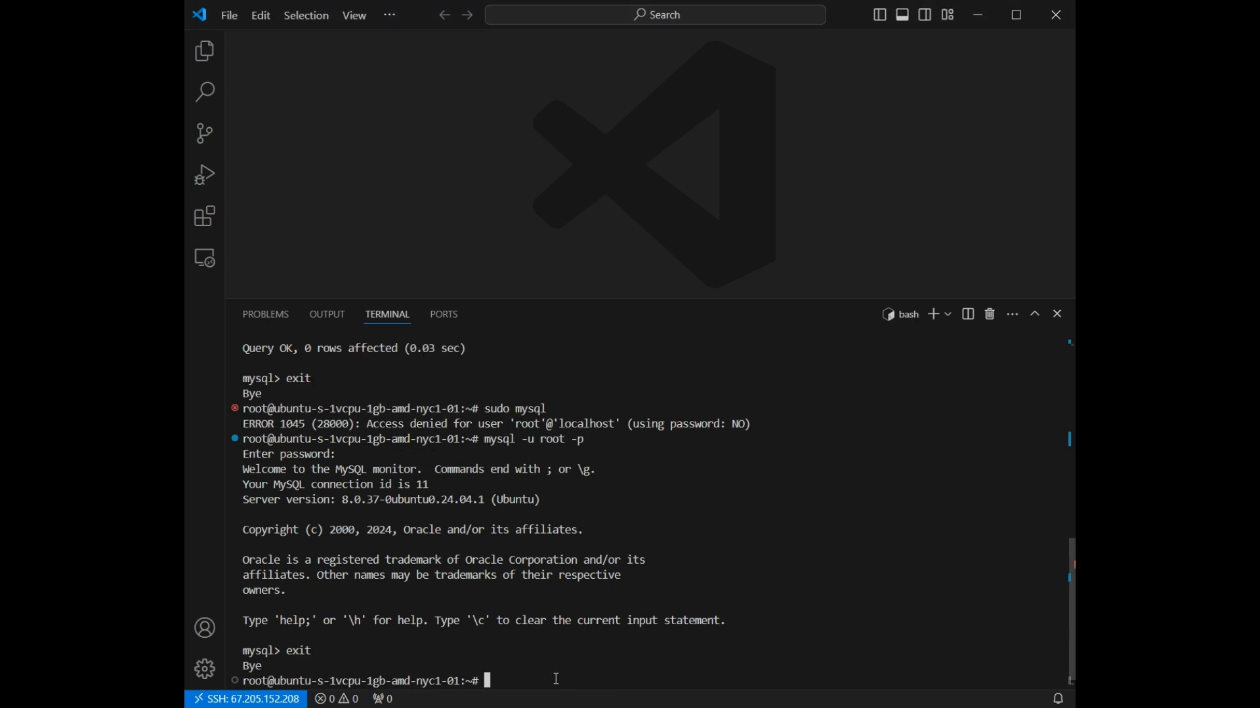
pyautogui.write('mysql -u root -p')
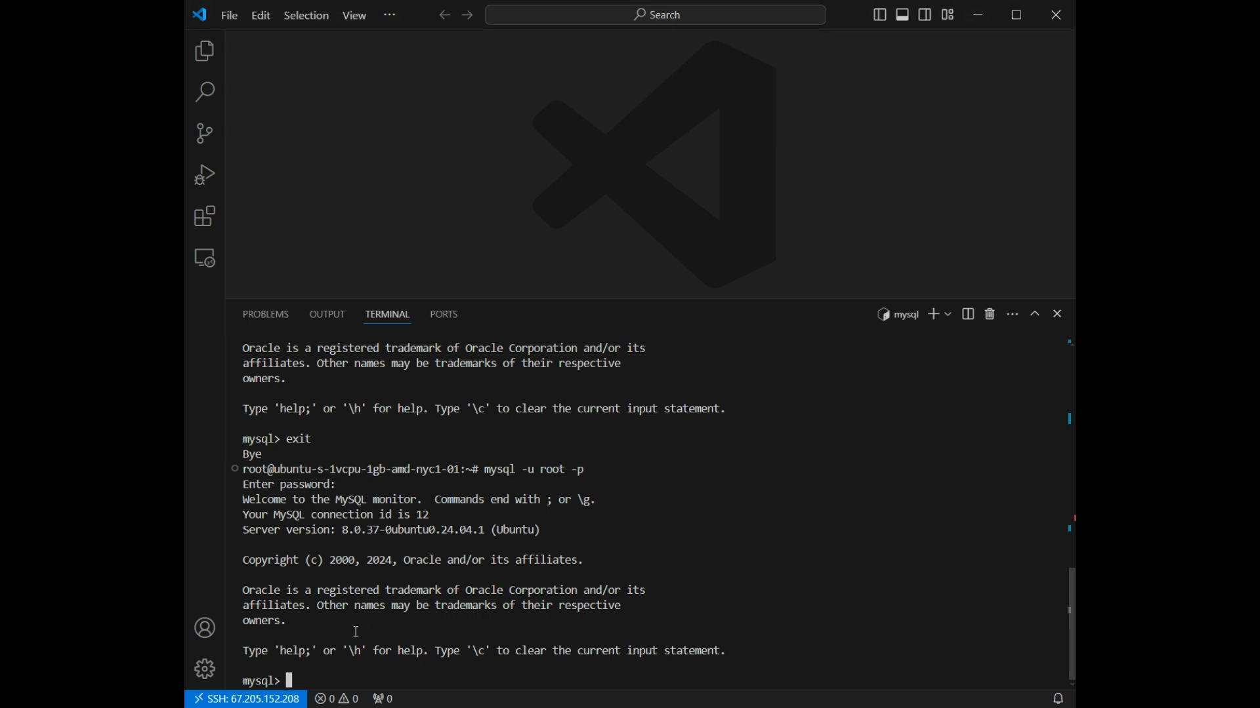
# Step: Alter 'root'@'localhost' back to auth_socket, exit, and reopen the shell with sudo mysql
pyautogui.write("ALTER USER 'root'@'localhost' IDENTIFIED WITH auth_socket;")
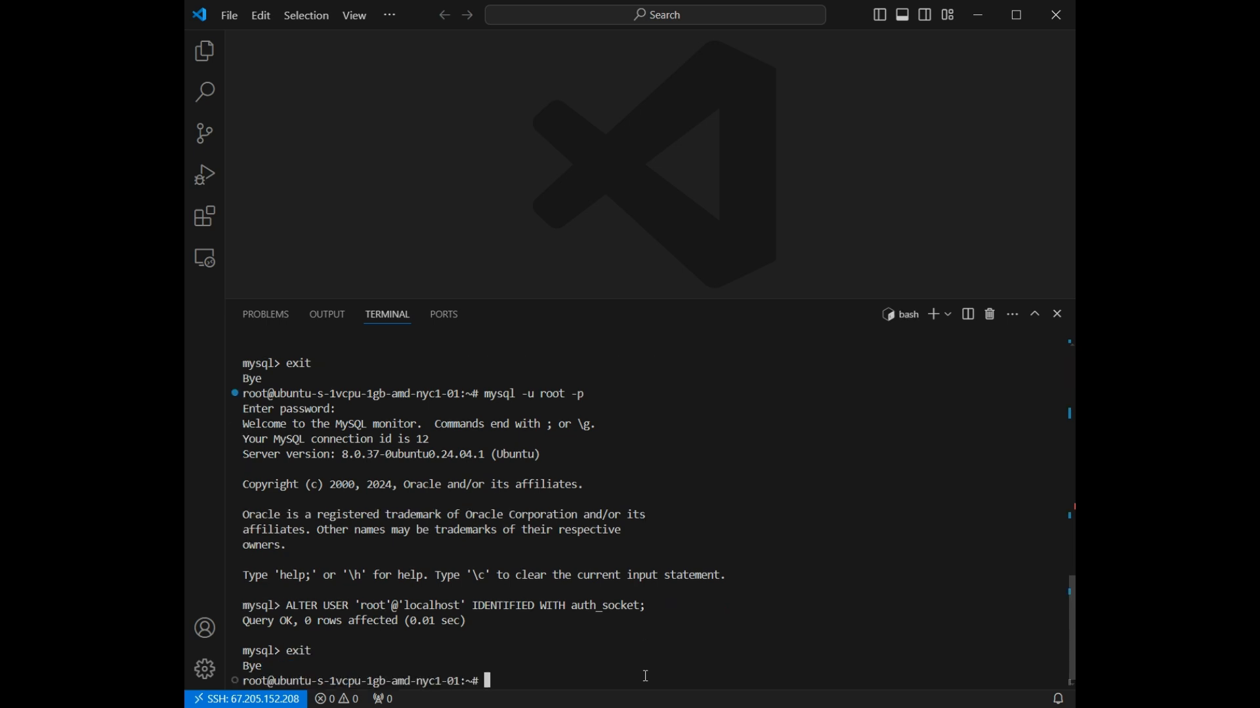
pyautogui.write('sudo mysql')
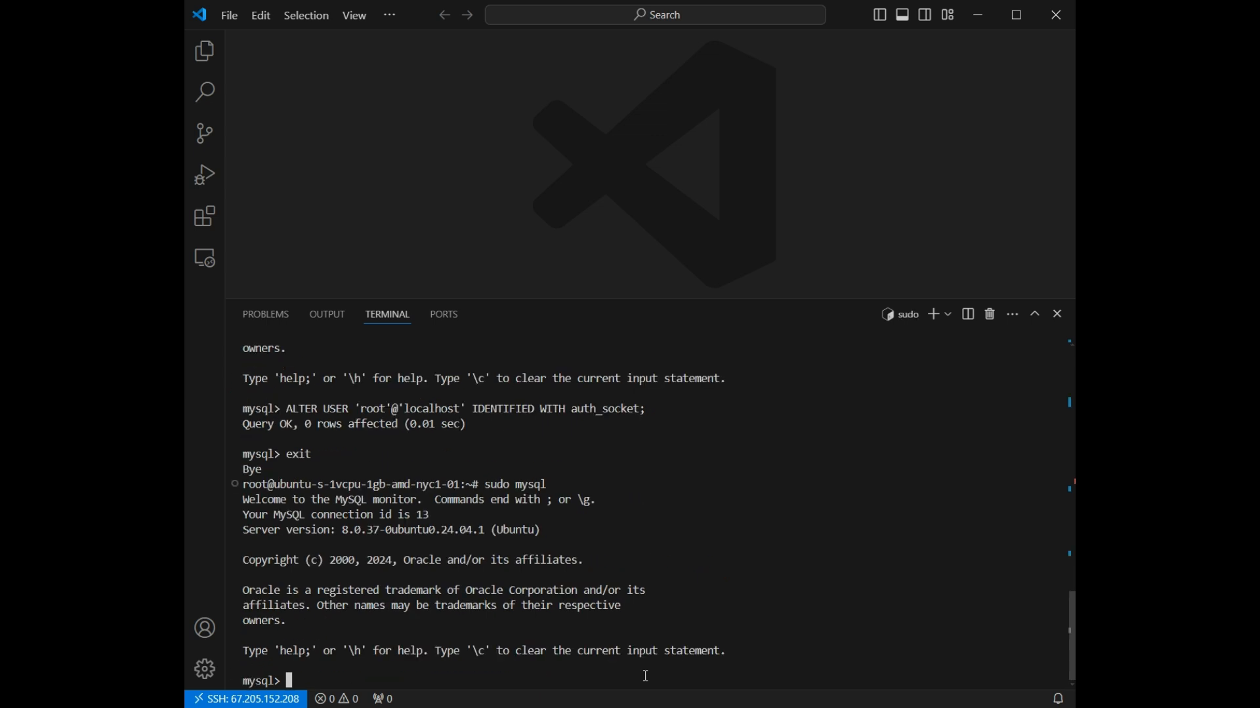
pyautogui.write('exit')
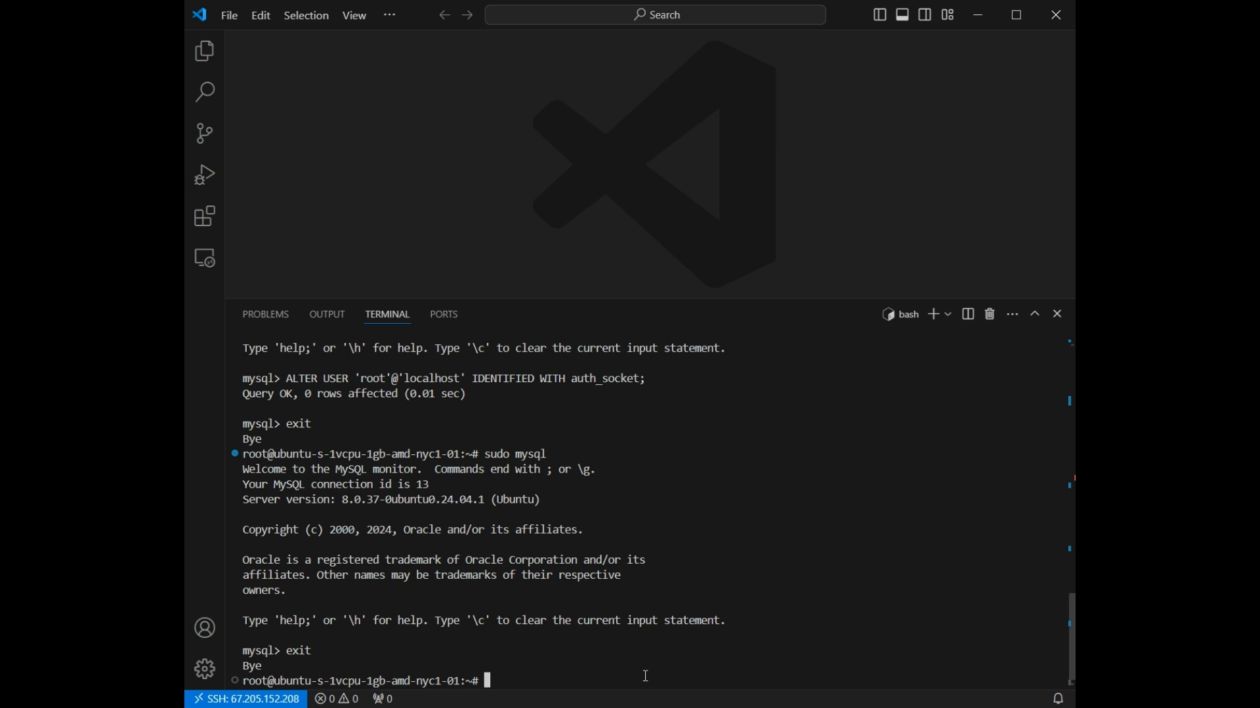
pyautogui.write('sudo mysql')
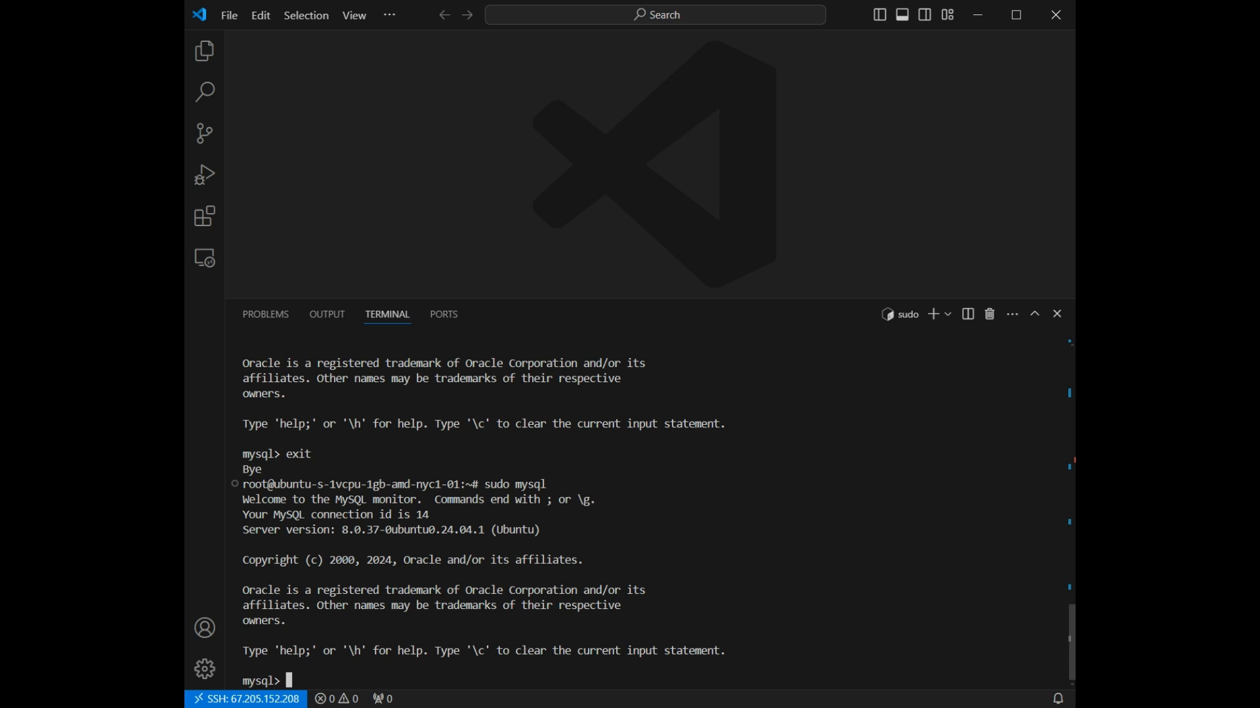
pyautogui.moveTo(434, 650)
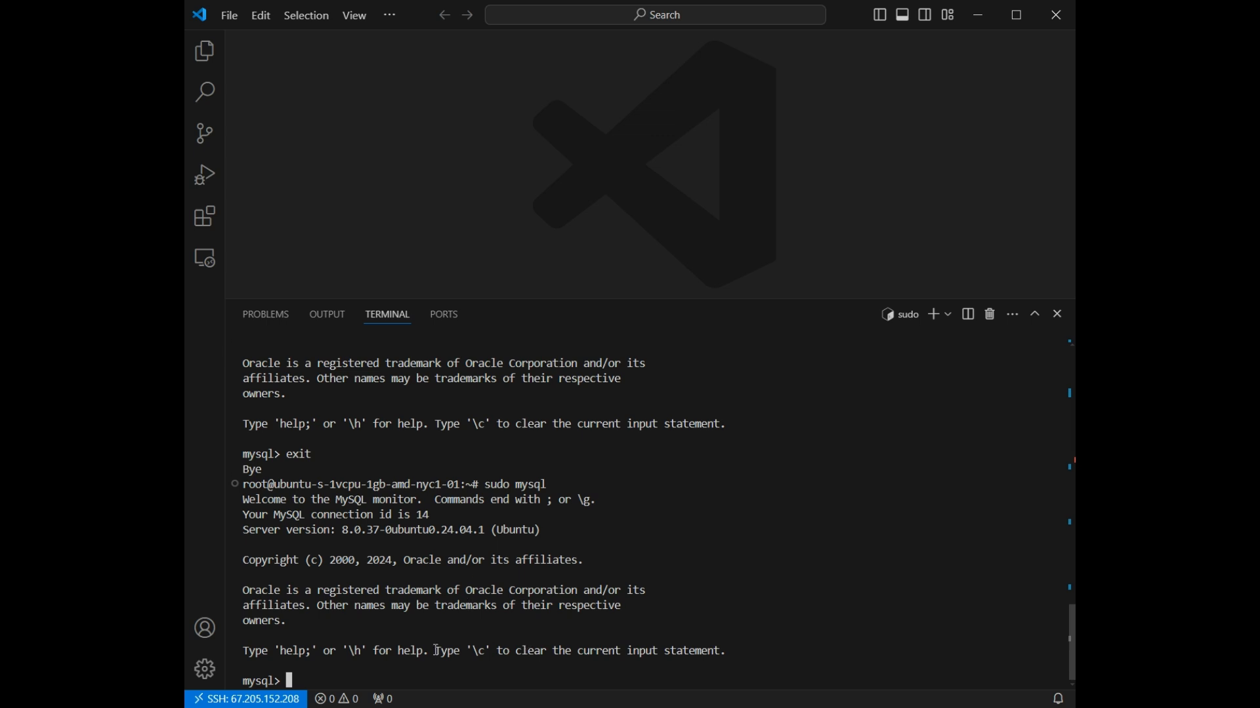
pyautogui.write('CREATE USER')
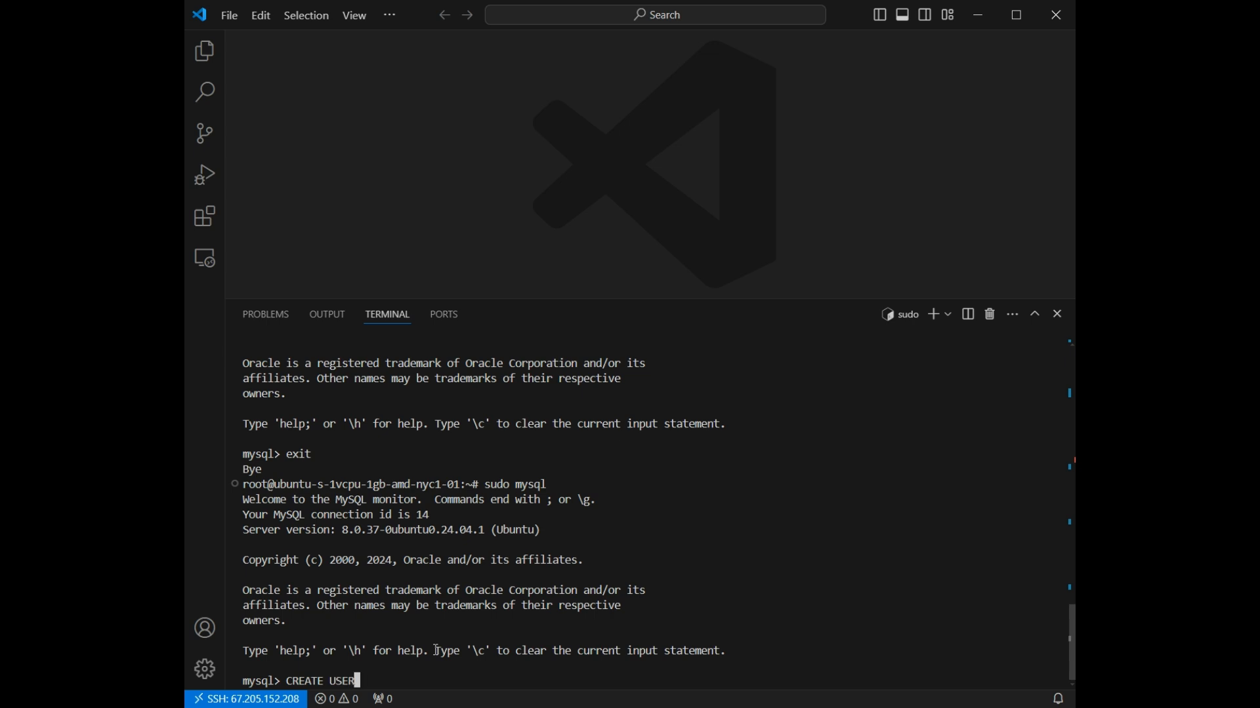
pyautogui.write("'averagedev")
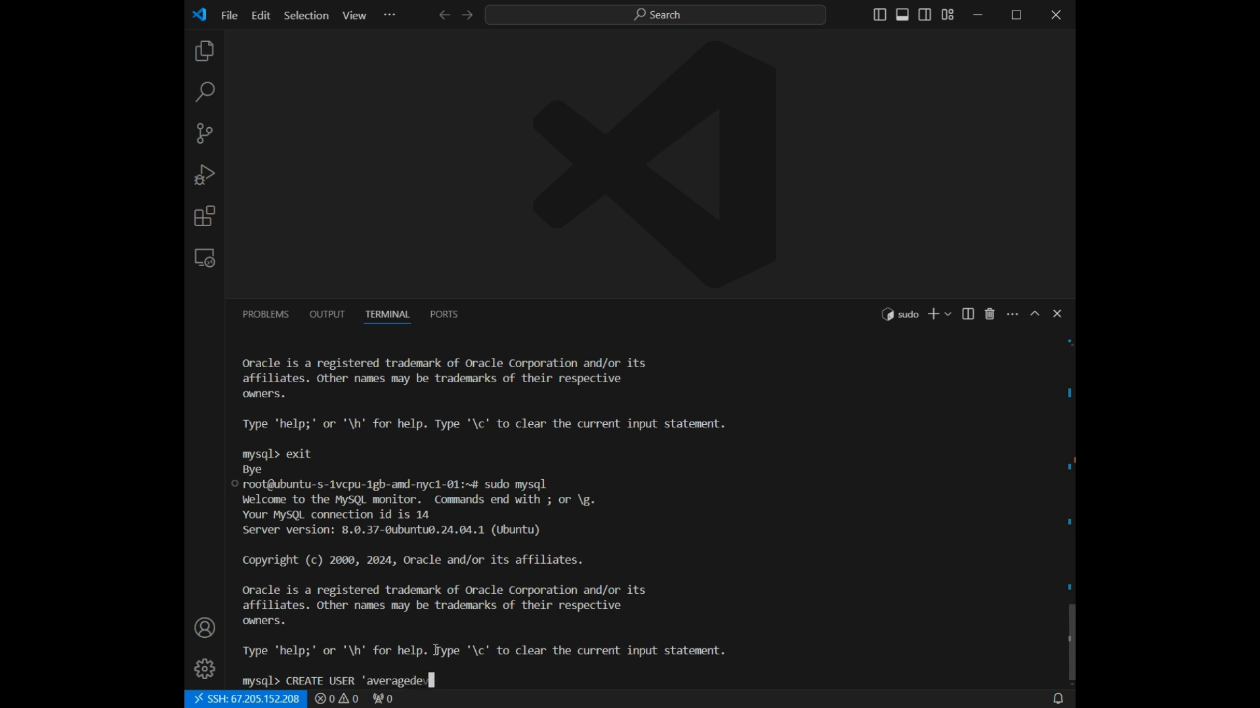
pyautogui.write("'@")
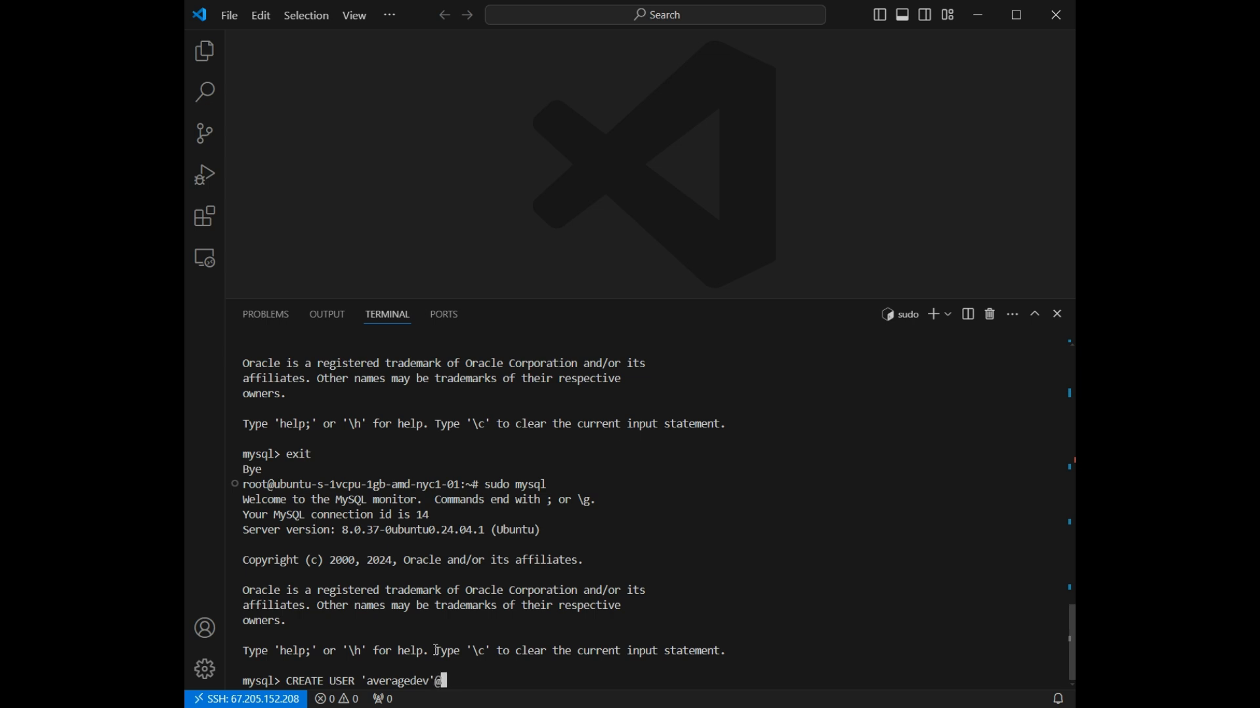
pyautogui.write("'")
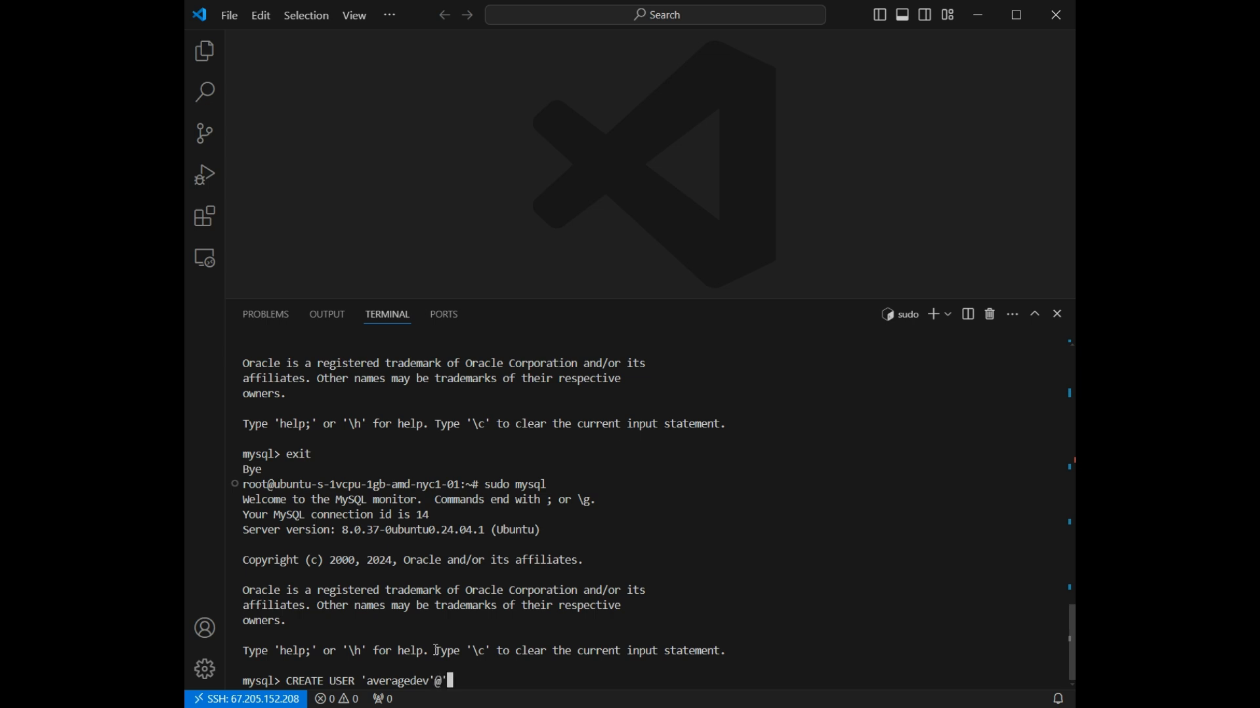
pyautogui.write('%')
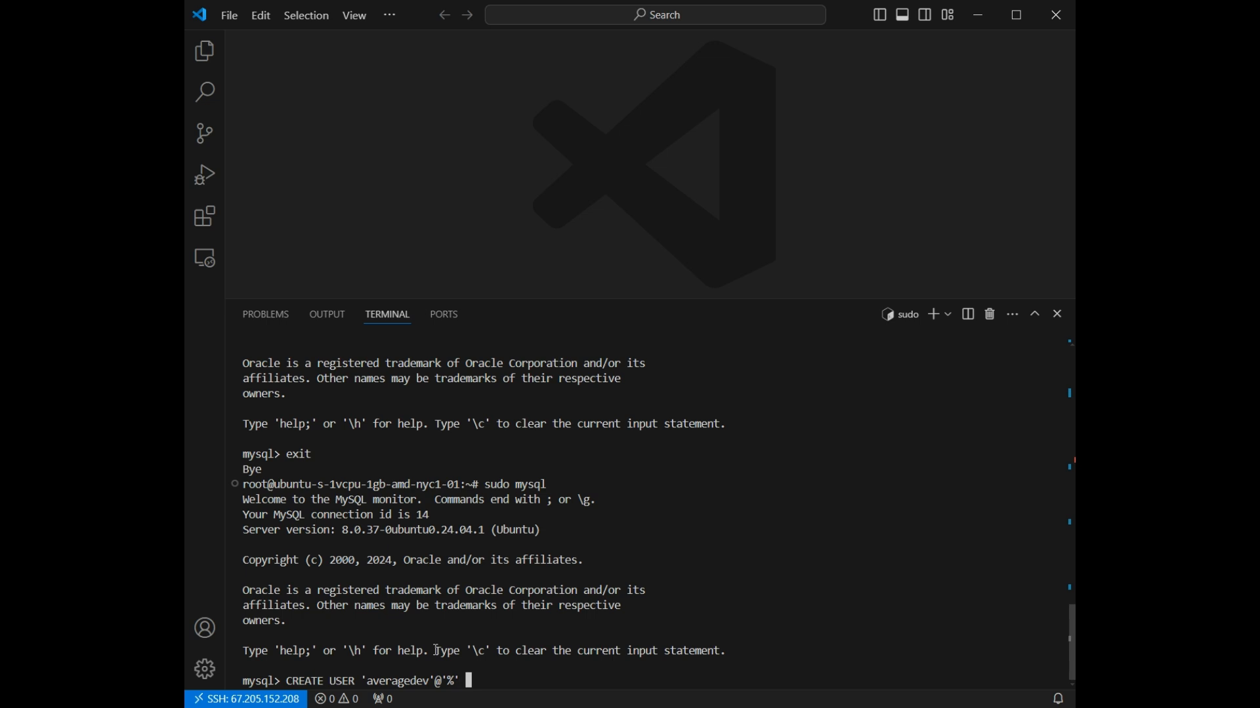
pyautogui.write('IDENTI')
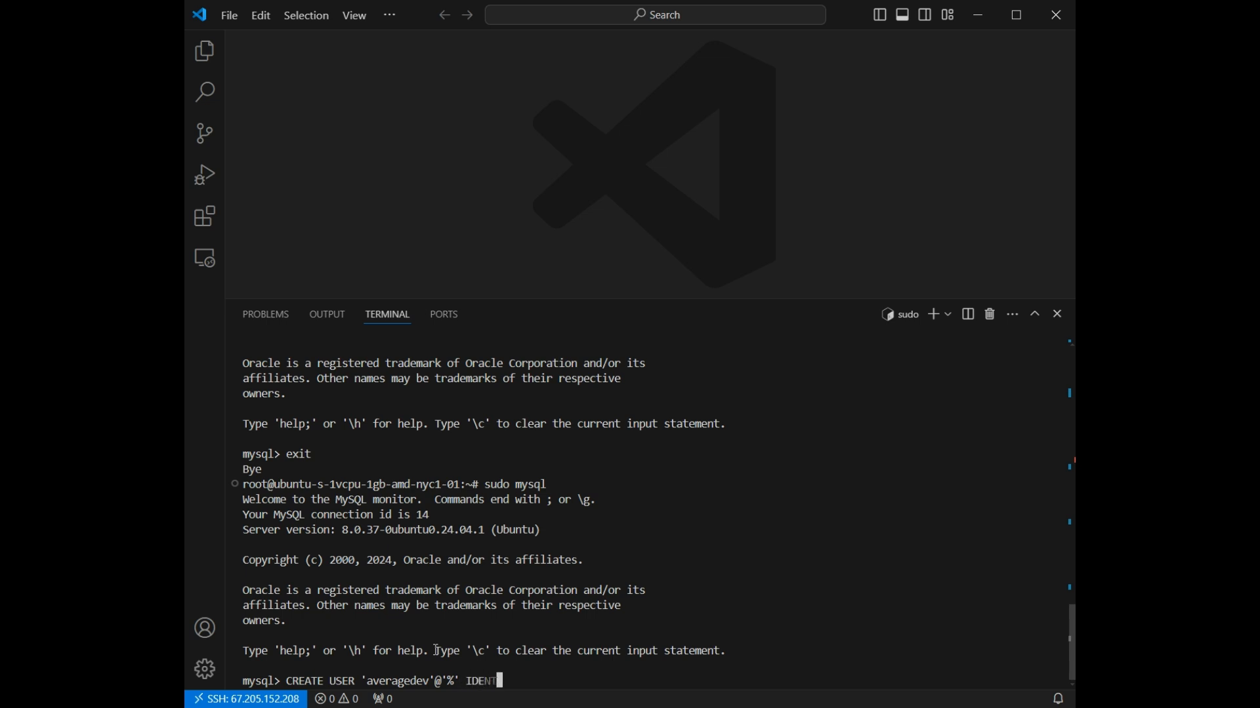
pyautogui.write('IFIEDY')
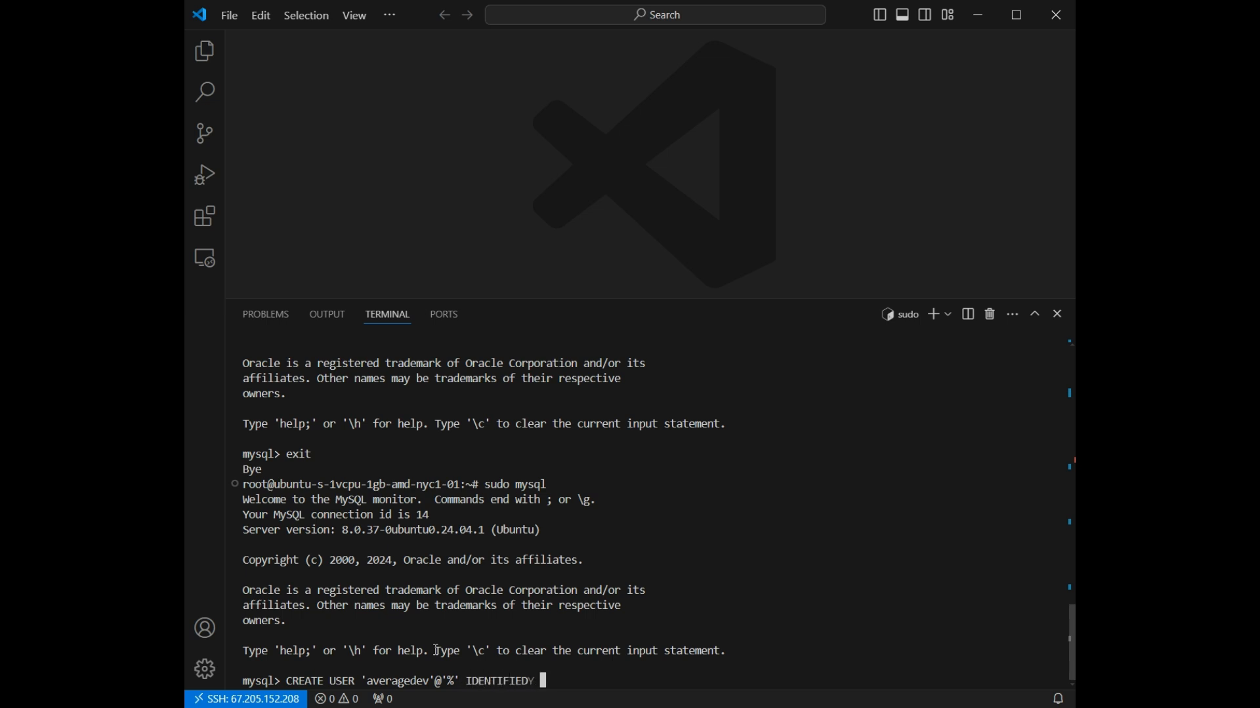
pyautogui.write('BY')
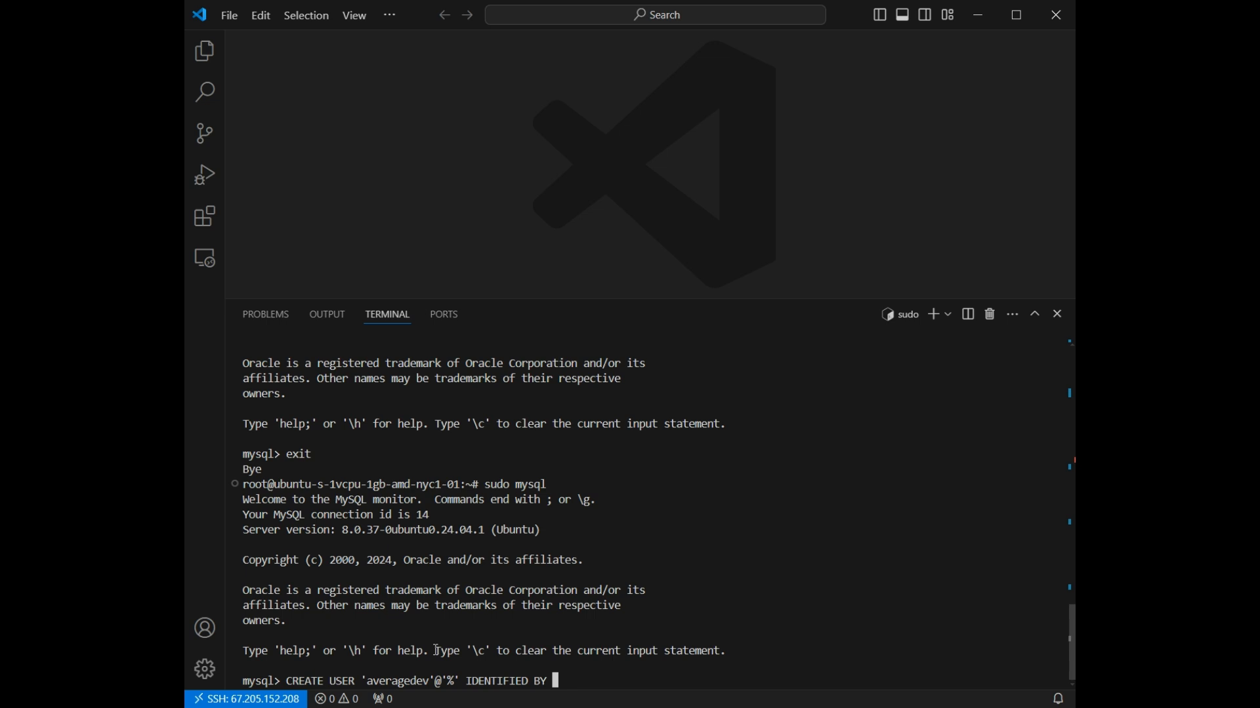
pyautogui.write("'passwr")
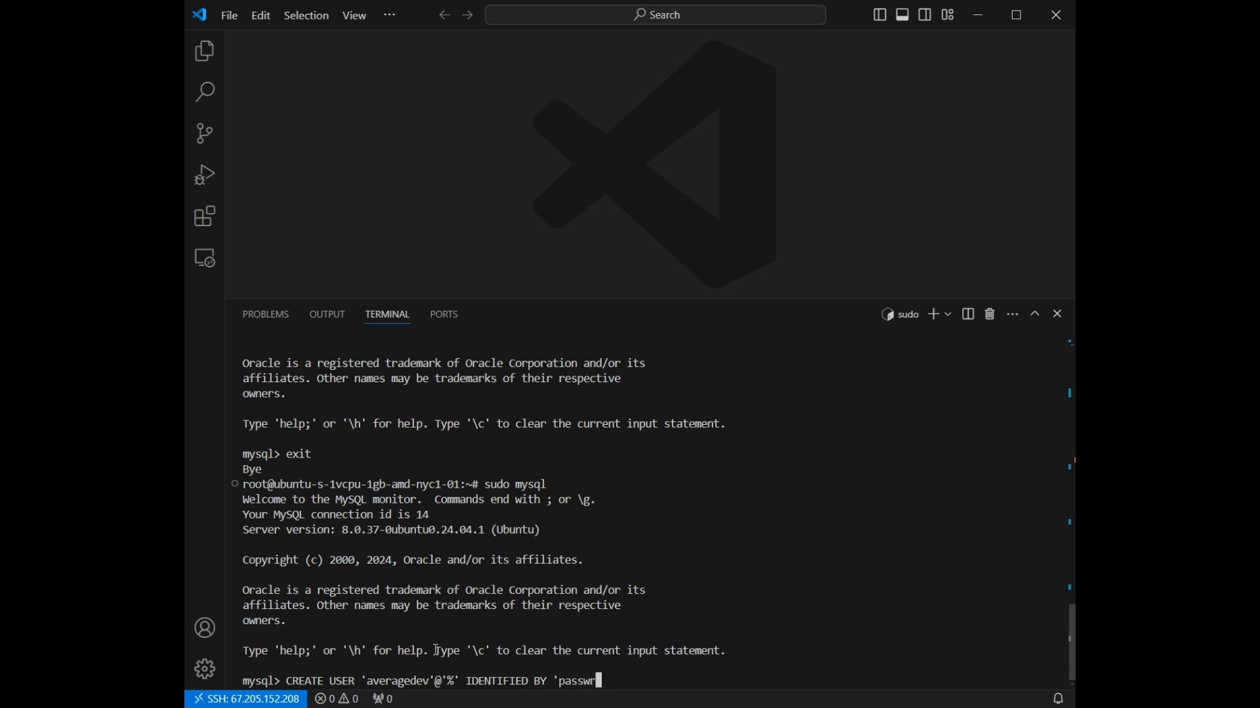
pyautogui.write("ord'")
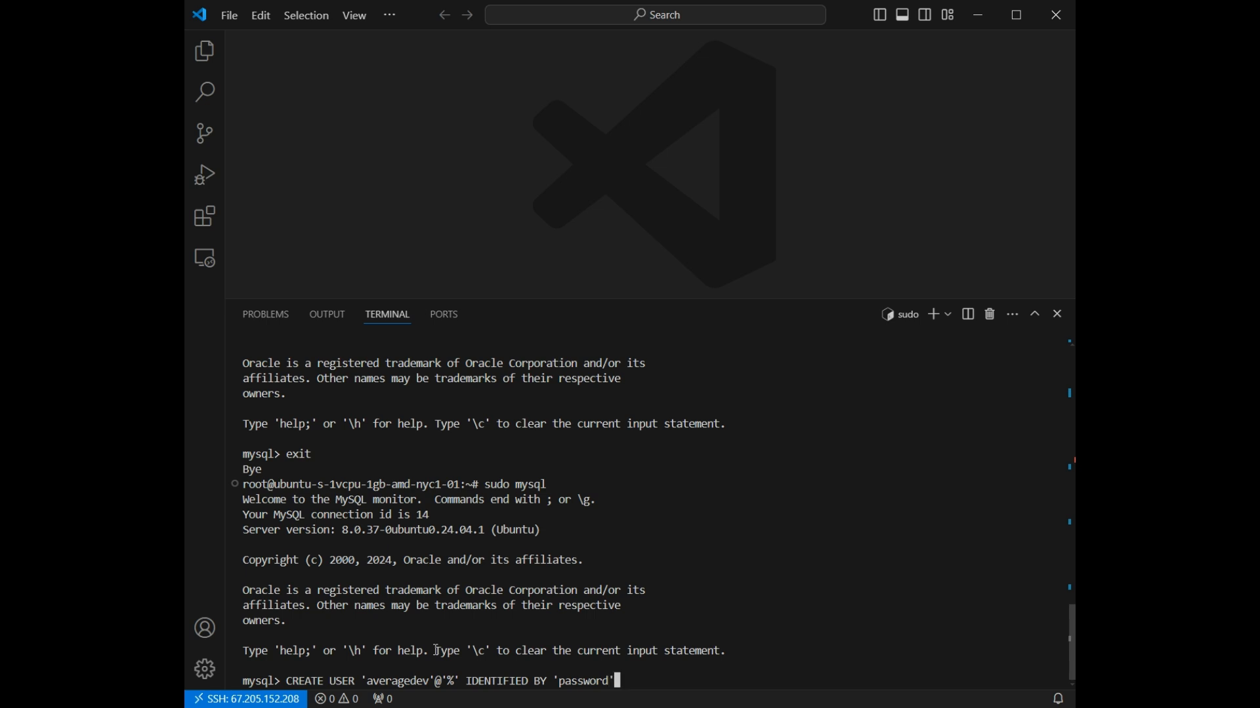
pyautogui.write(';')
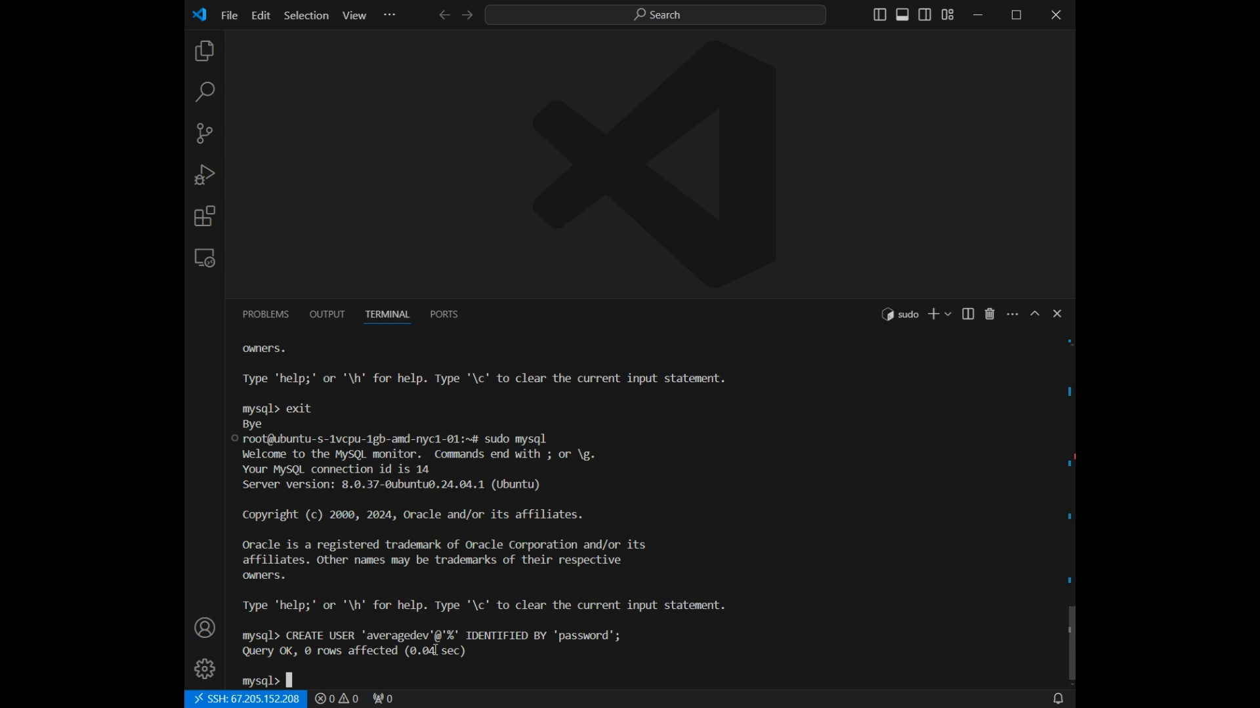
pyautogui.write('GRANT ALL')
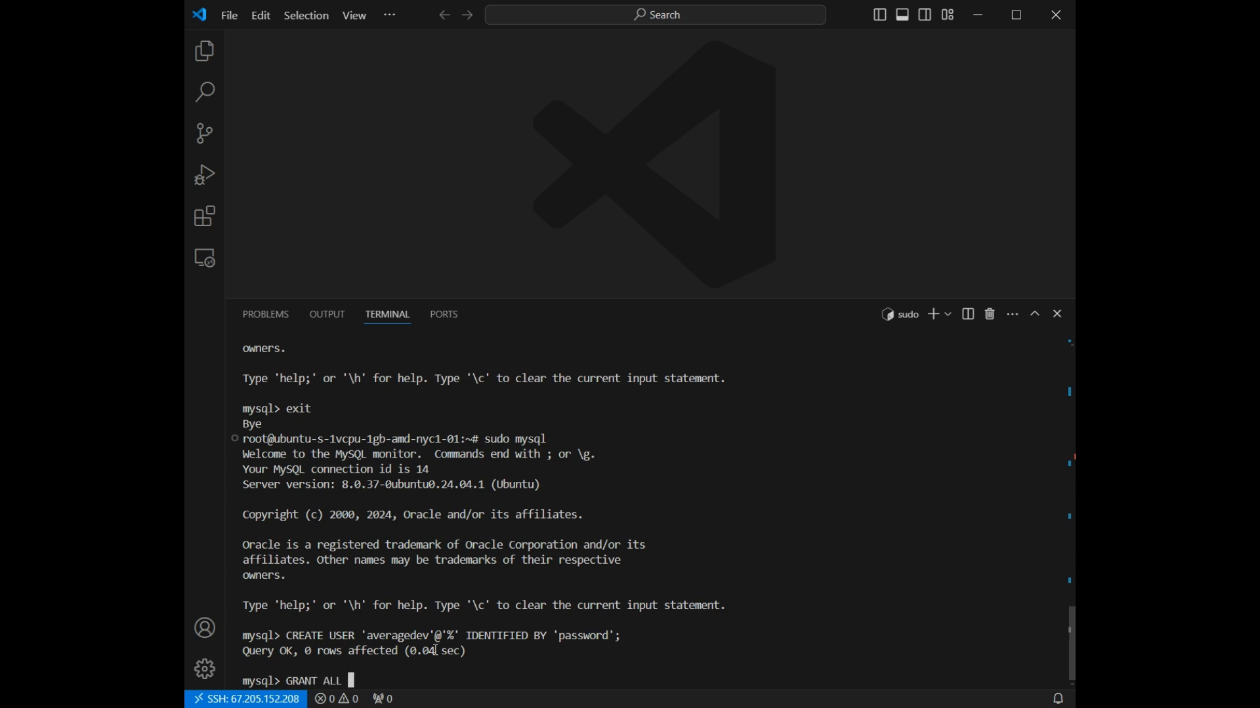
# Step: Grant 'averagedev'@'%' all privileges on *.* with grant option
pyautogui.write('PRIVILEGES')
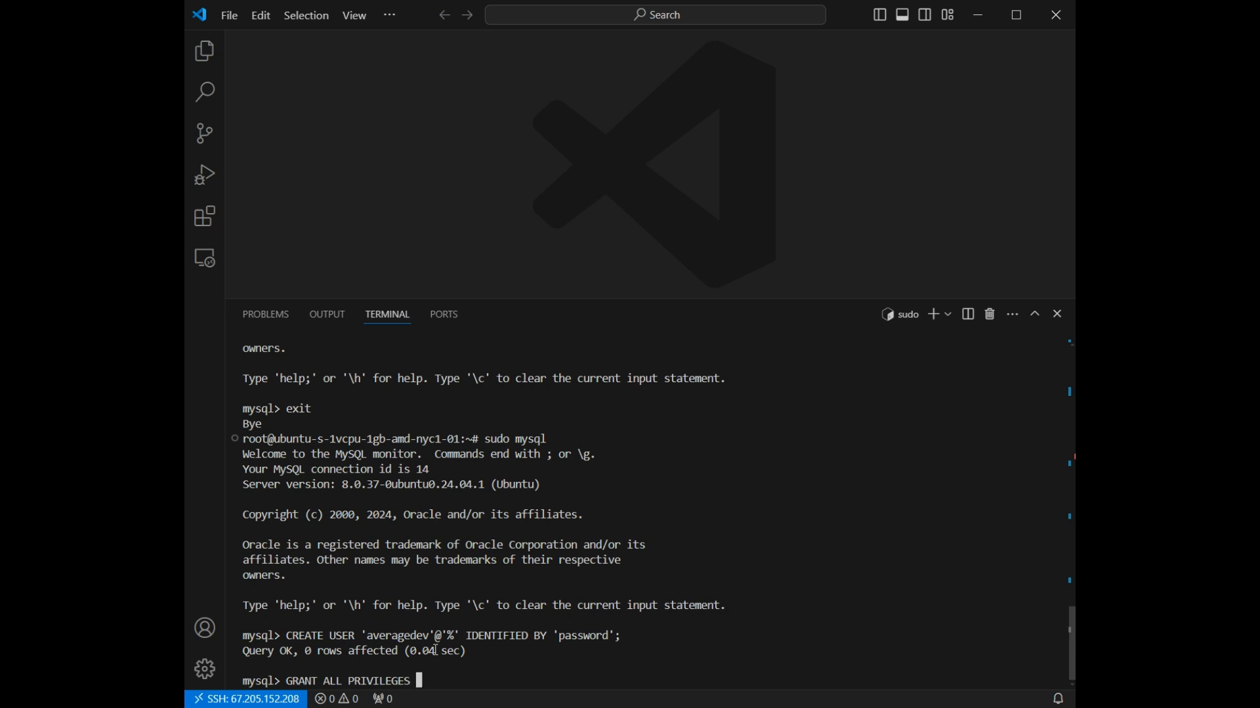
pyautogui.write('ON *')
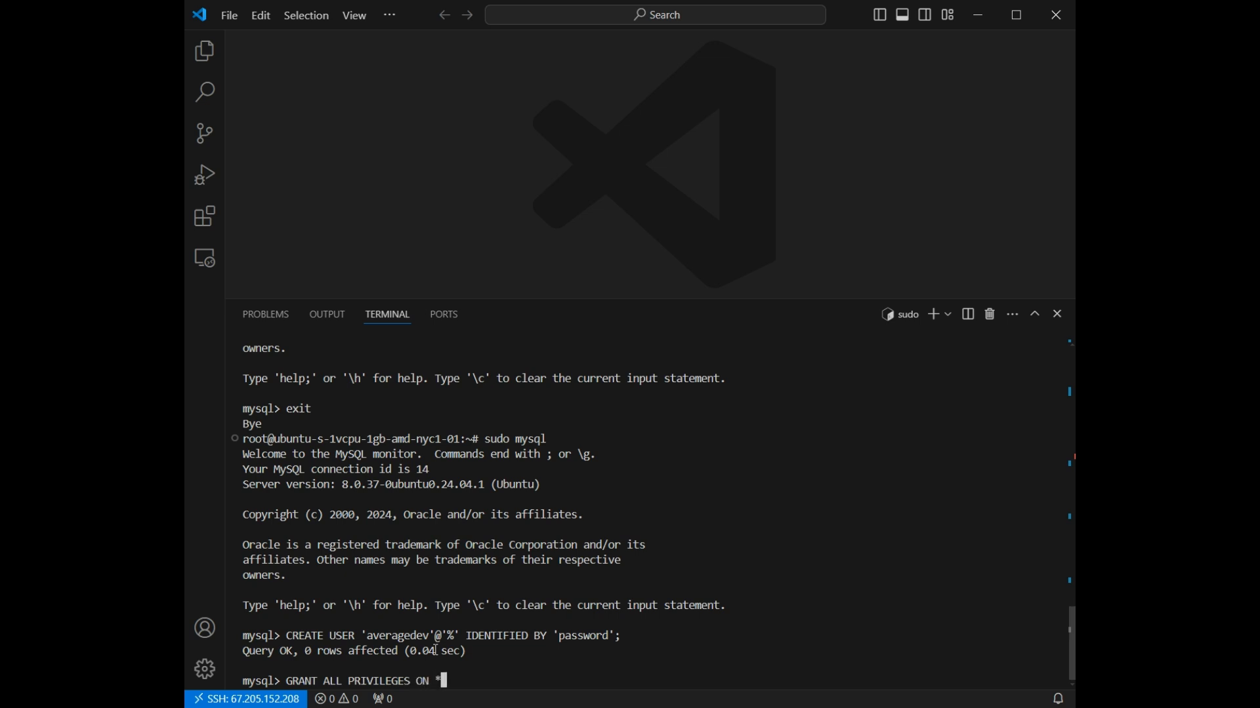
pyautogui.write('.*')
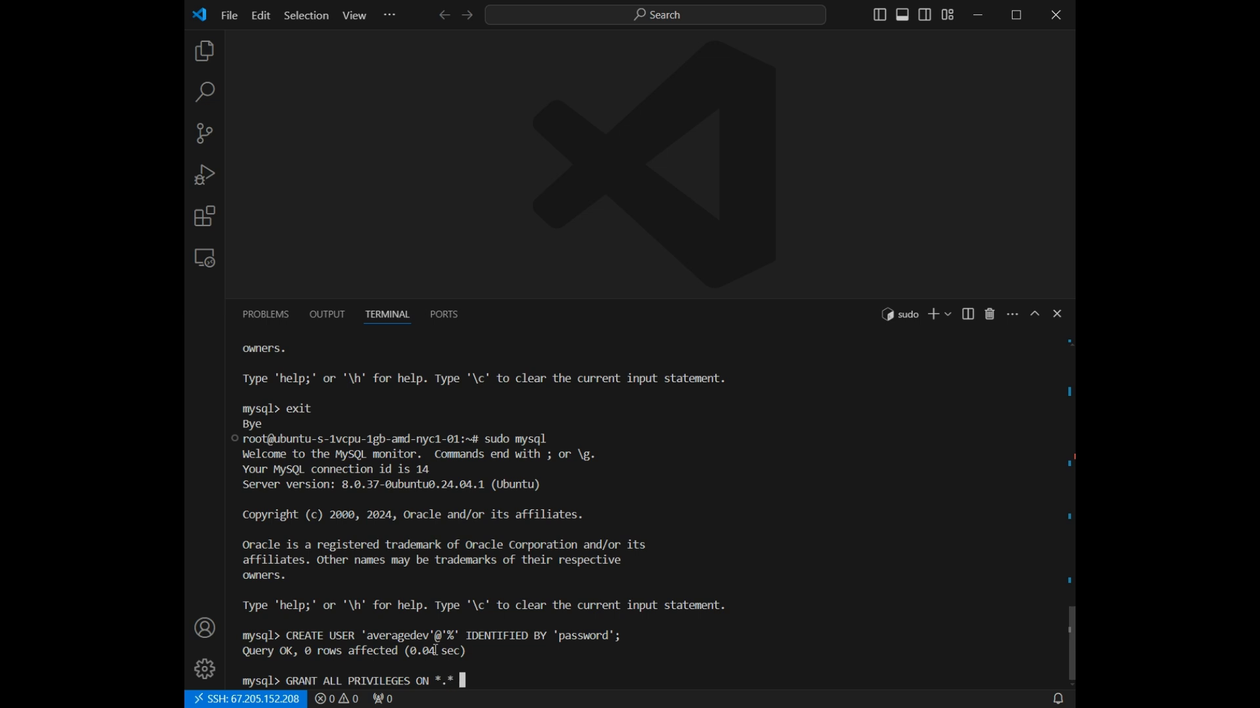
pyautogui.write('TO')
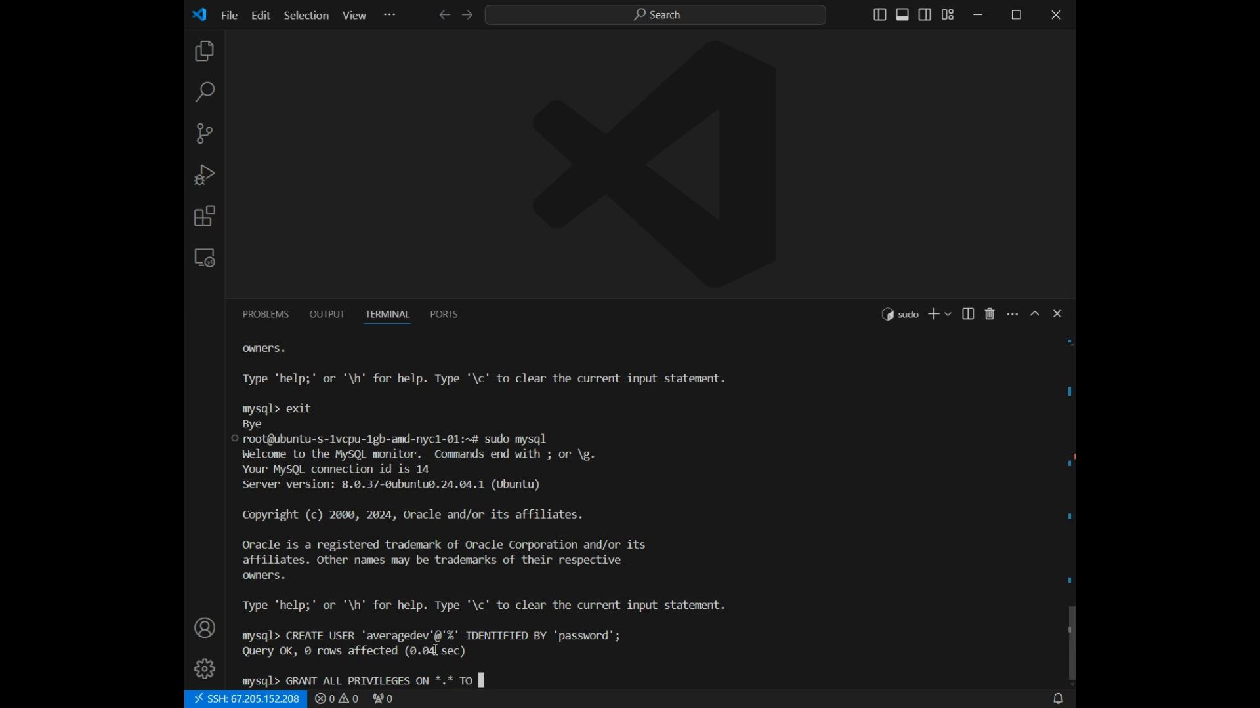
pyautogui.write("'AVERAGE")
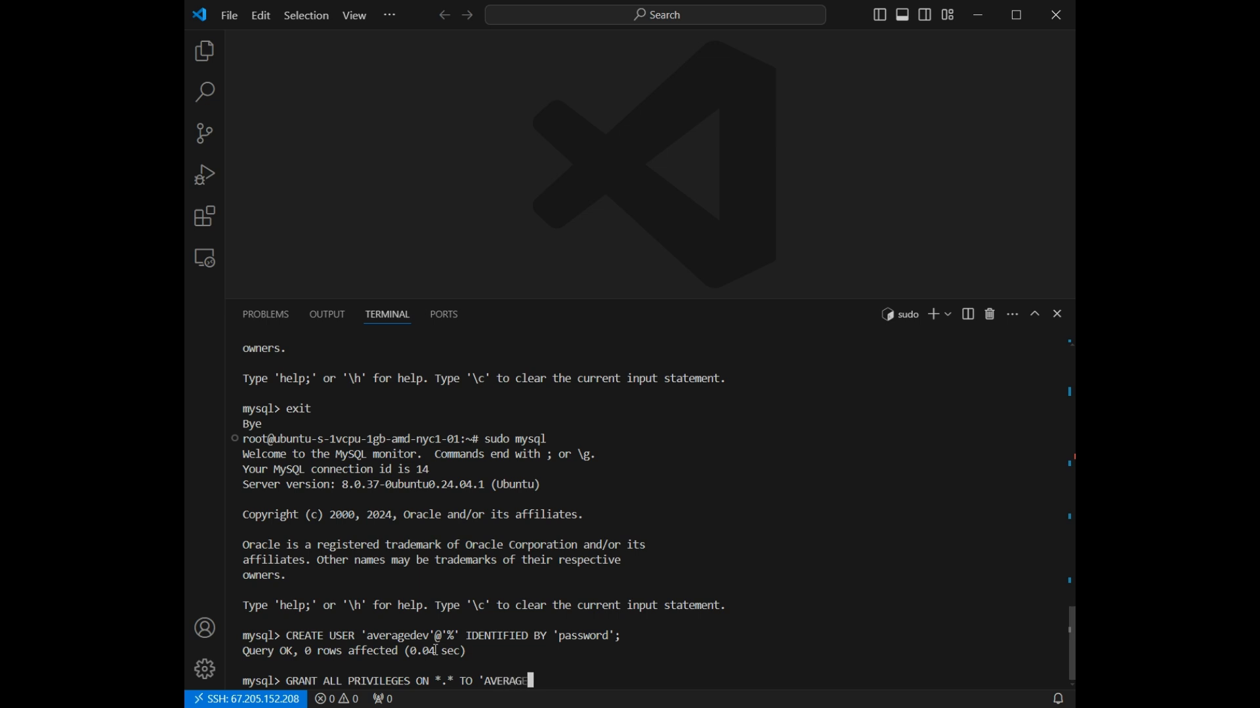
pyautogui.press('BackSpace')
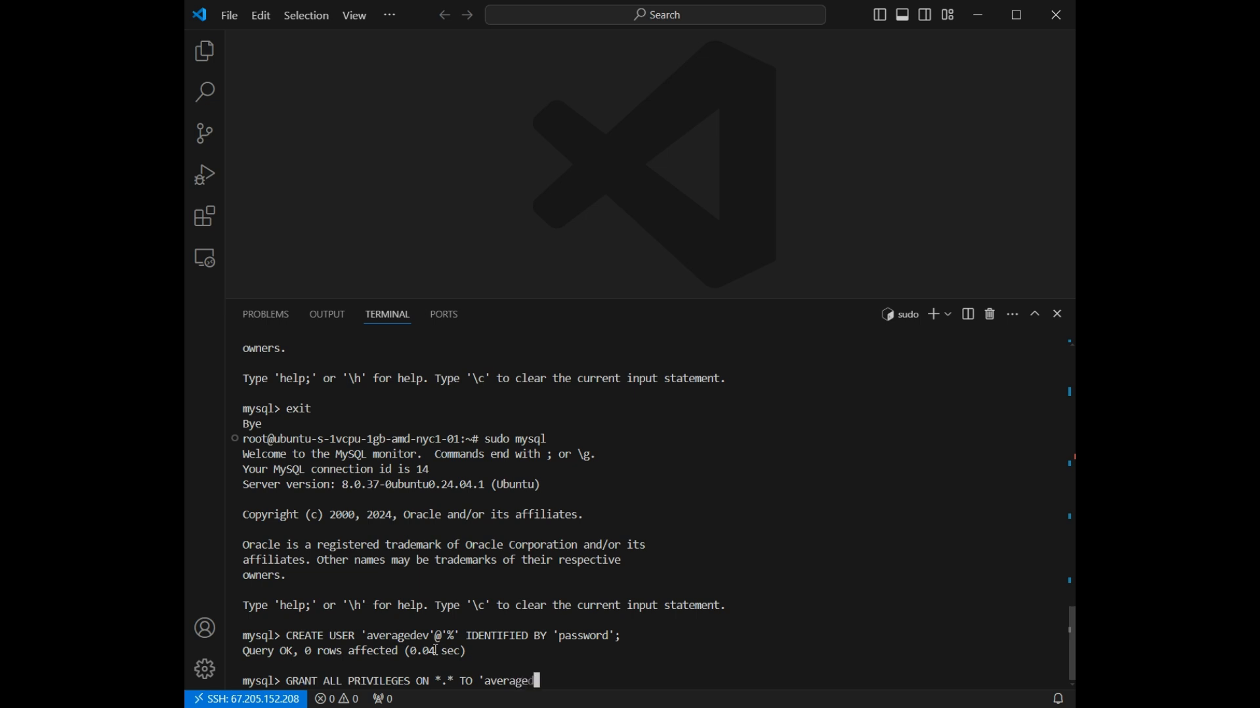
pyautogui.write("'@")
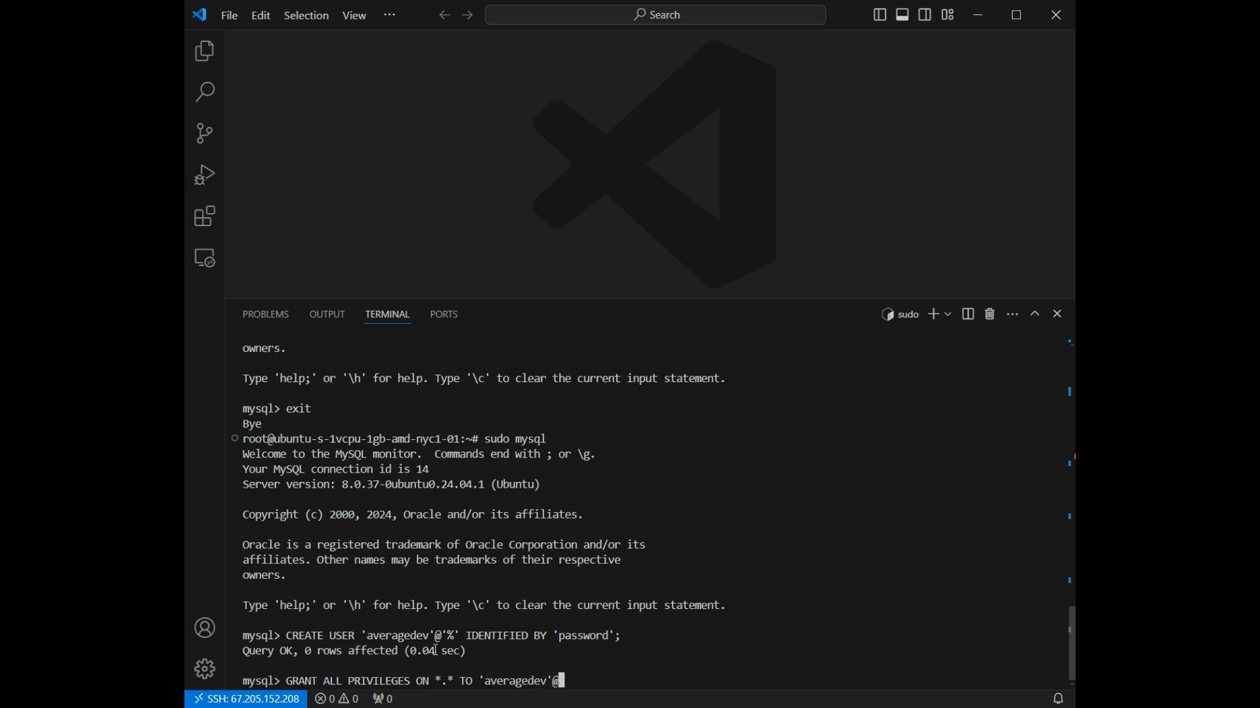
pyautogui.write("%'")
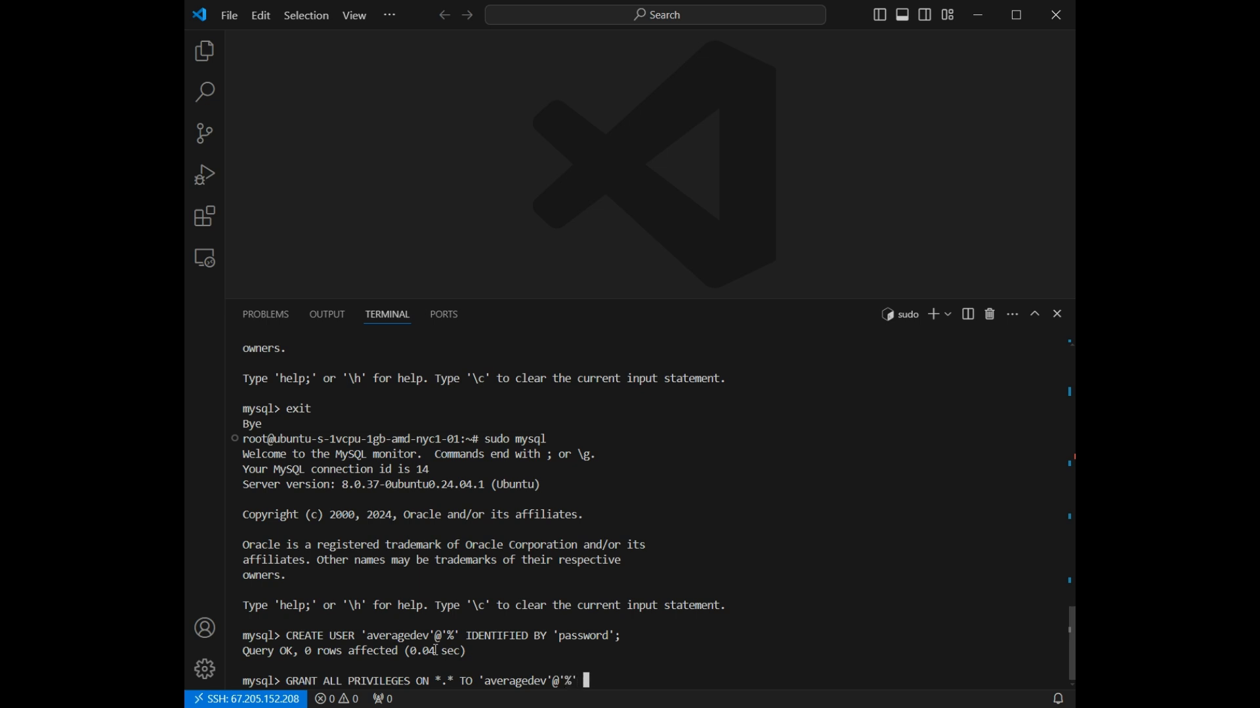
pyautogui.write('WITH GRANT OPTION;')
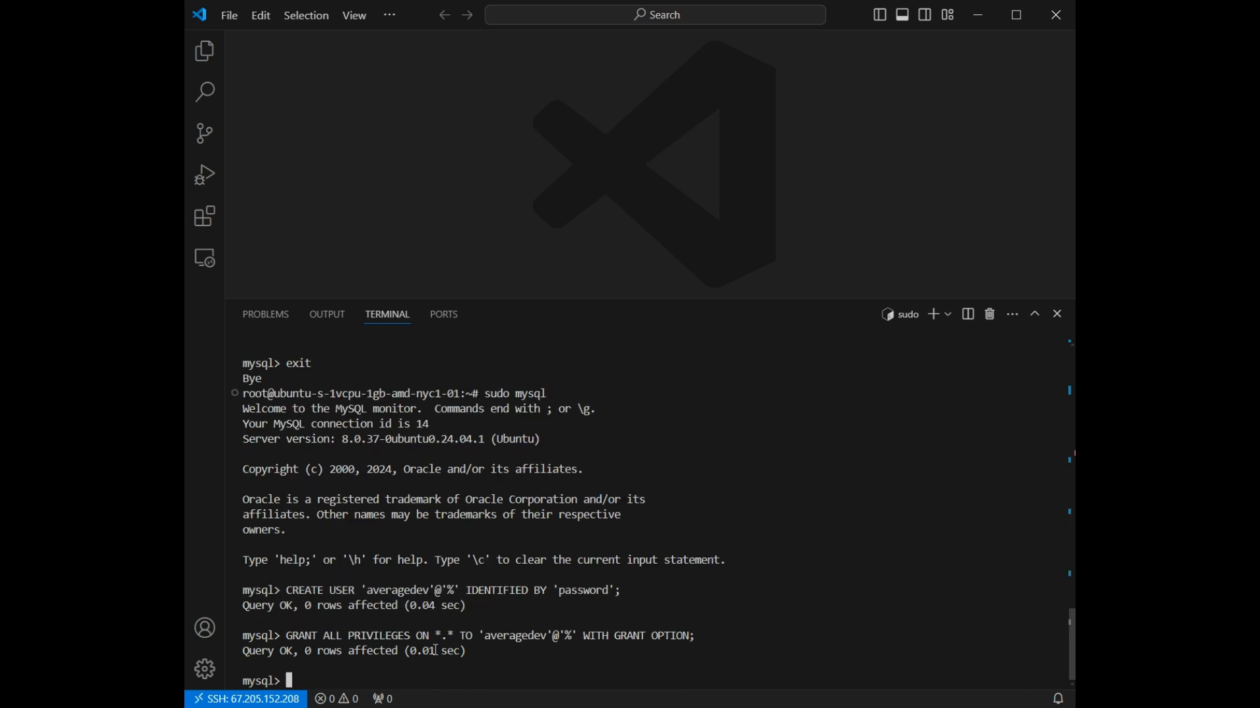
# Step: Flush privileges and exit the MySQL prompt
pyautogui.write('FLU')
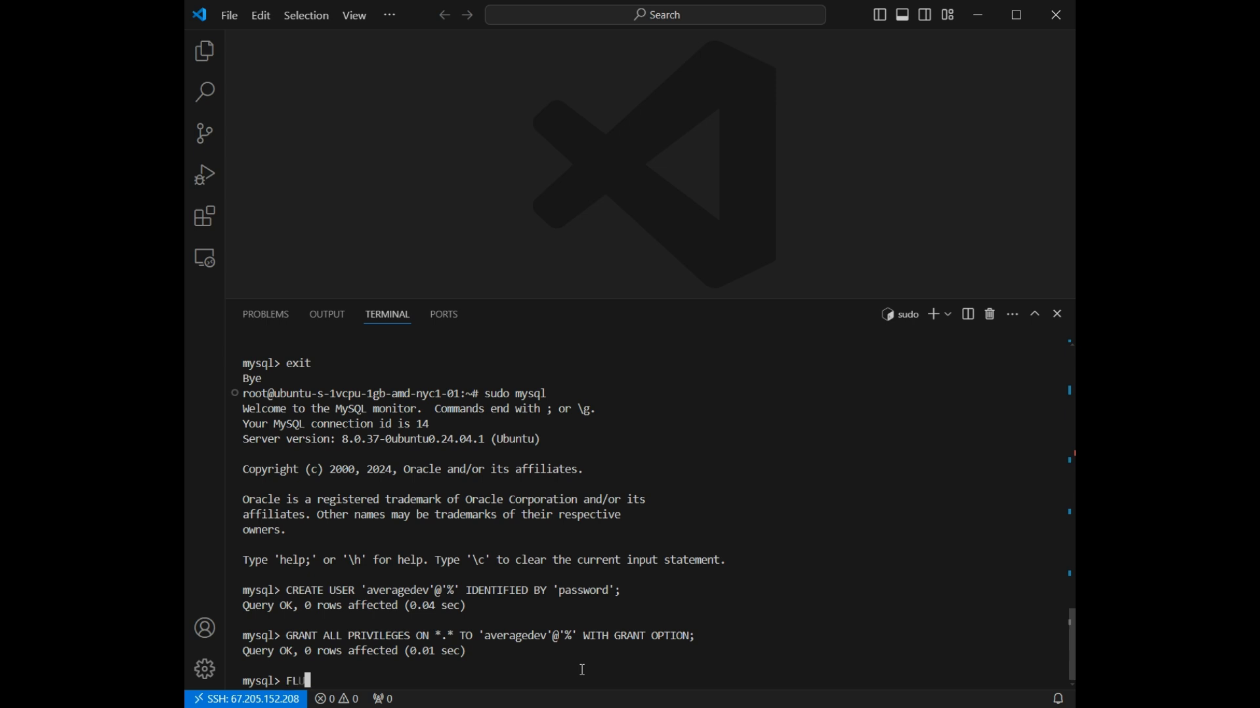
pyautogui.write('SH PRIVILEGES;')
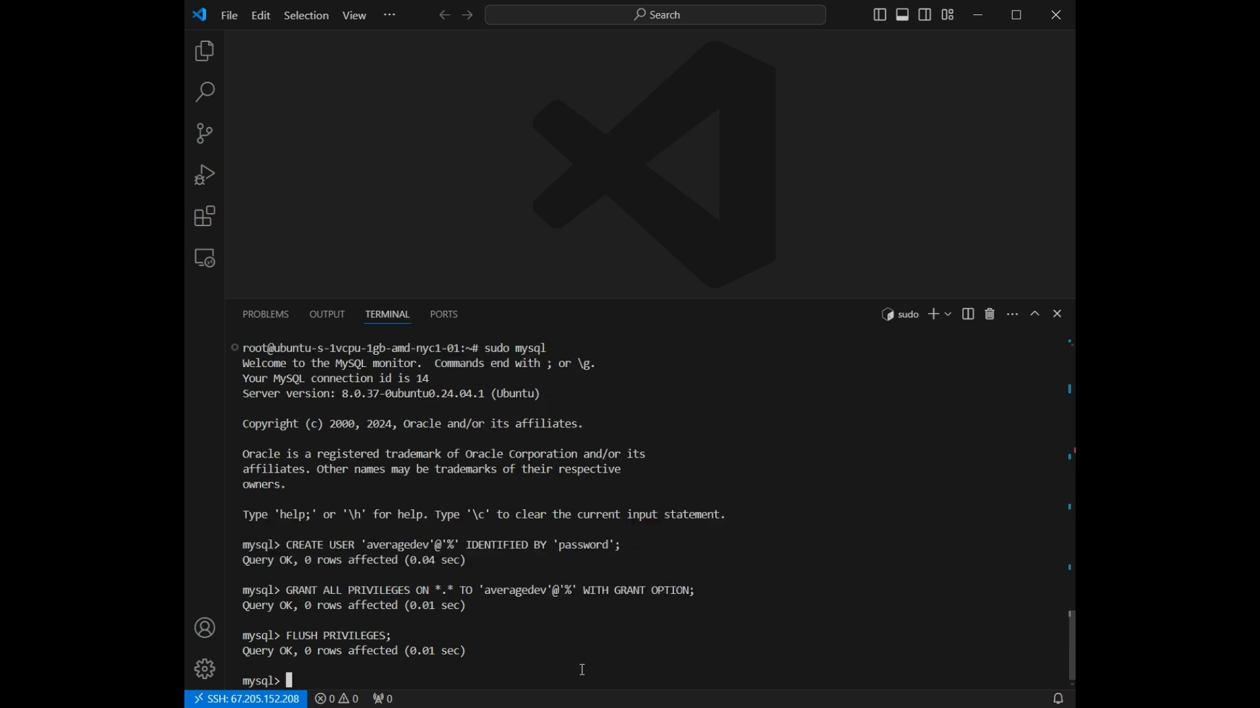
pyautogui.moveTo(531, 673)
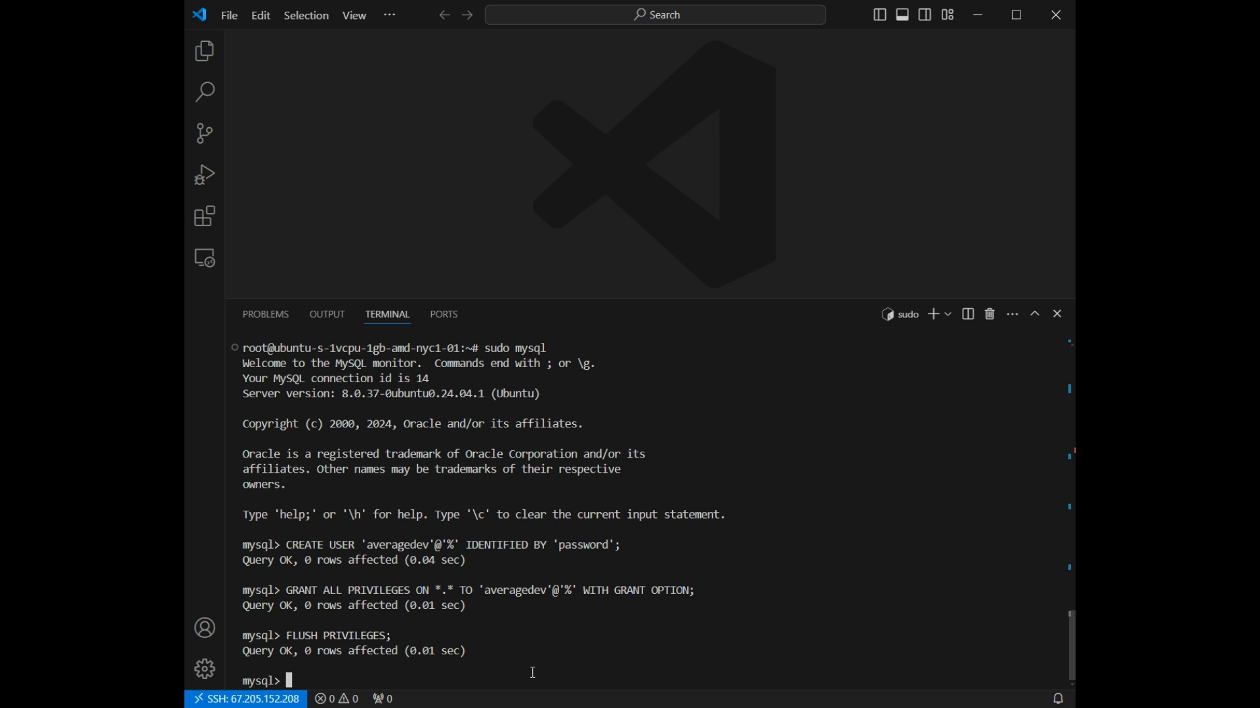
pyautogui.write('exit')
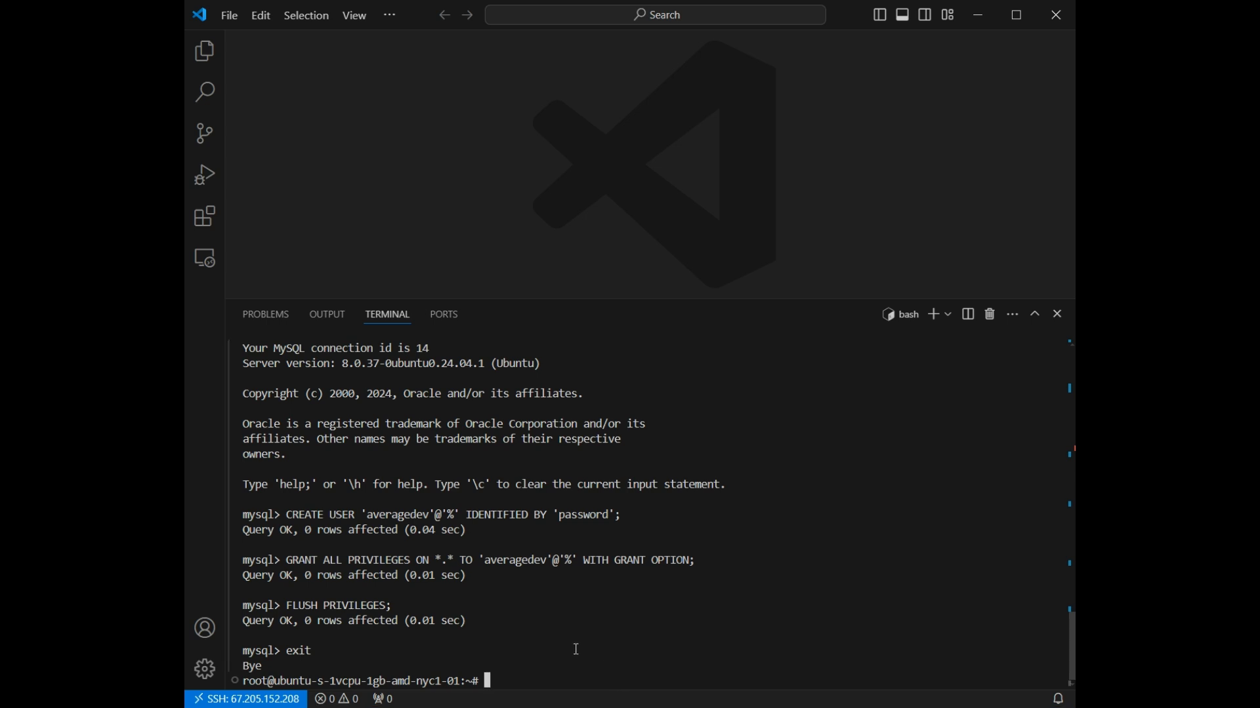
# Step: Open /etc/mysql/mysql.conf.d/mysqld.cnf in nano with sudo
pyautogui.write('sudo nano')
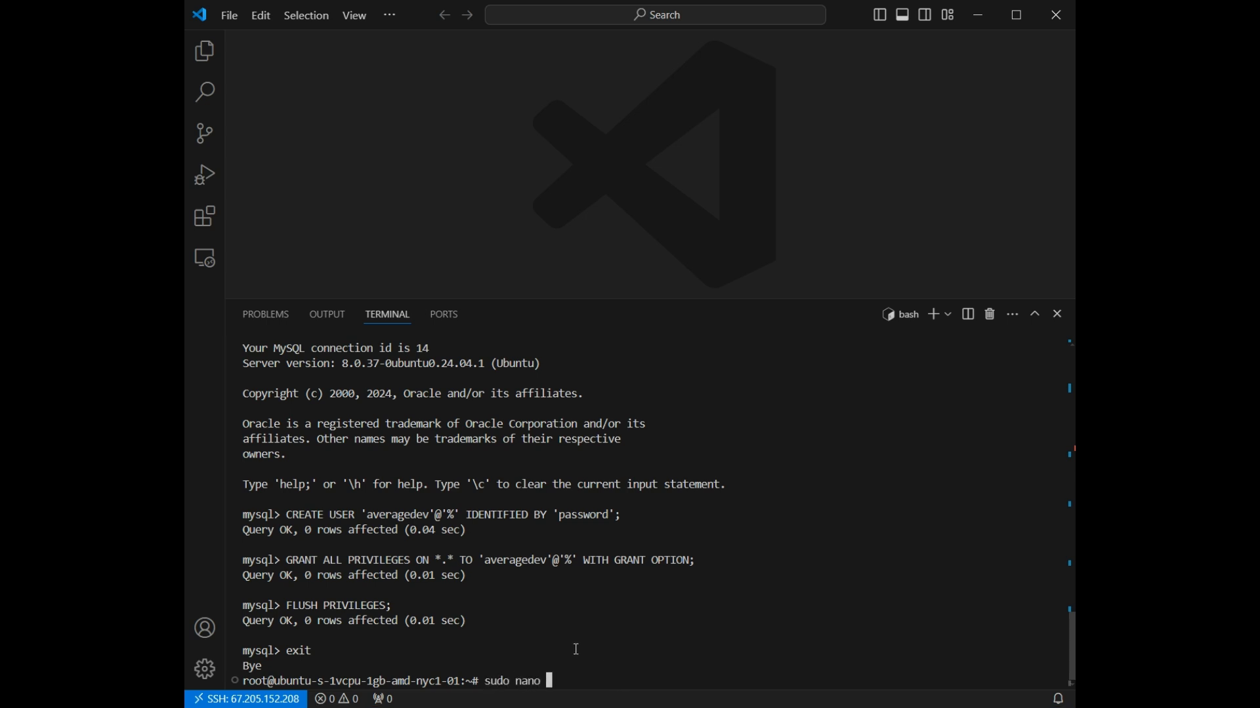
pyautogui.write('/etc/m')
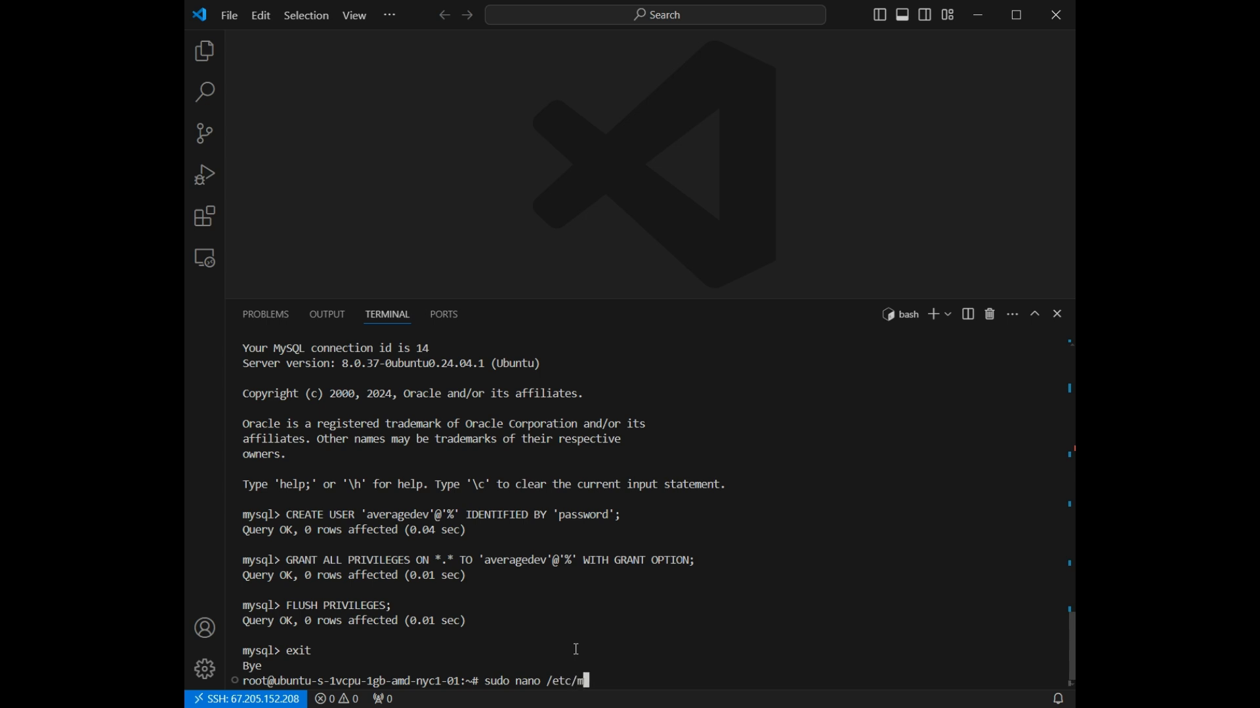
pyautogui.write('ysql/mysq')
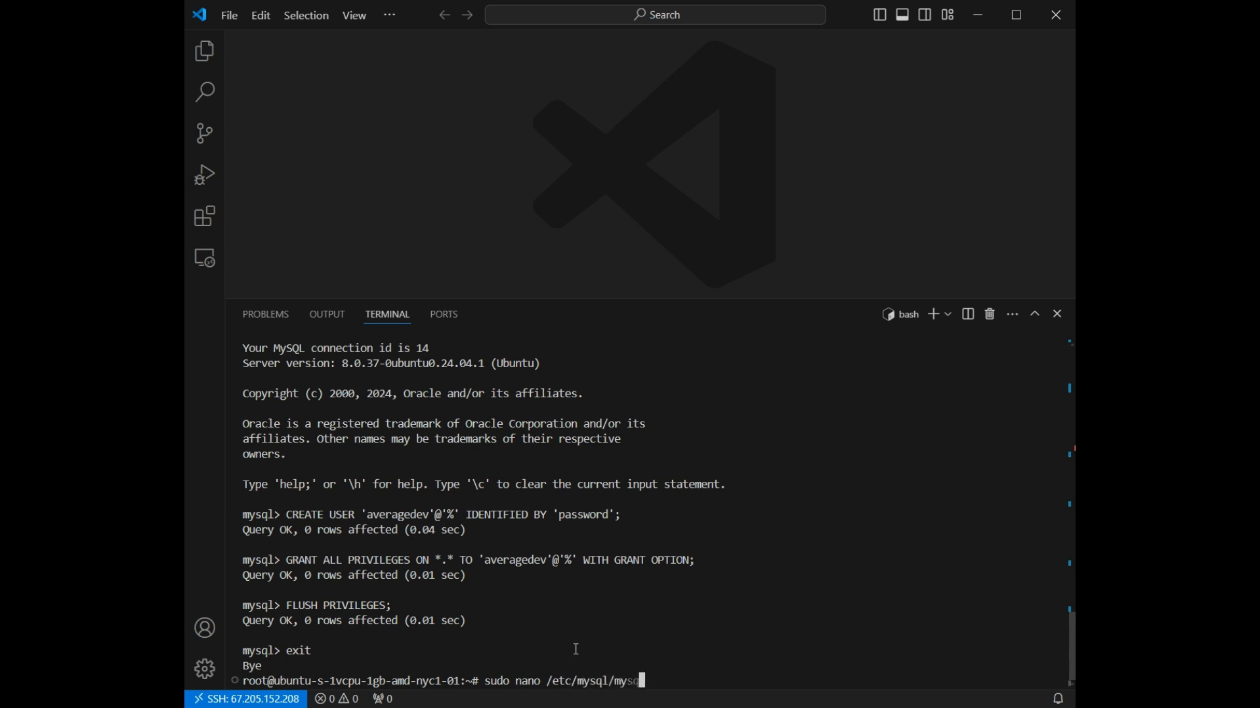
pyautogui.write('l.conf.d')
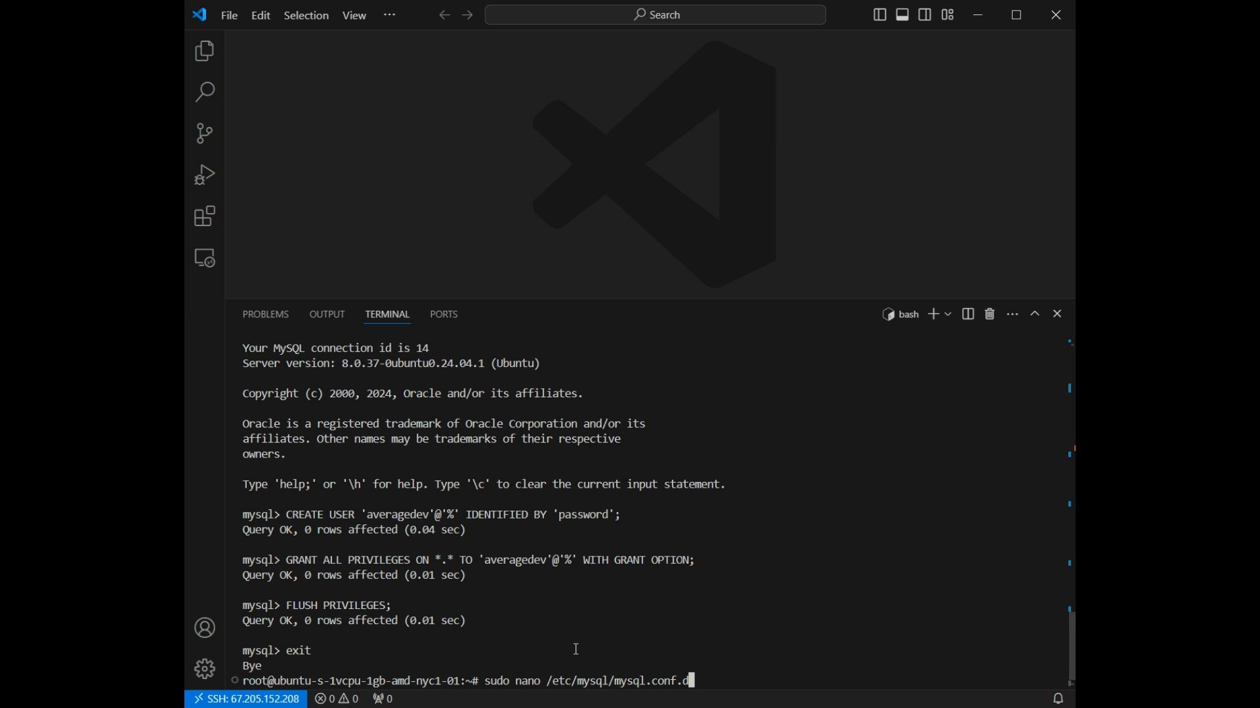
pyautogui.write('mysql')
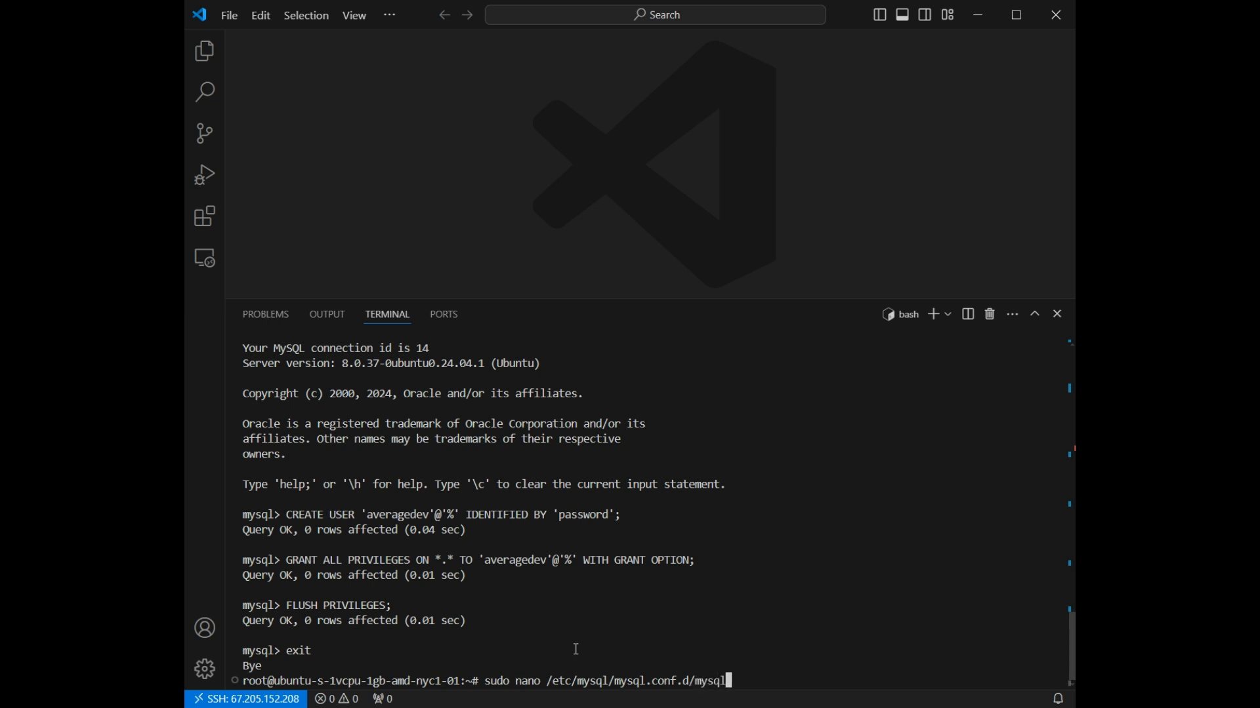
pyautogui.write('d.cnf')
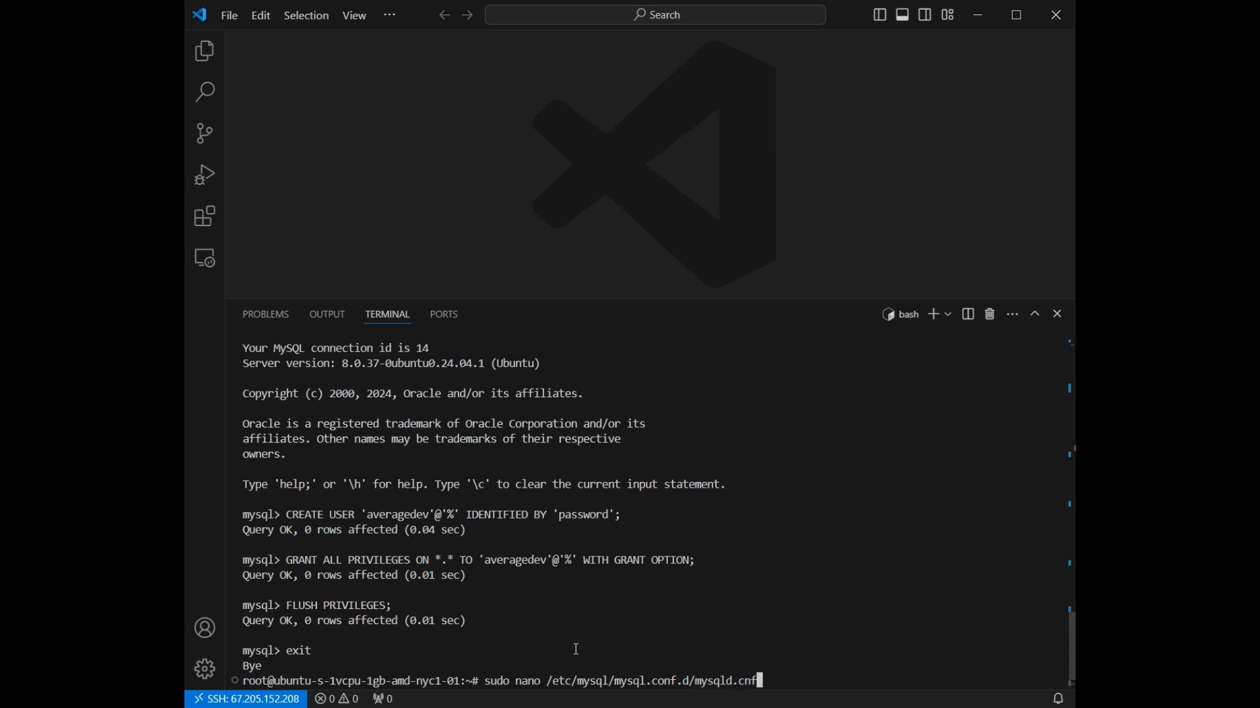
pyautogui.press('enter')
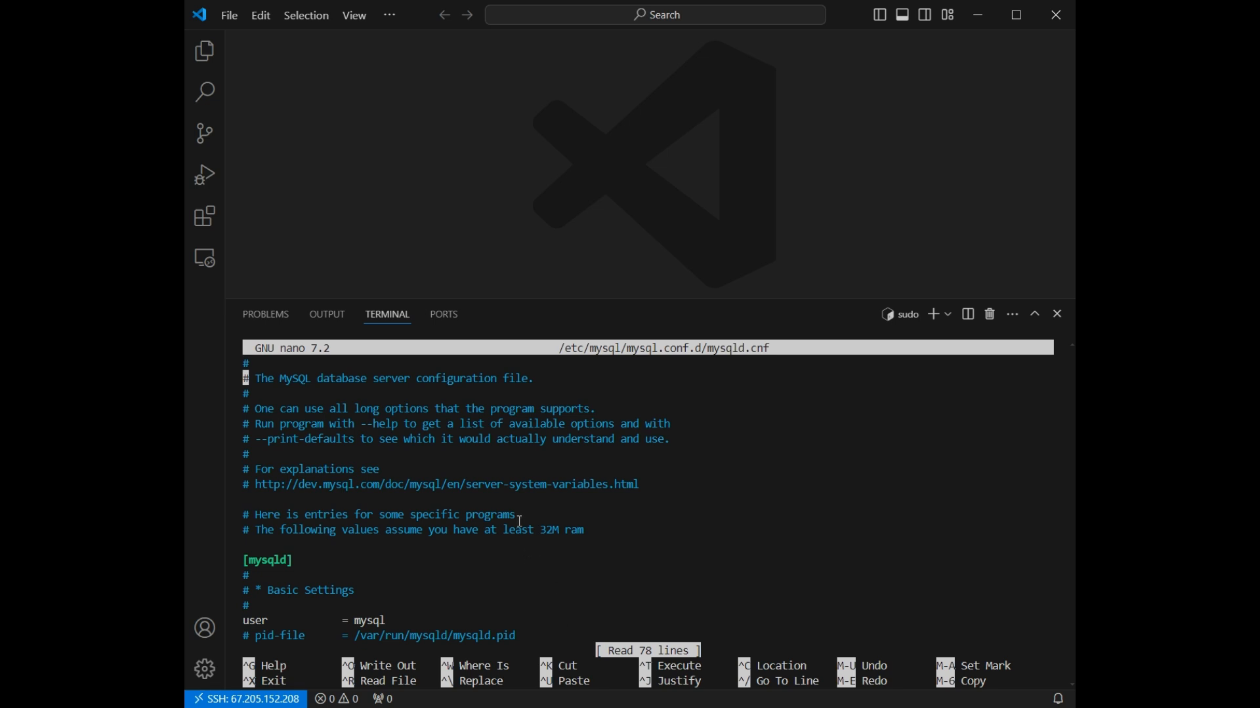
# Step: Change the bind-address value from 127.0.0.1 to 0.0.0.0
pyautogui.scroll(-3)
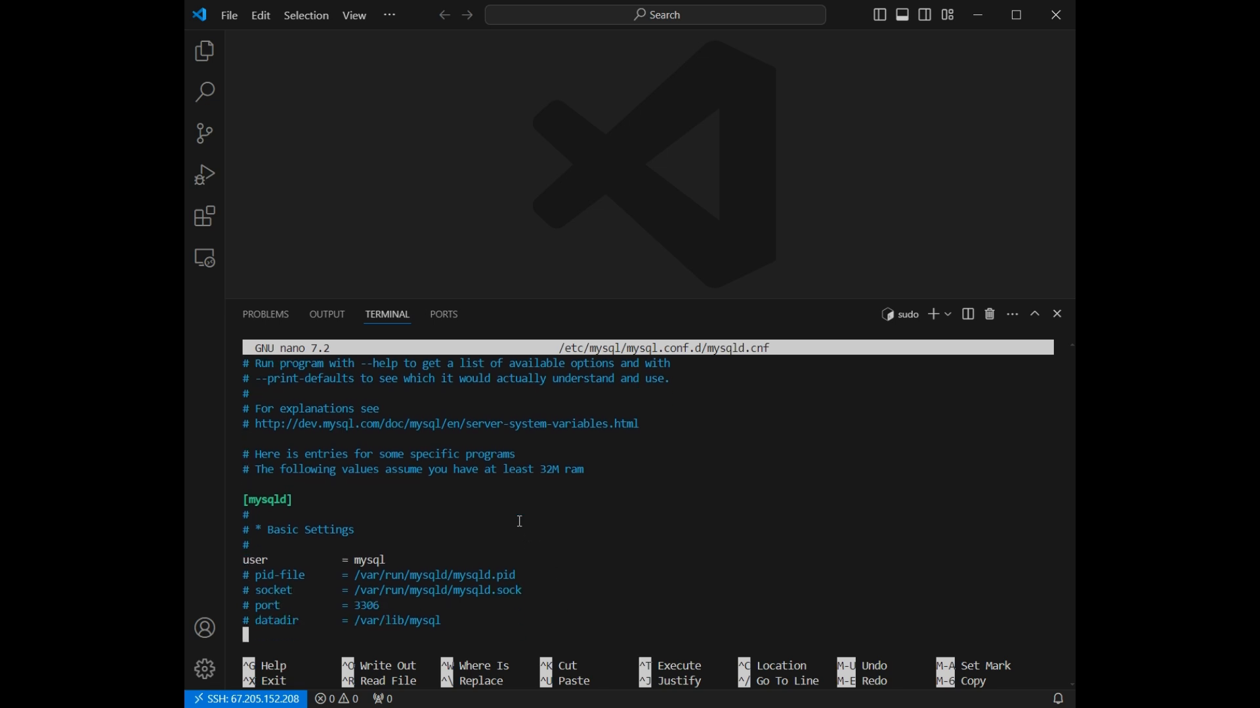
pyautogui.scroll(-3)
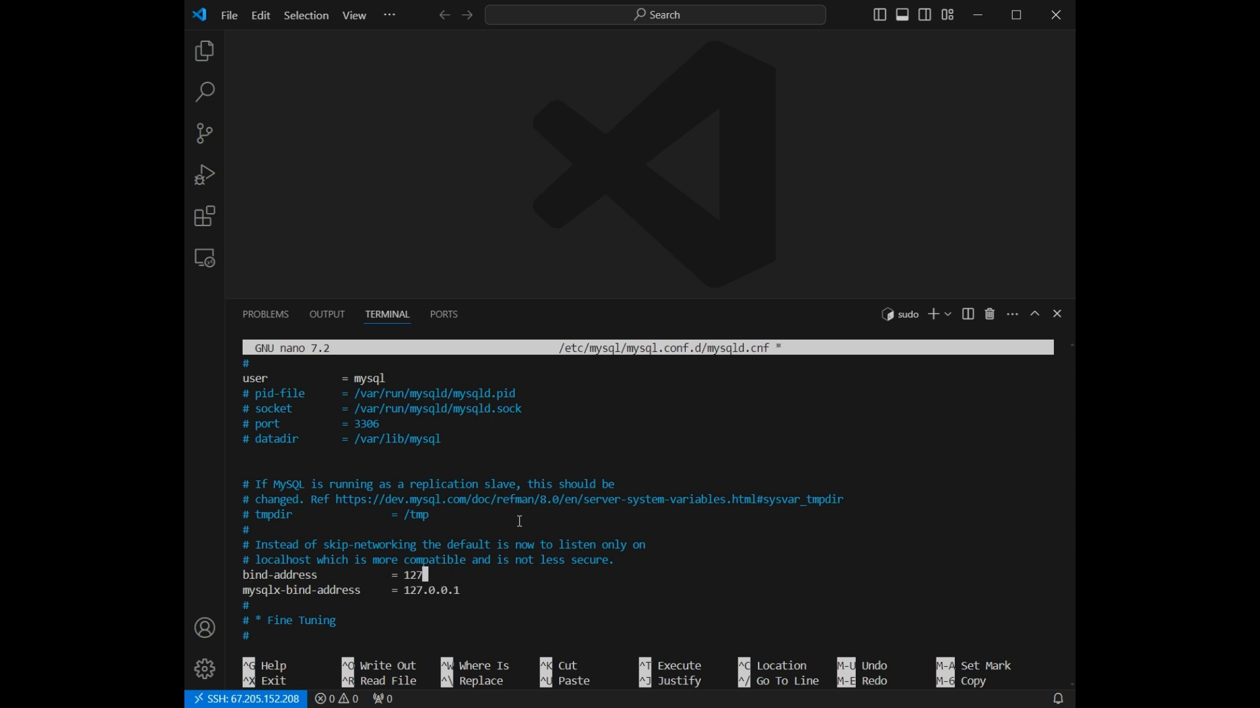
pyautogui.write('0.')
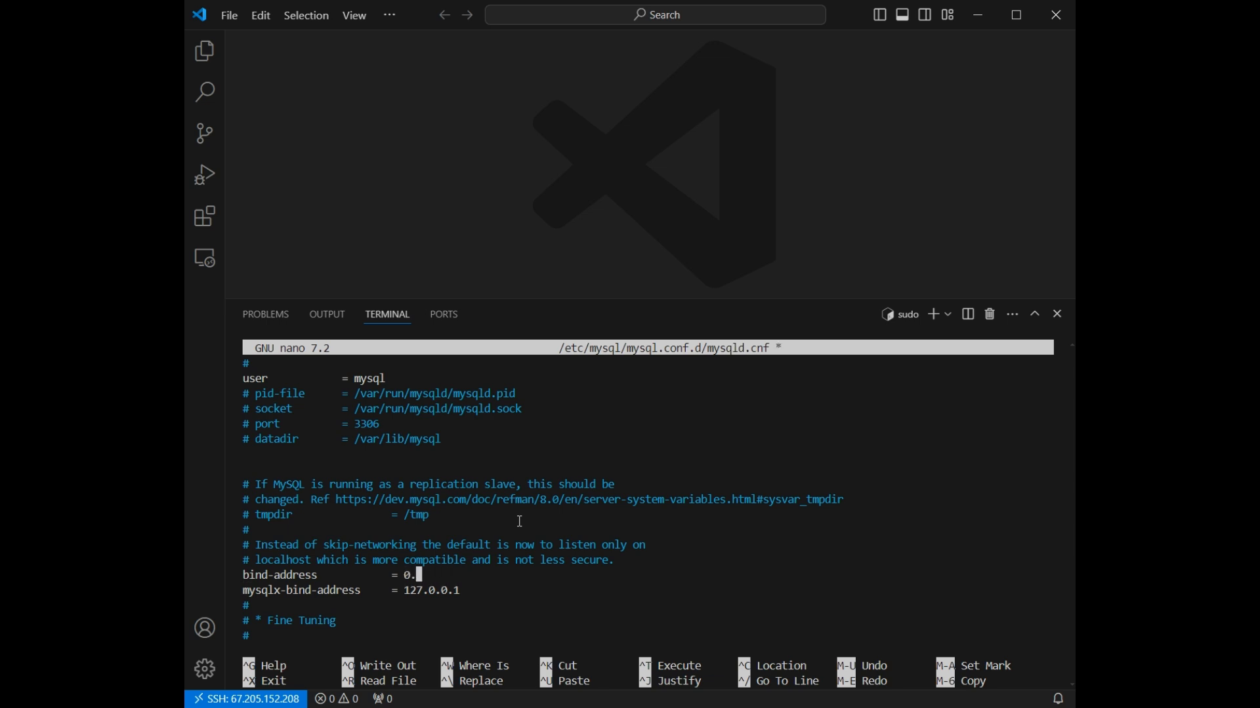
pyautogui.write('0.0.0')
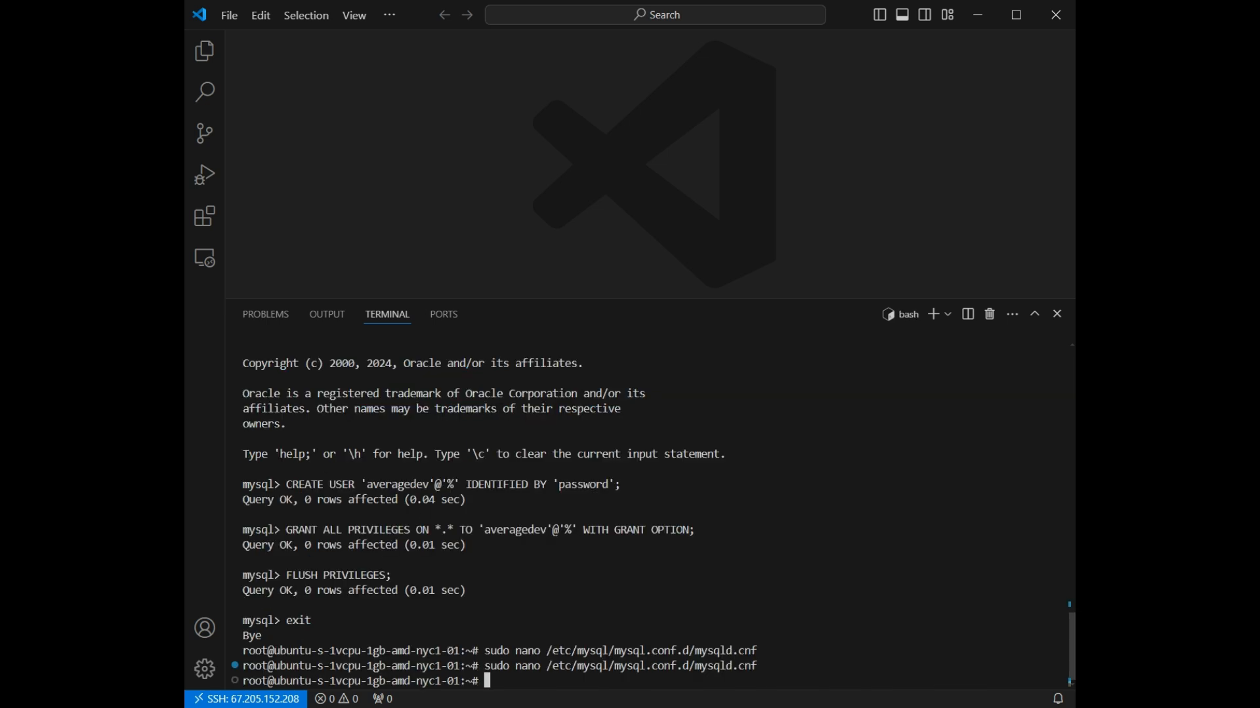
# Step: Run sudo systemctl restart mysql.service in the terminal
pyautogui.write('sudo')
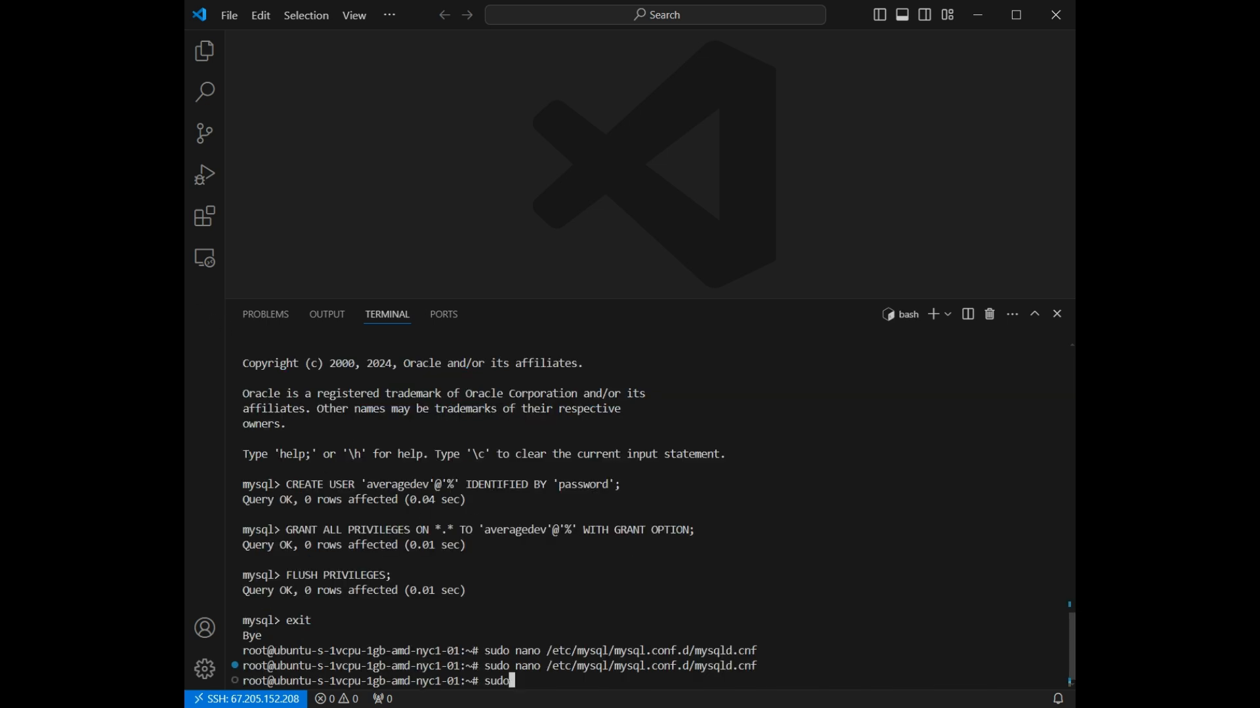
pyautogui.write('systemctl re')
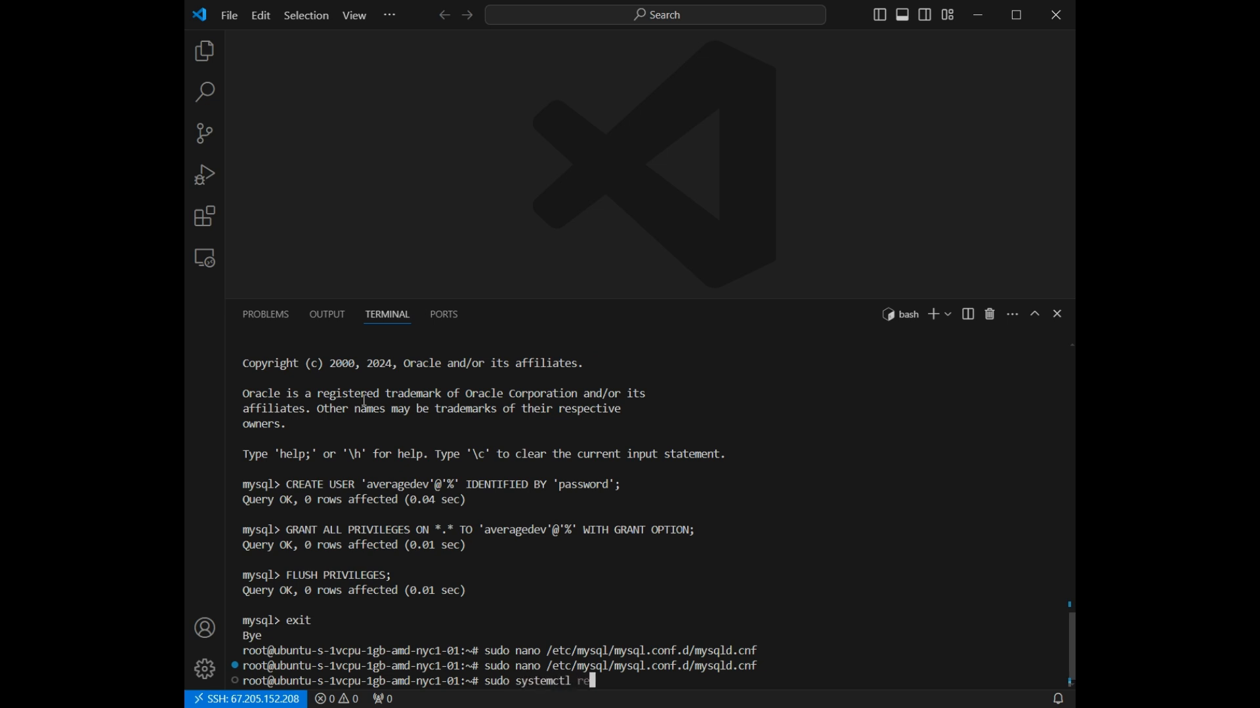
pyautogui.write('start mysql.service')
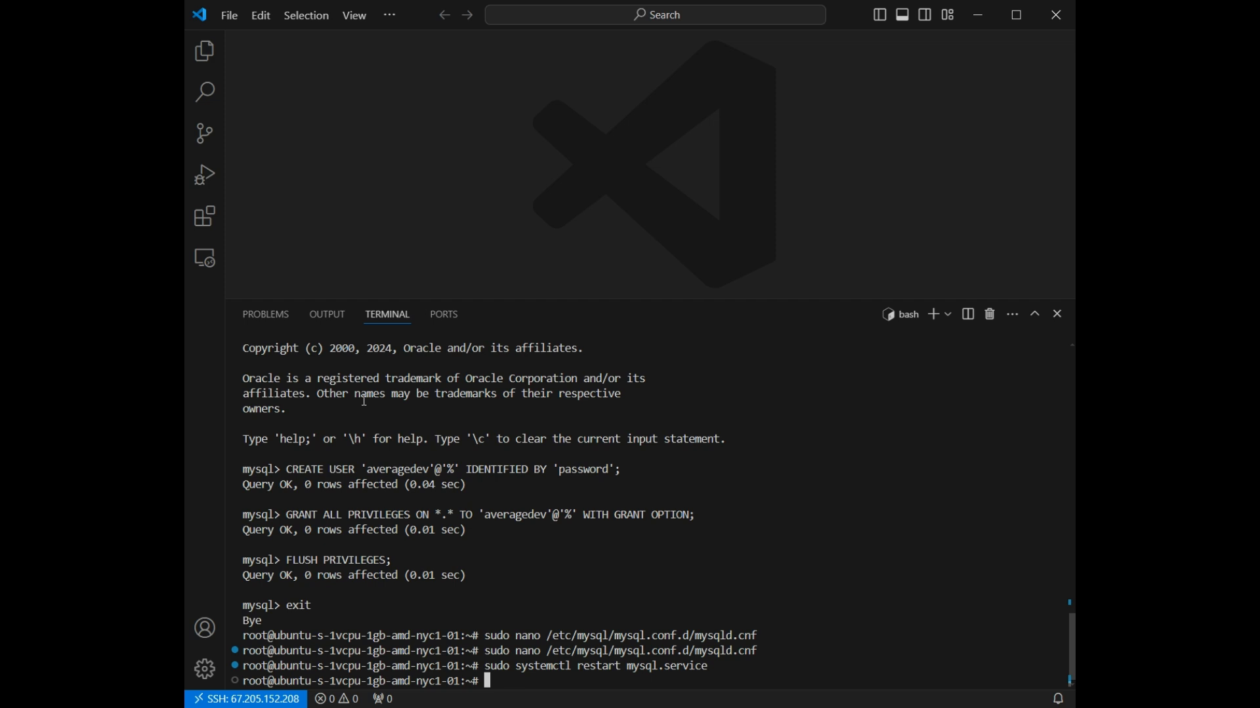
pyautogui.moveTo(199, 605)
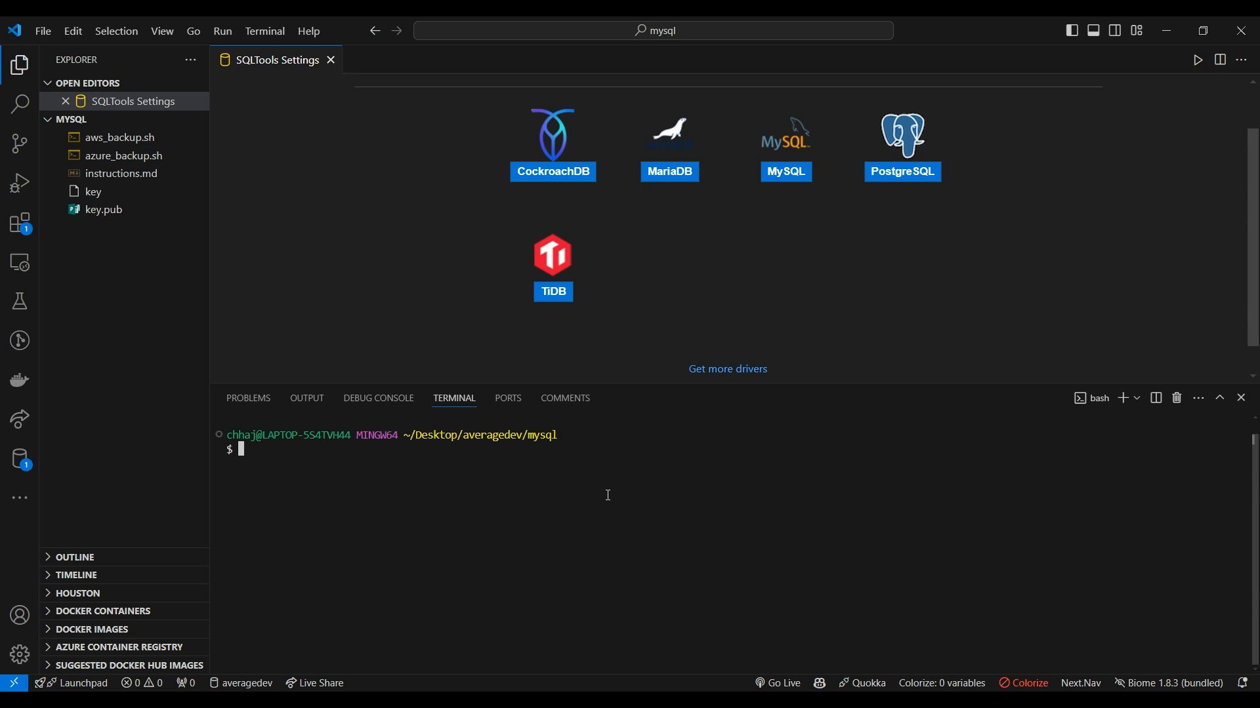
pyautogui.click(19, 223)
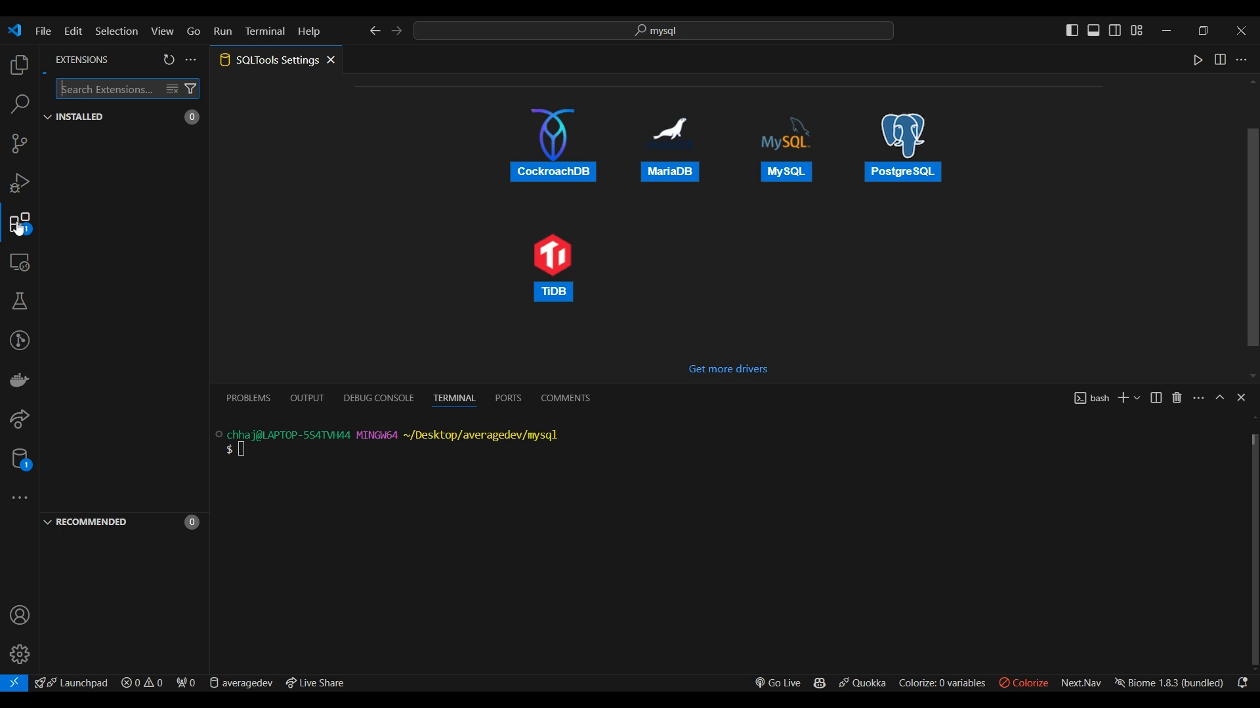
pyautogui.write('sqltools')
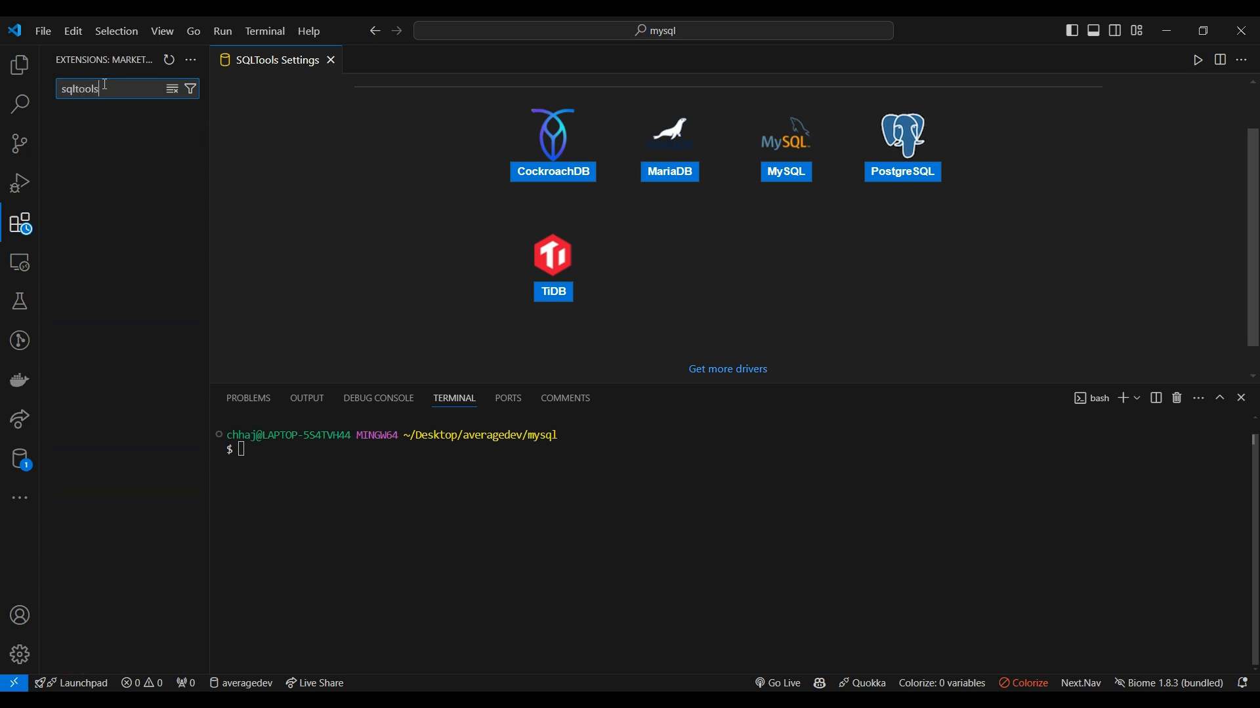
pyautogui.click(171, 89)
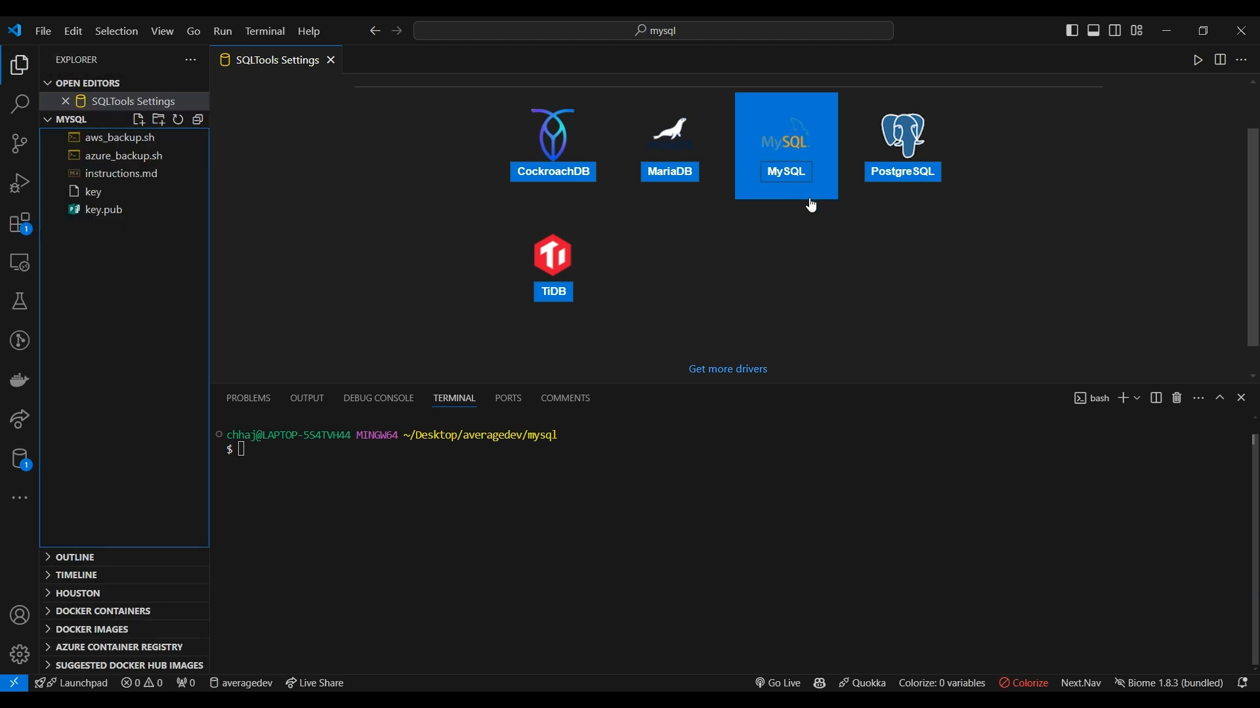
pyautogui.moveTo(800, 195)
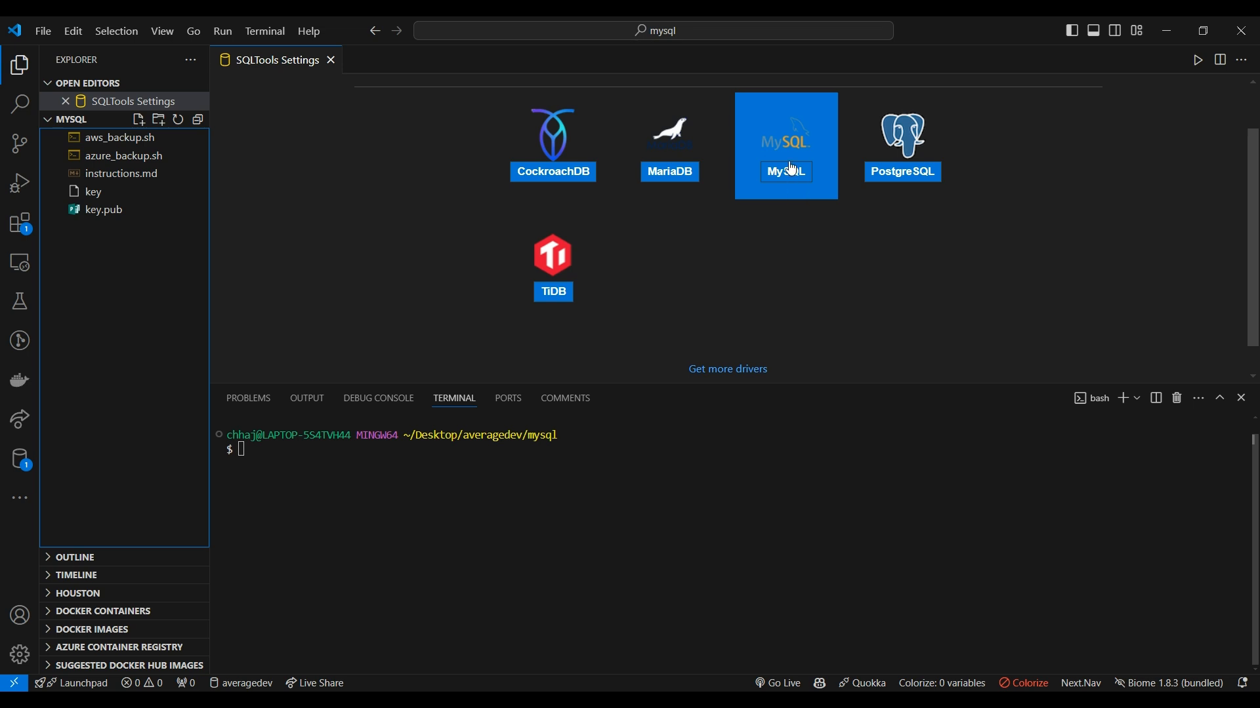
# Step: Create a MySQL connection named averagedev with server 67.205.152.208 and database mysql
pyautogui.click(785, 144)
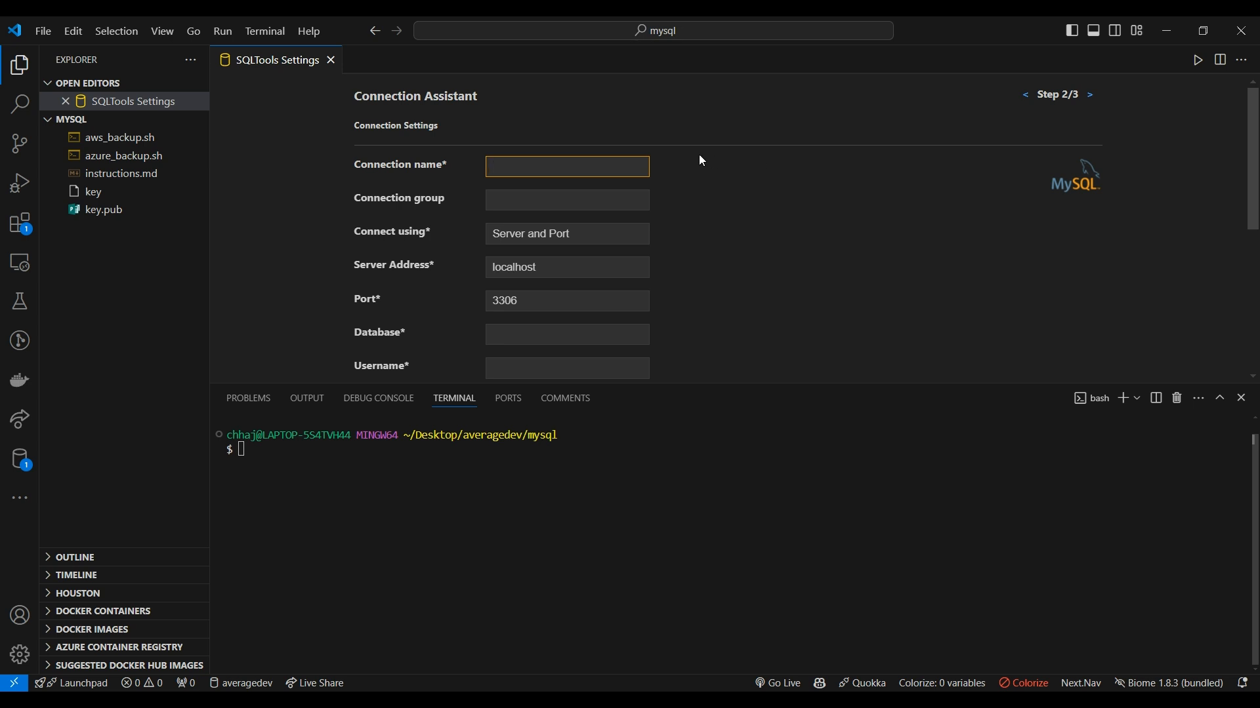
pyautogui.write('averagedev')
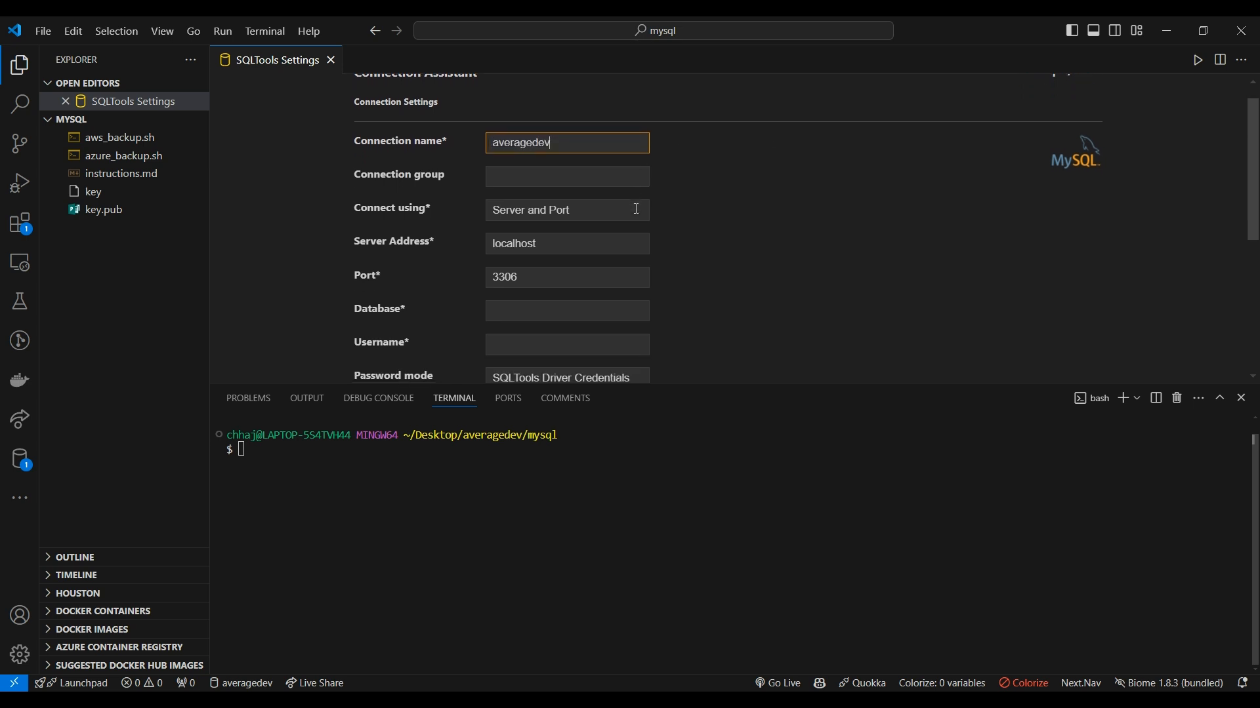
pyautogui.click(566, 242)
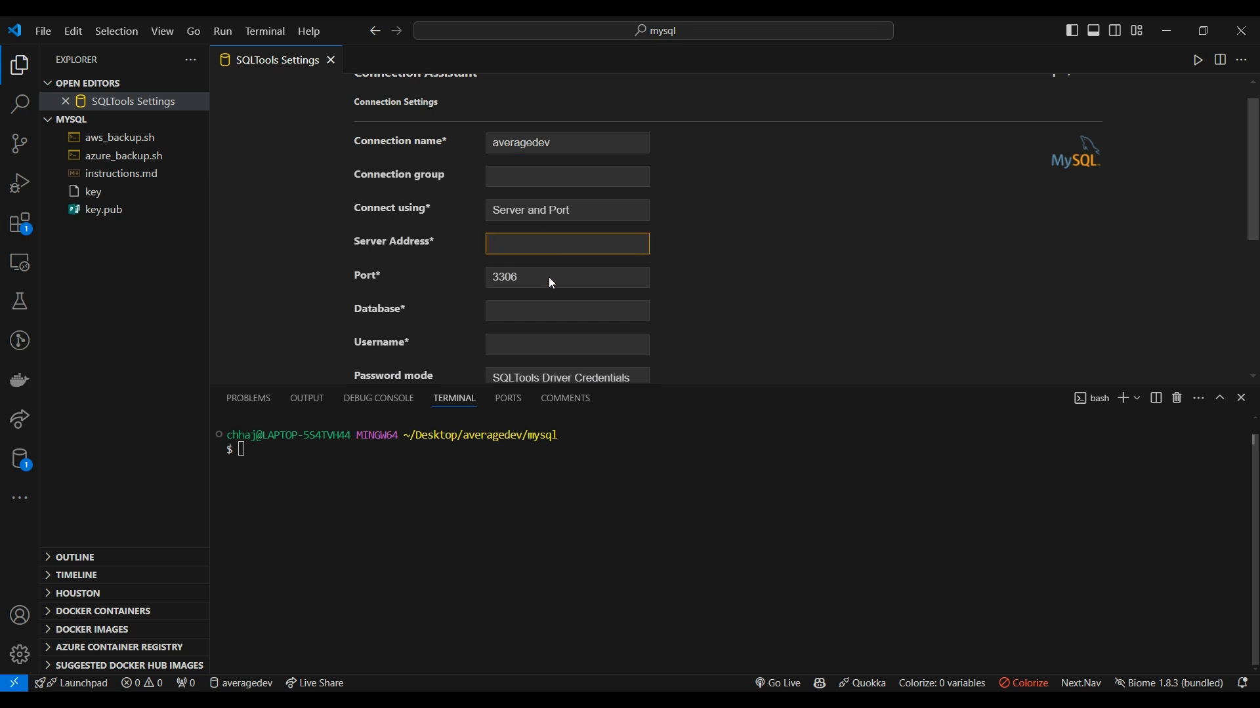
pyautogui.write('67.205.152.208')
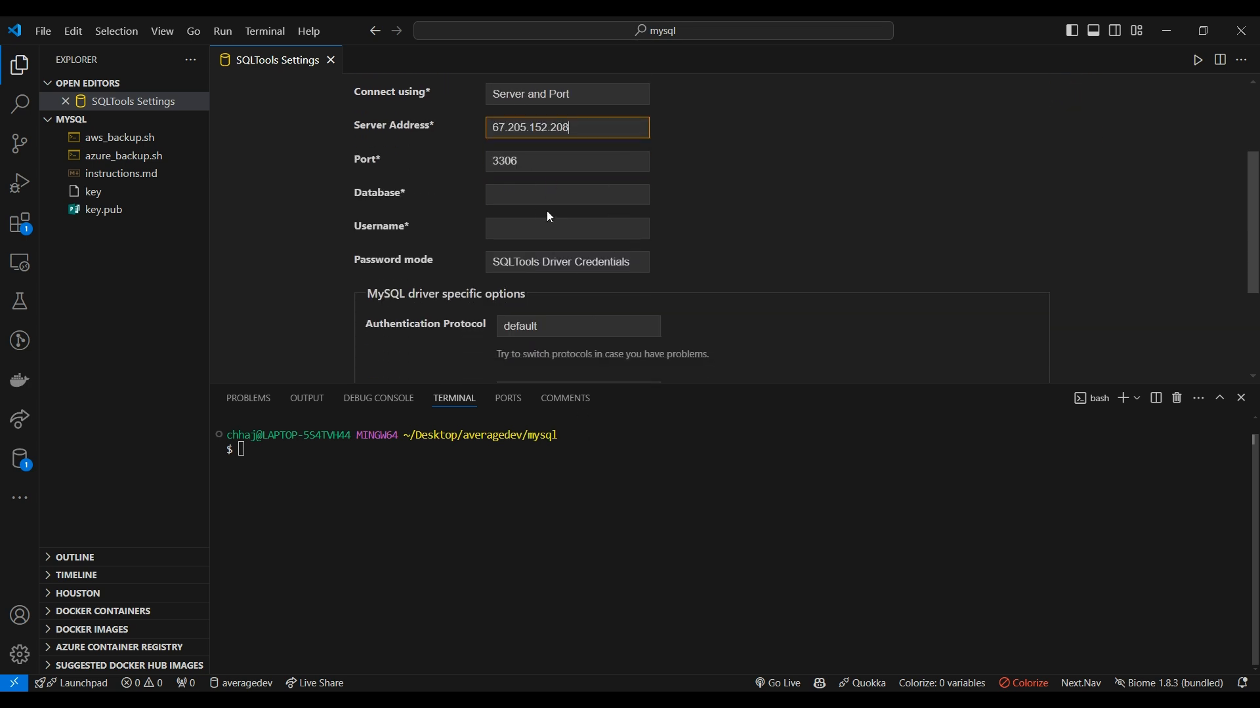
pyautogui.write('mysql')
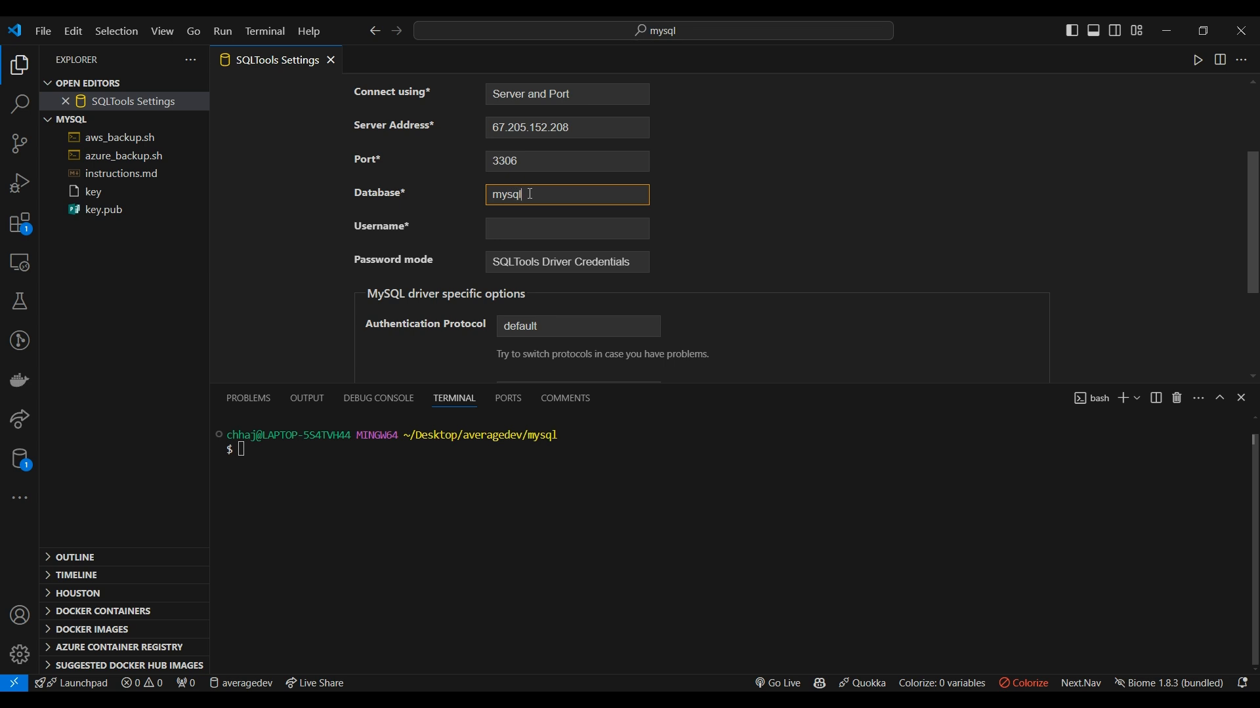
# Step: Enter username averagedev and test the connection successfully
pyautogui.click(566, 229)
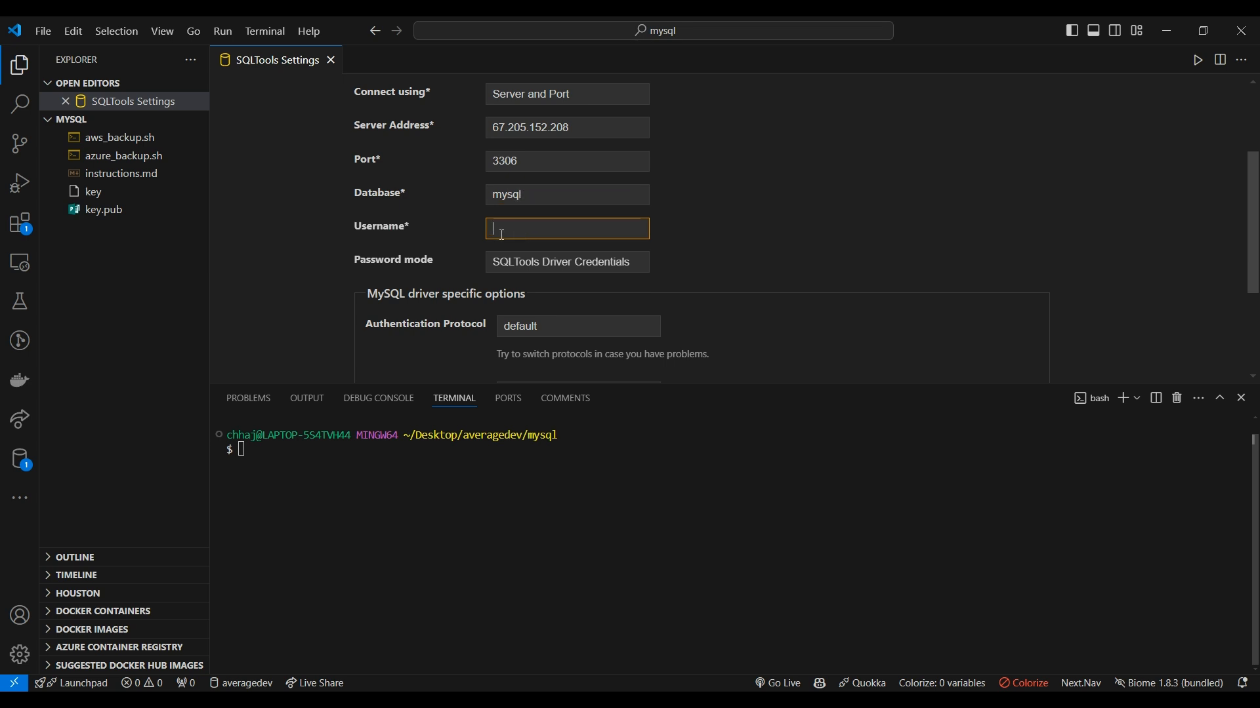
pyautogui.write('averagedev')
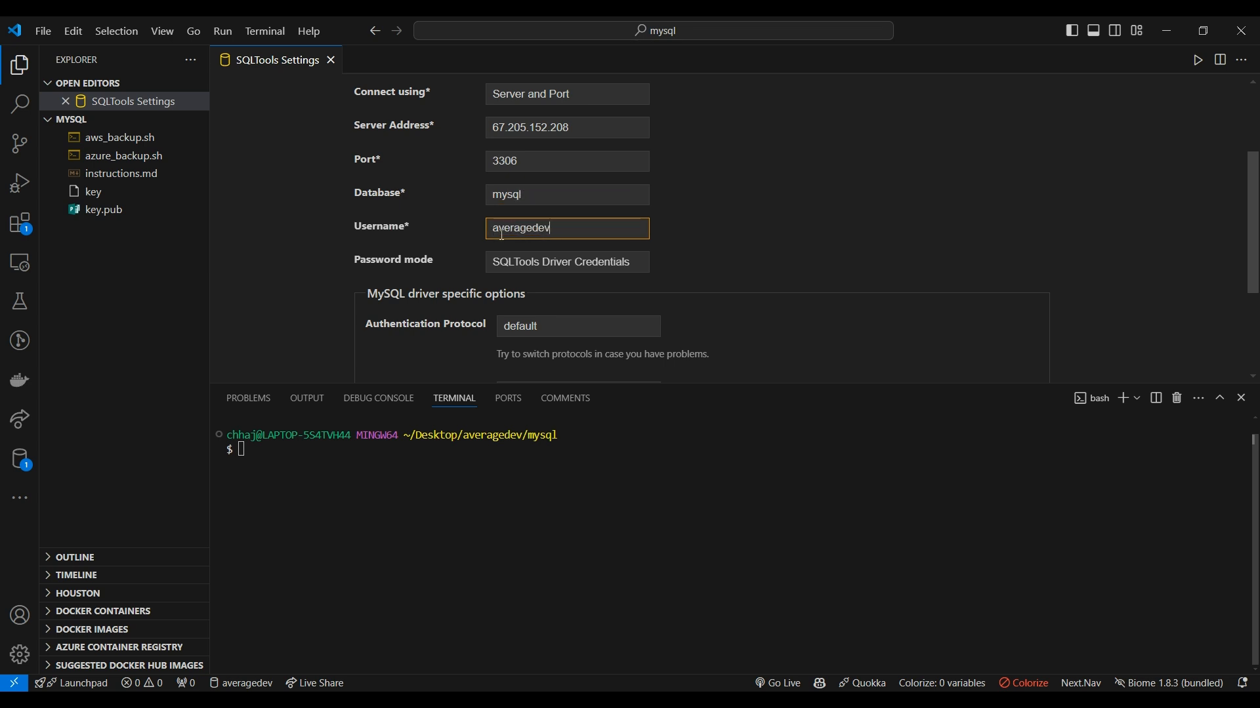
pyautogui.scroll(-3)
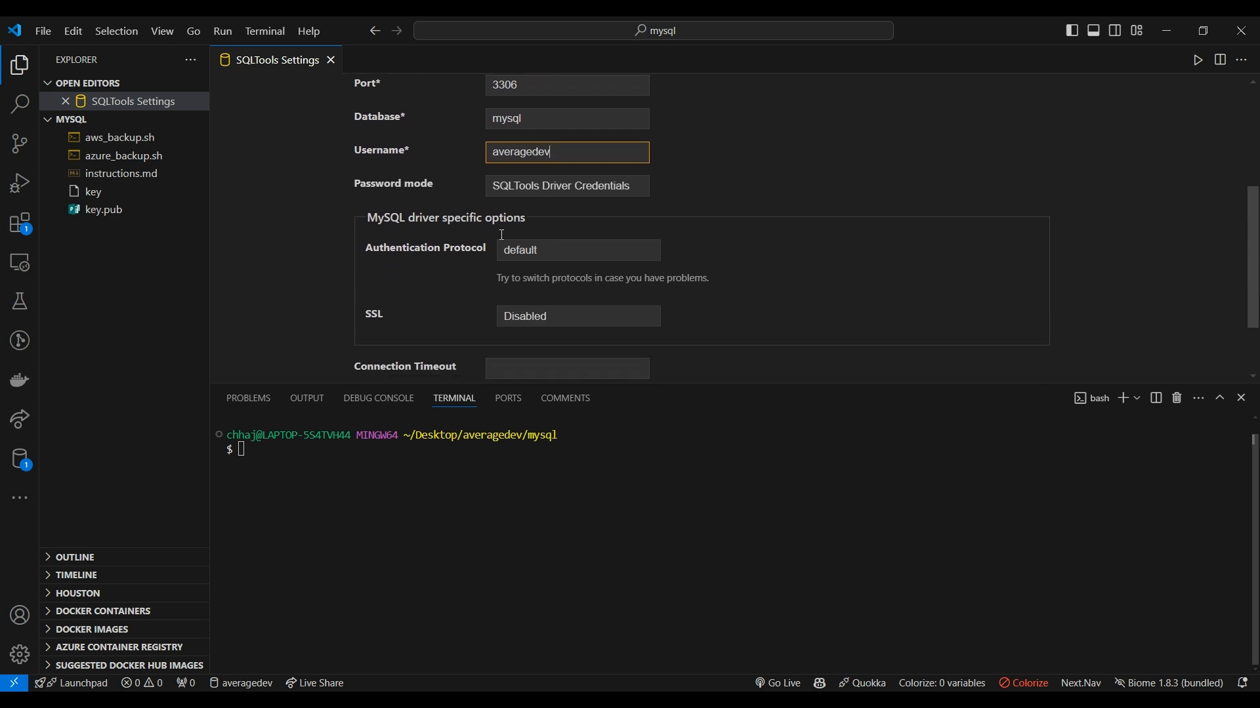
pyautogui.scroll(-3)
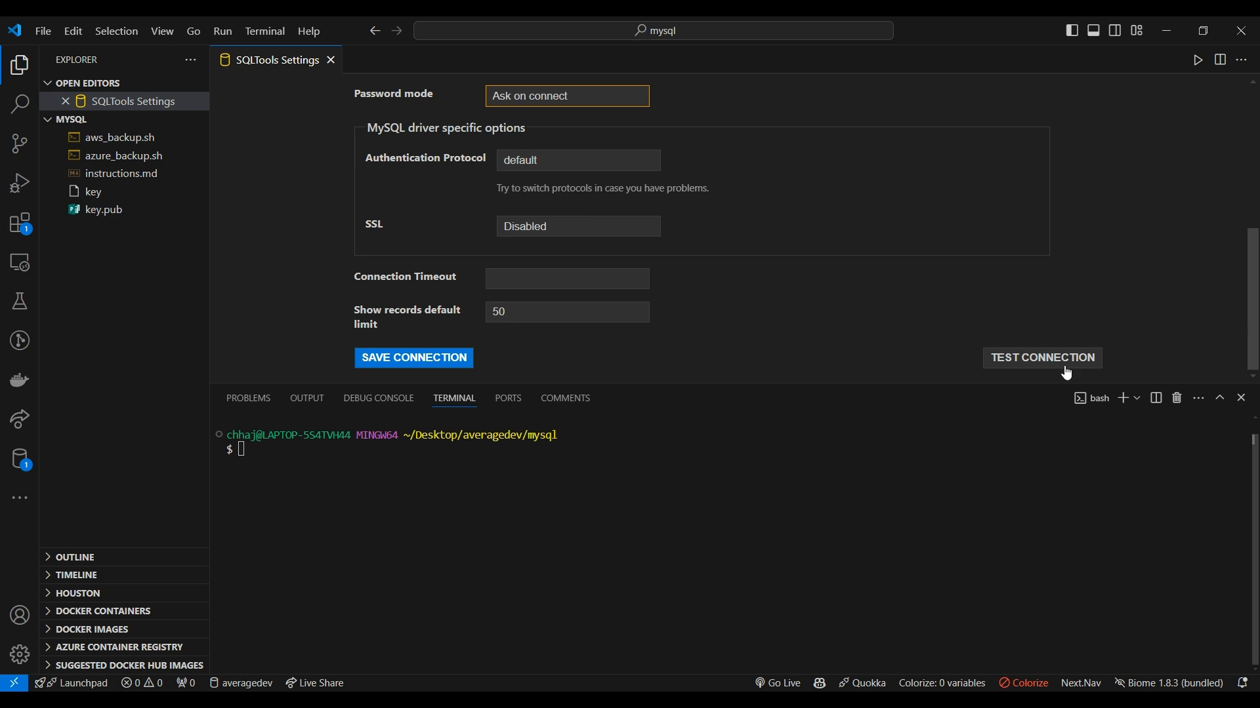
pyautogui.click(1041, 357)
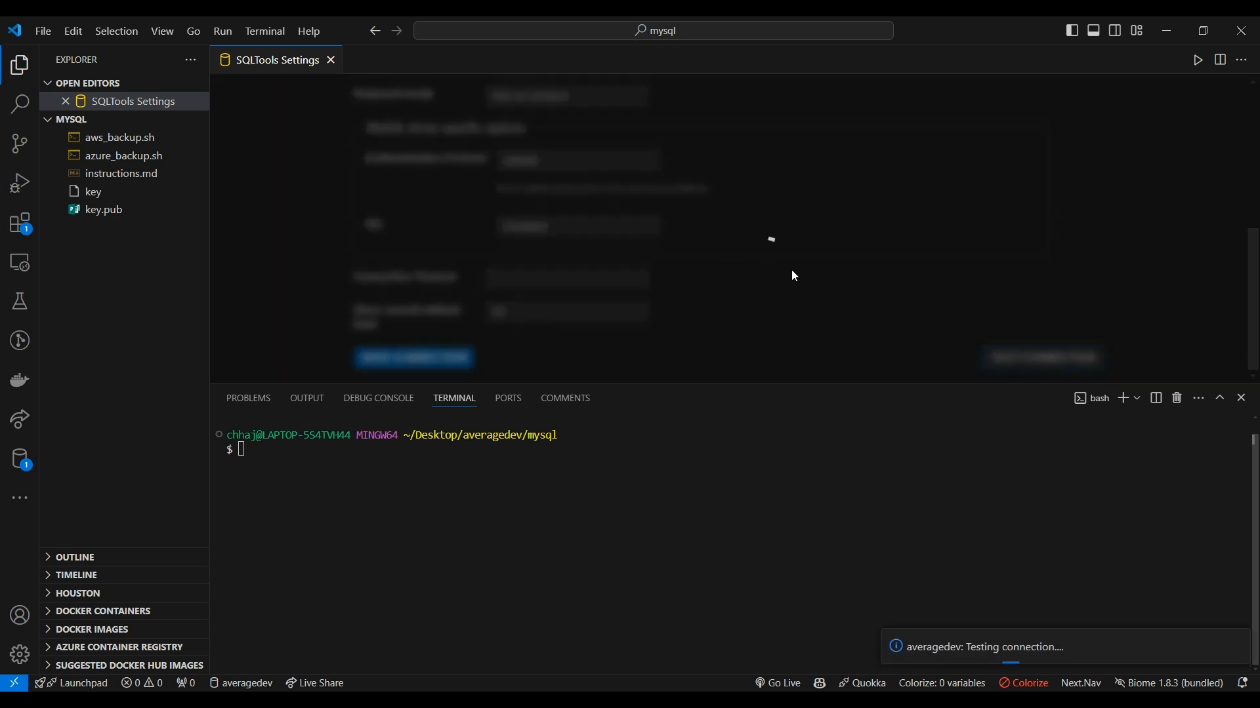
pyautogui.click(1041, 358)
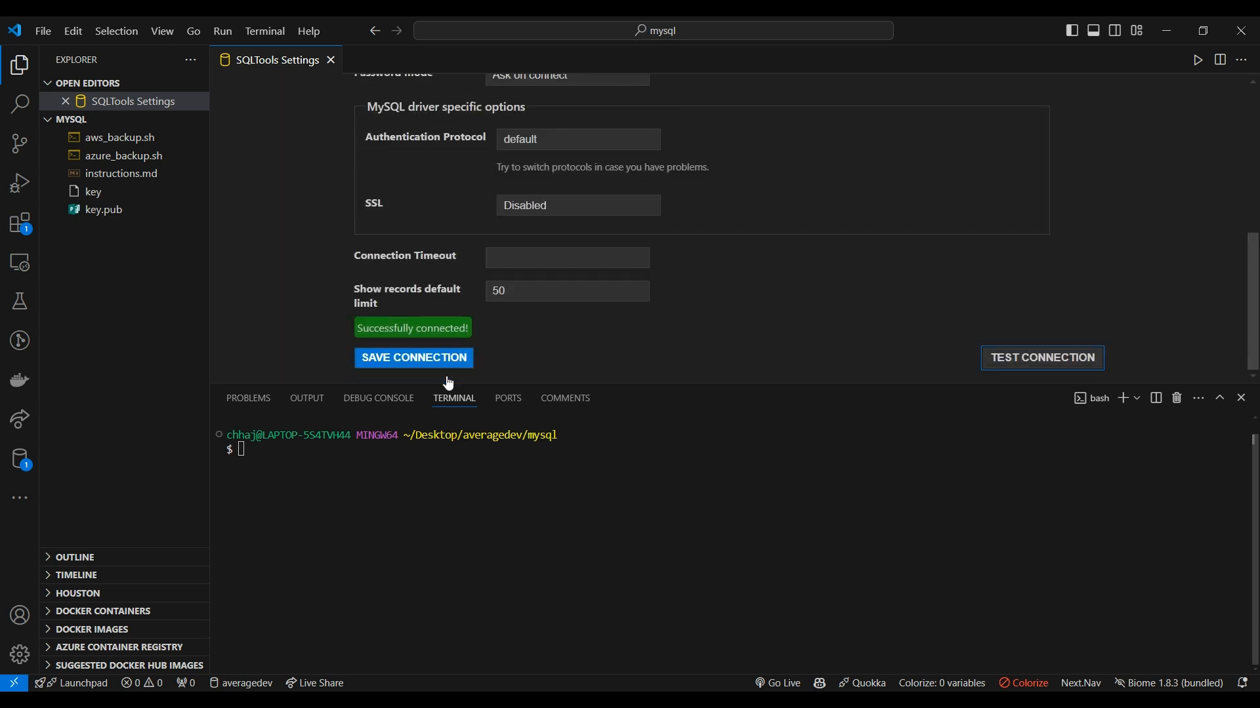
# Step: Save the averagedev connection and connect to it from the SQLTools sidebar
pyautogui.click(412, 358)
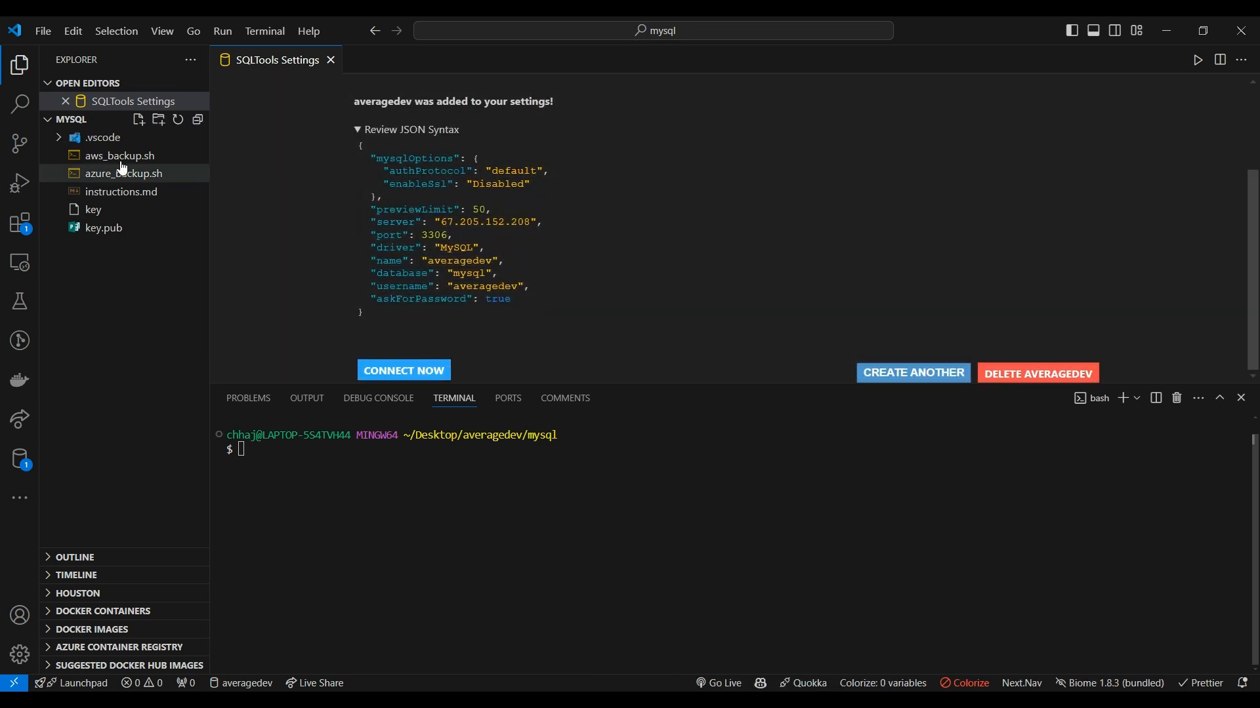
pyautogui.moveTo(44, 397)
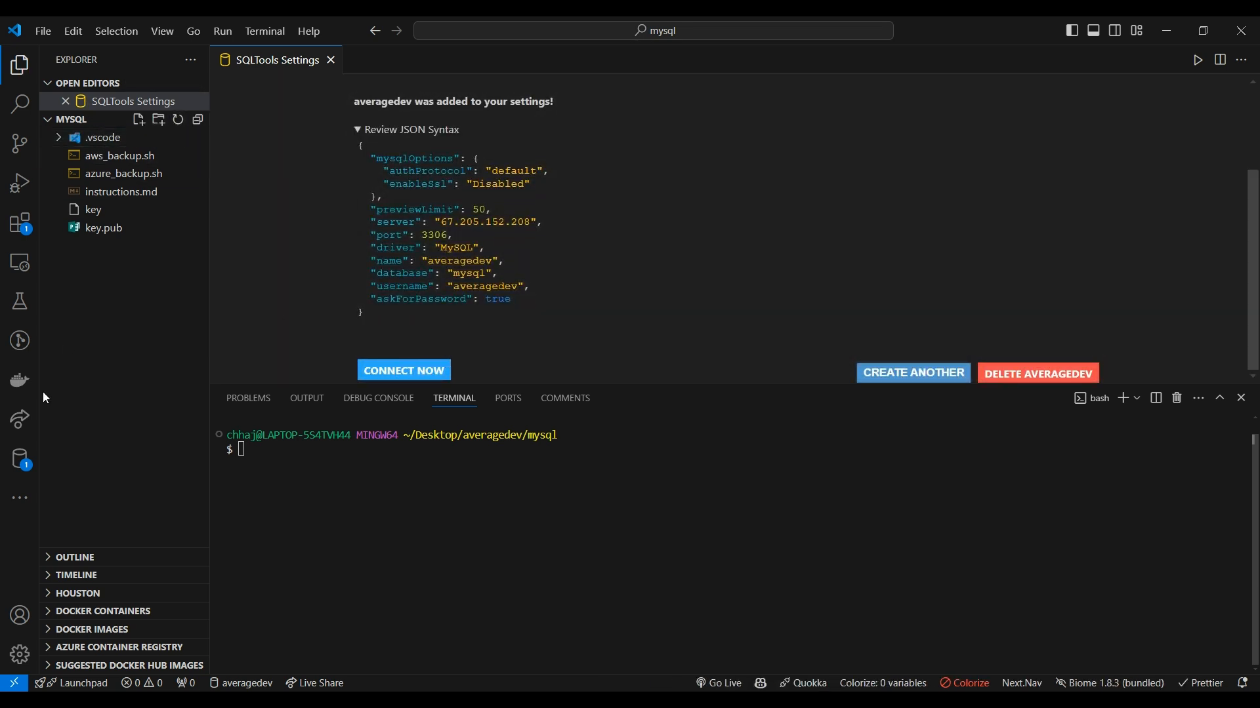
pyautogui.click(19, 458)
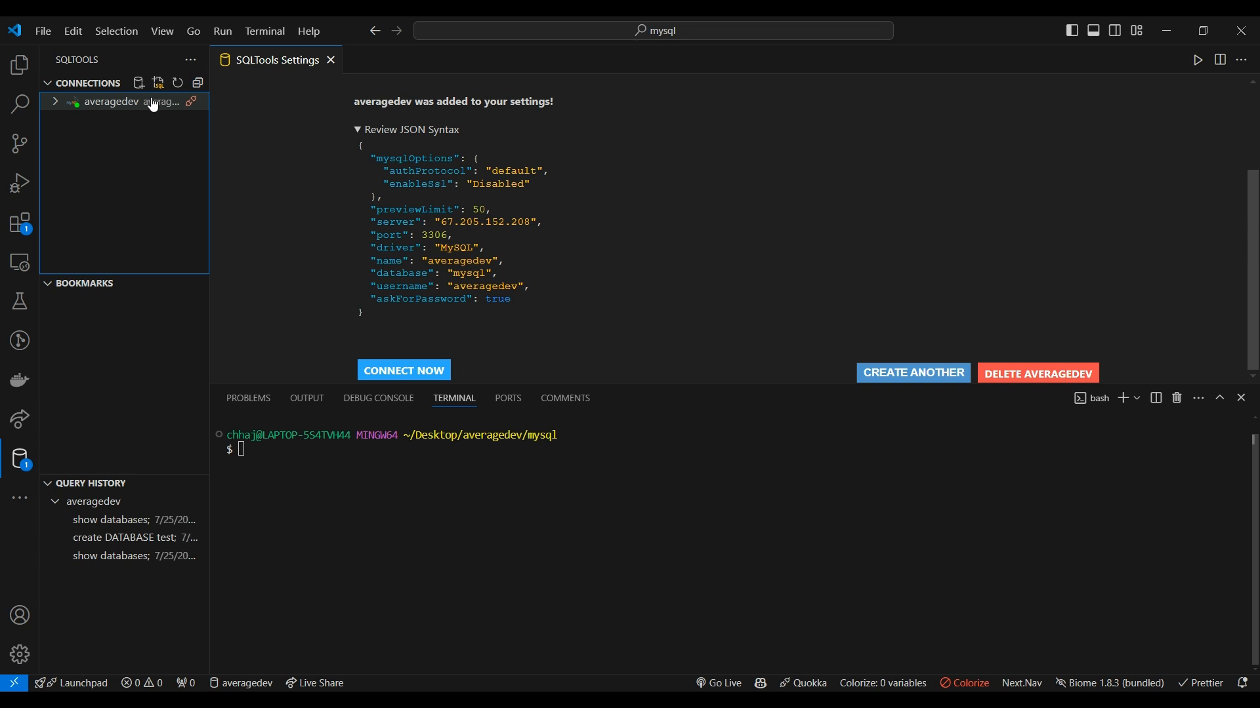
pyautogui.click(112, 101)
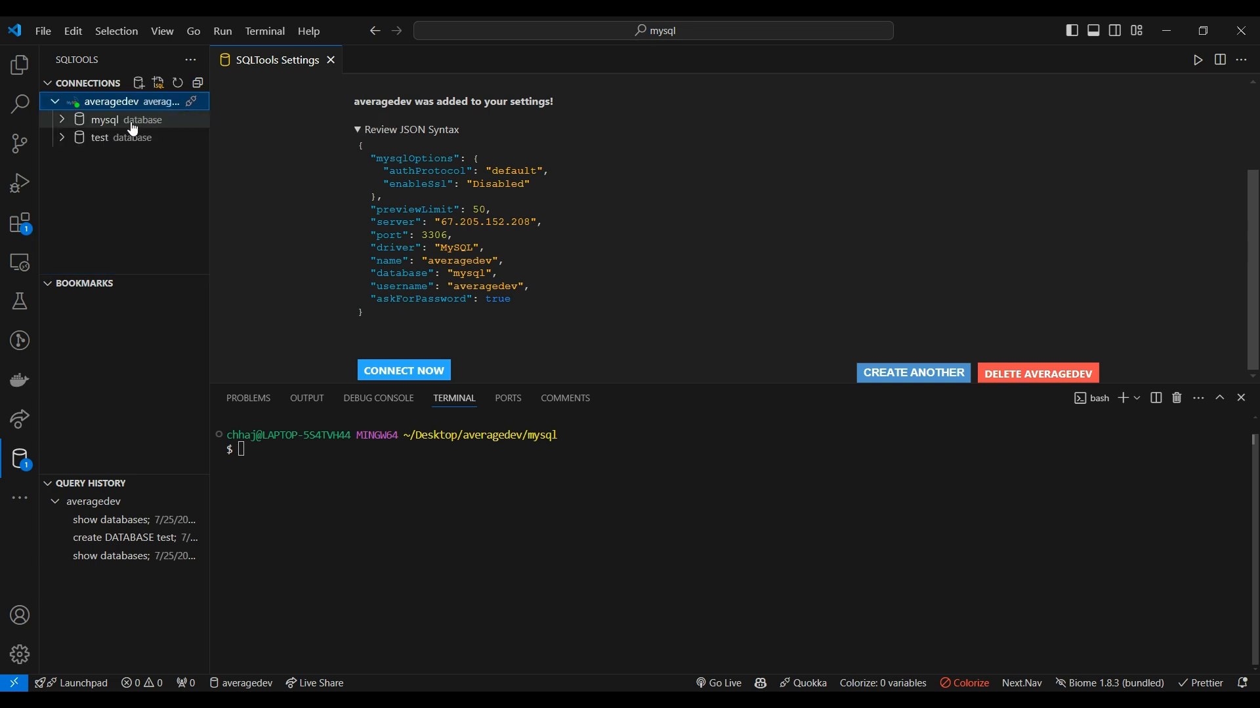
# Step: Expand the averagedev connection to show mysql and test, and open a new SQL editor
pyautogui.rightClick(112, 101)
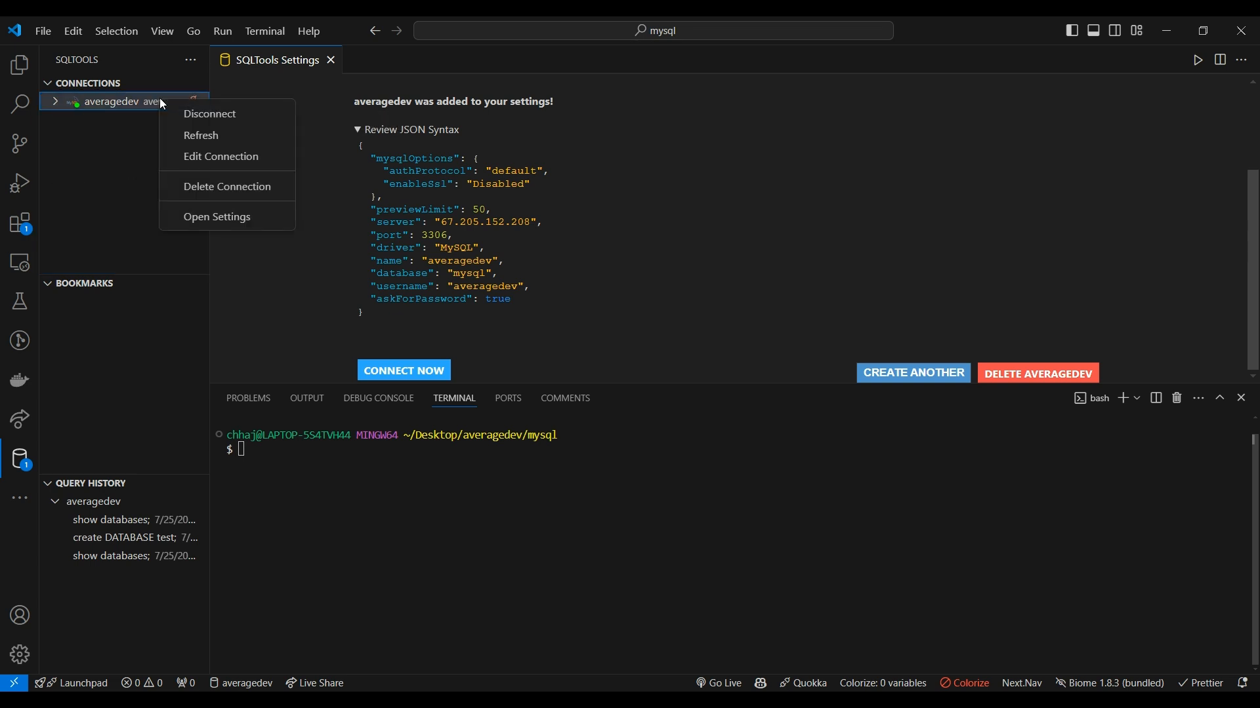
pyautogui.click(104, 101)
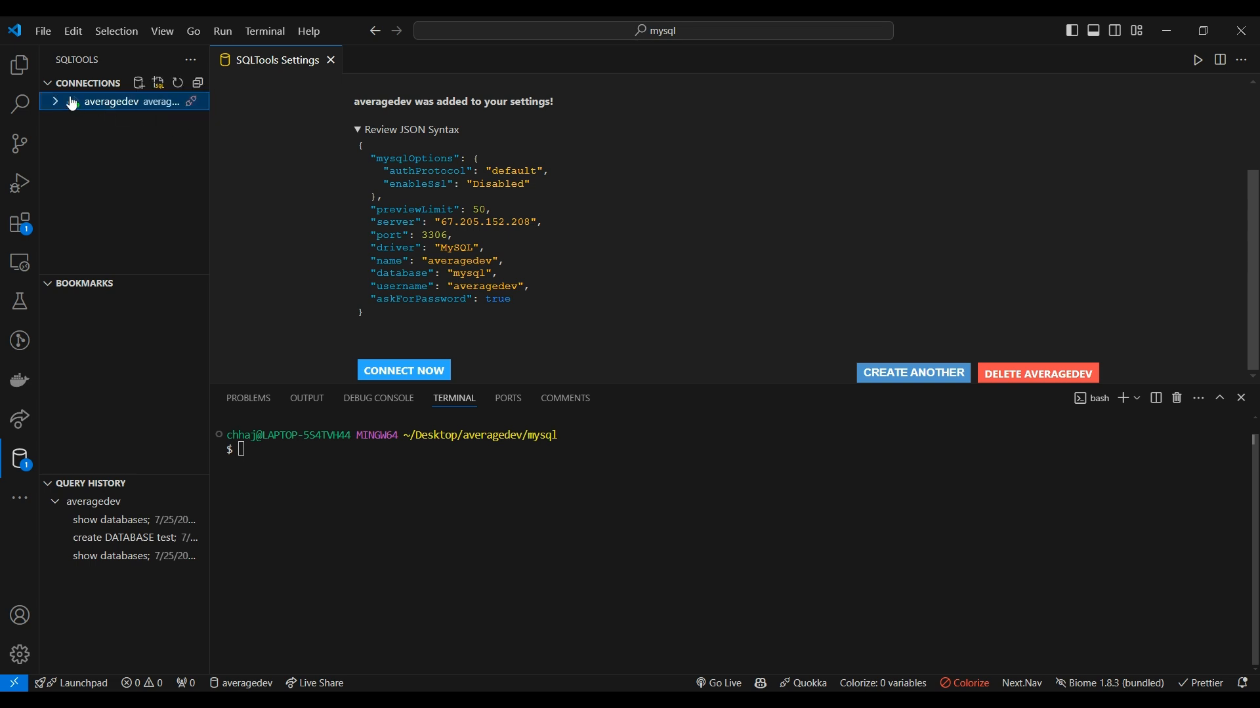
pyautogui.click(53, 101)
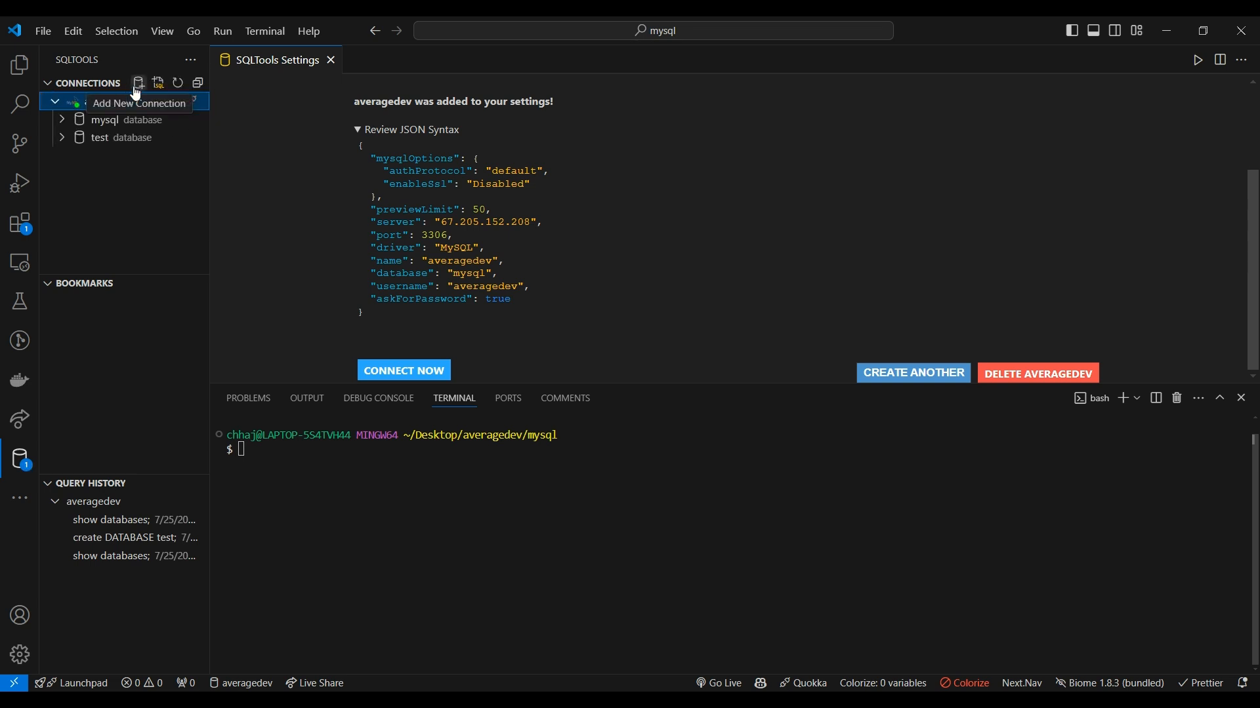
pyautogui.click(158, 83)
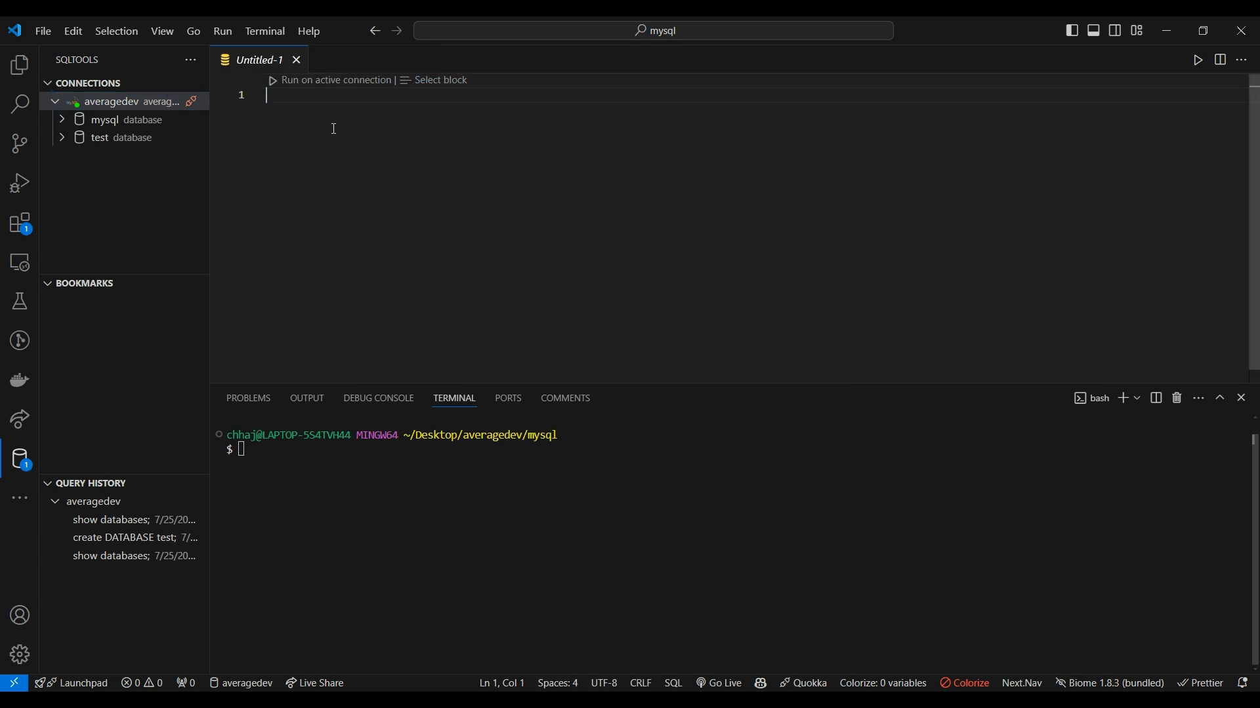
# Step: Run CREATE DATABASE hello; then show databases; to see hello listed
pyautogui.write('CREATE DATABASE')
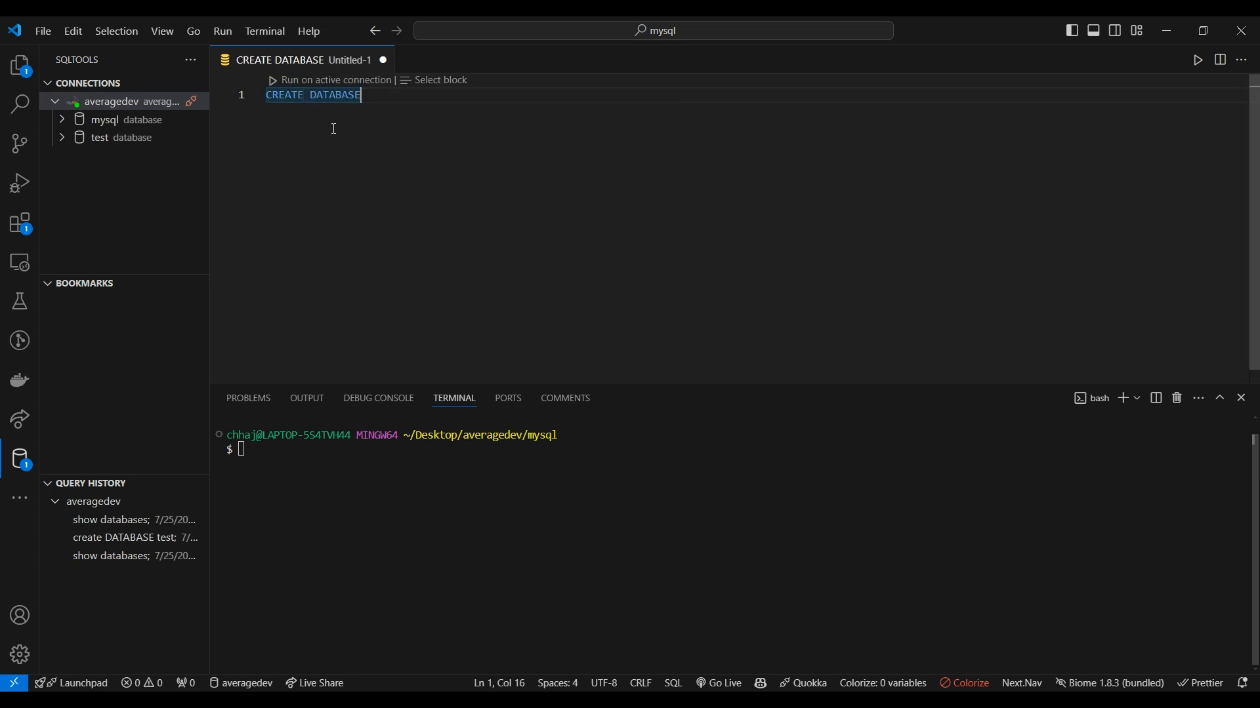
pyautogui.write('testdb;')
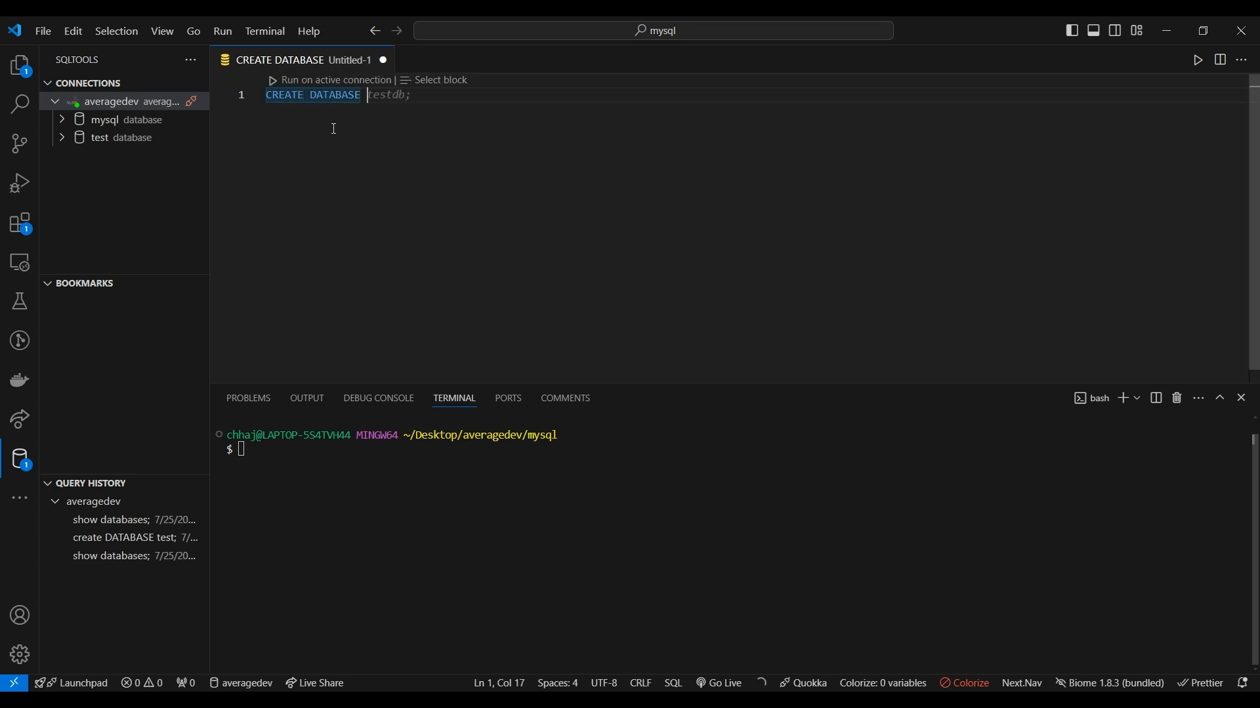
pyautogui.write('hello;')
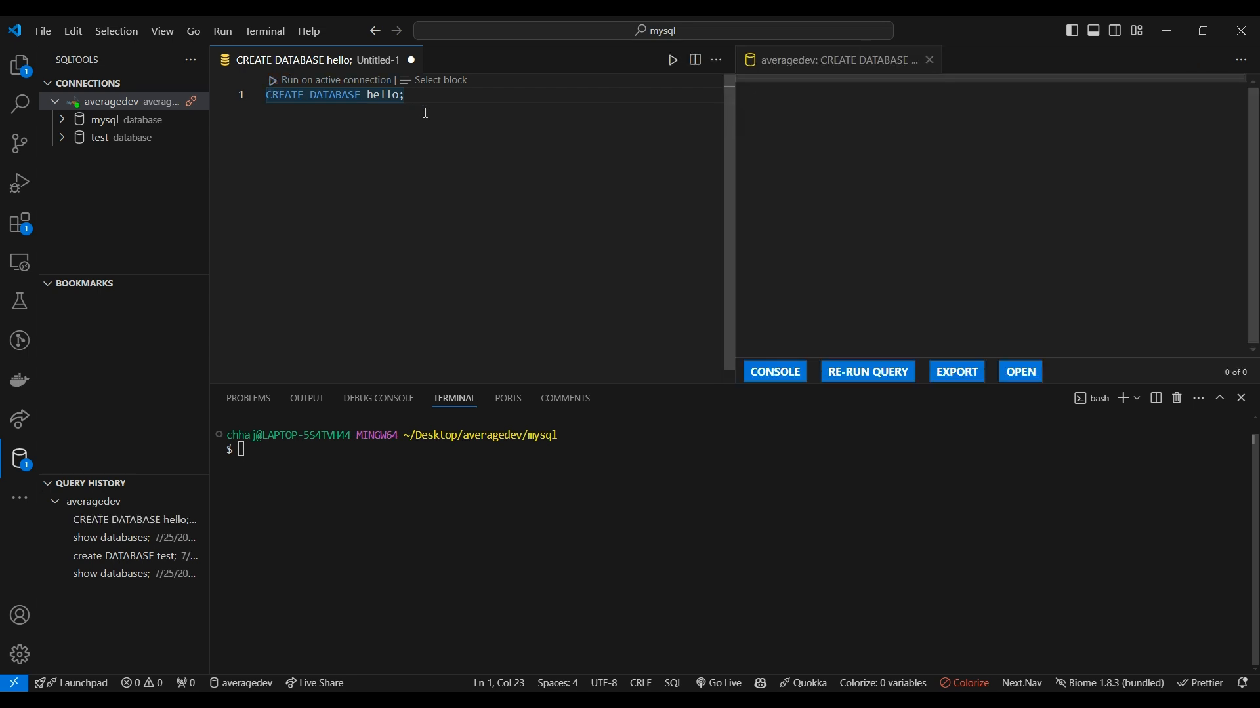
pyautogui.write('show dat')
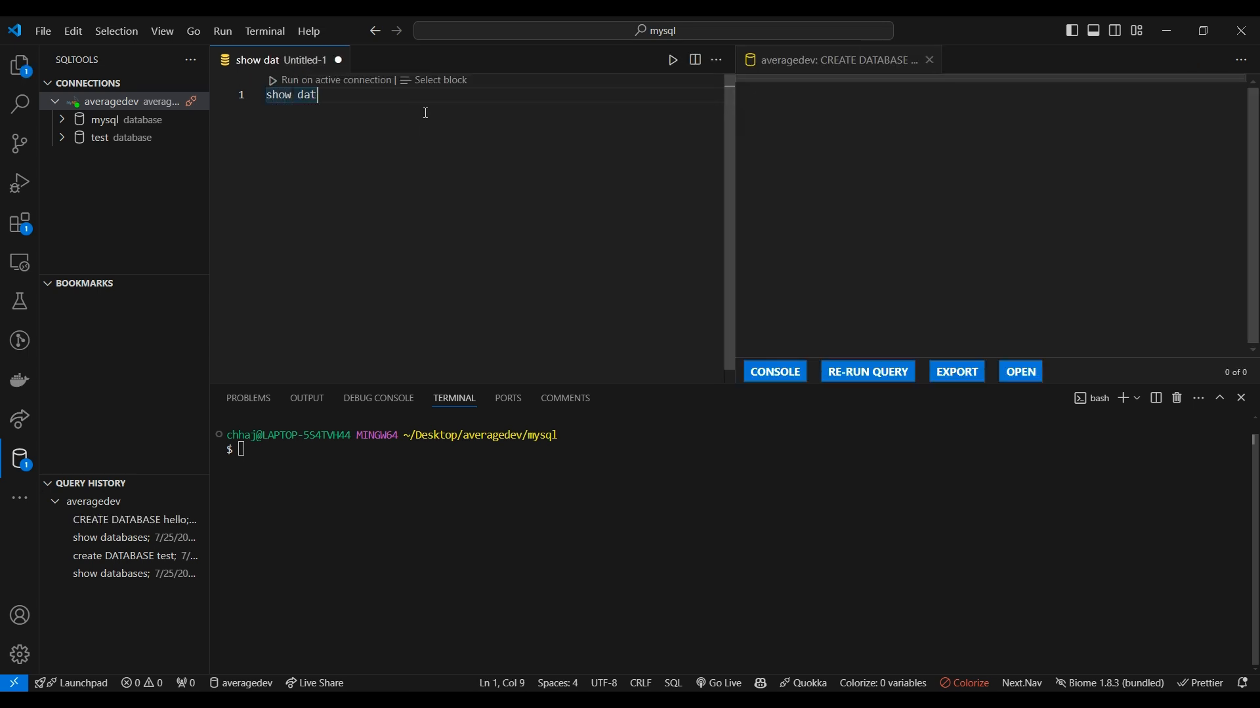
pyautogui.write('abases;')
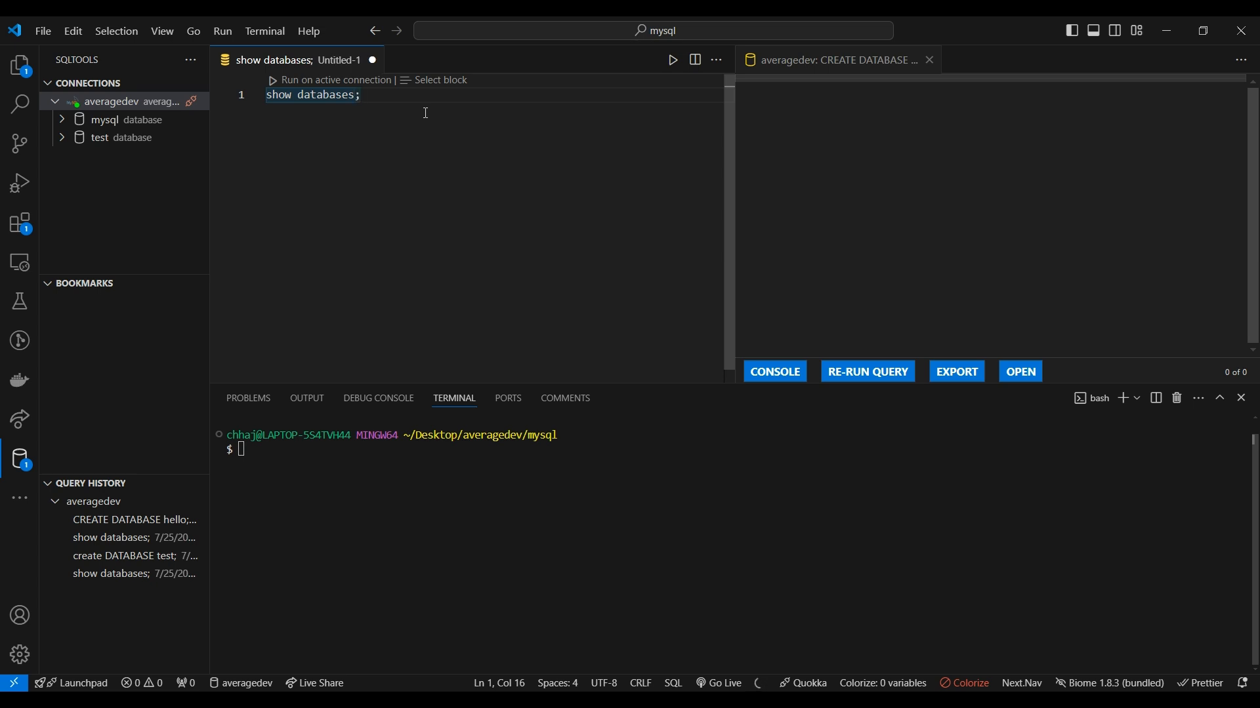
pyautogui.click(672, 60)
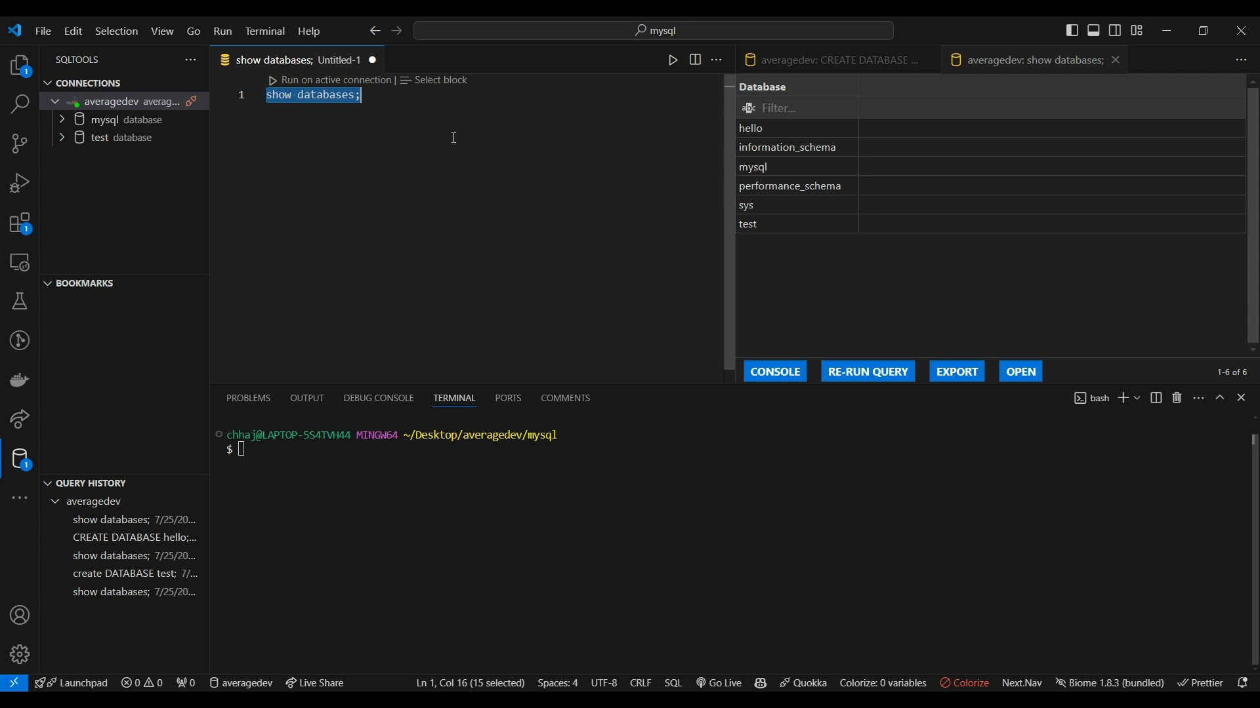
# Step: Run use hello; CREATE TABLE users (id, name, email, password), then expand hello > users
pyautogui.write('use d')
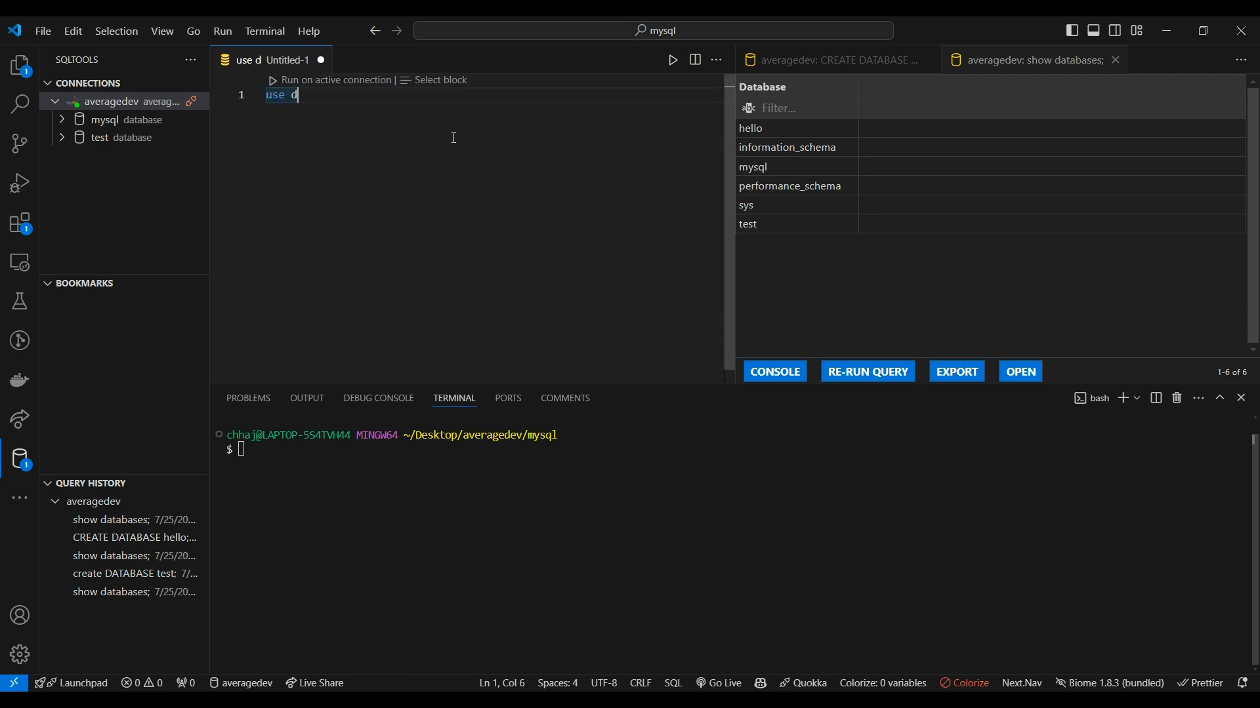
pyautogui.write('hello;')
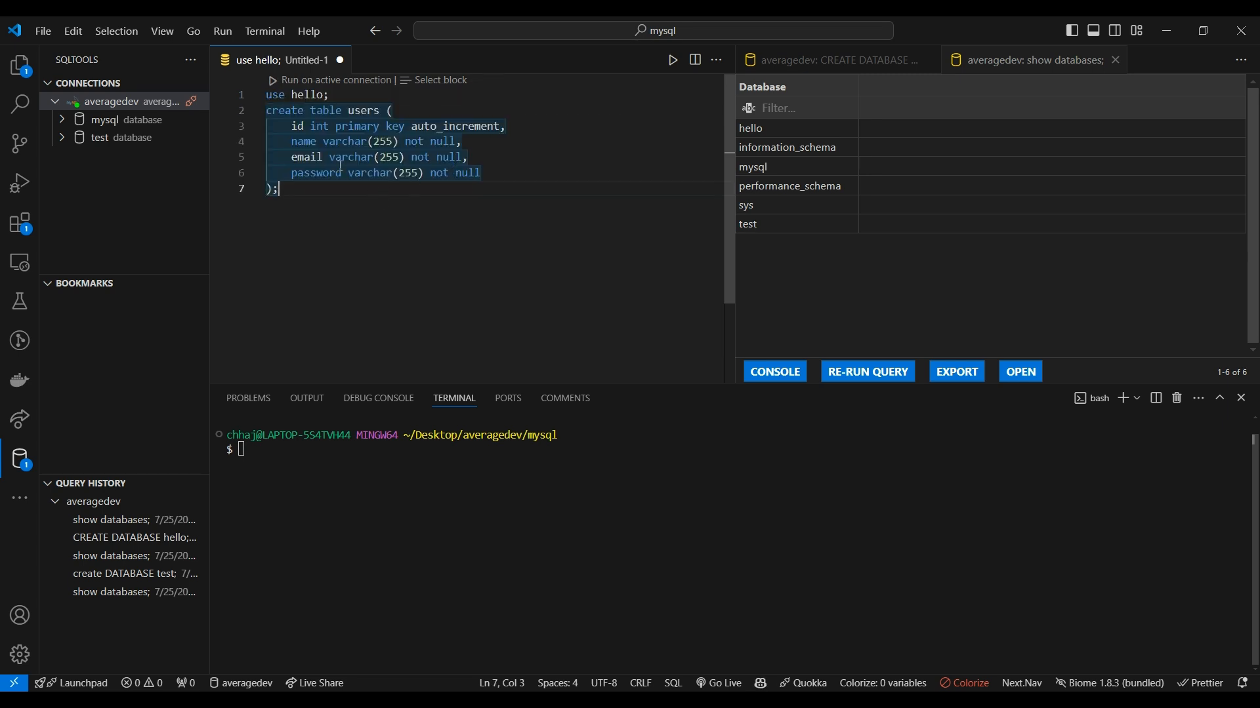
pyautogui.click(672, 60)
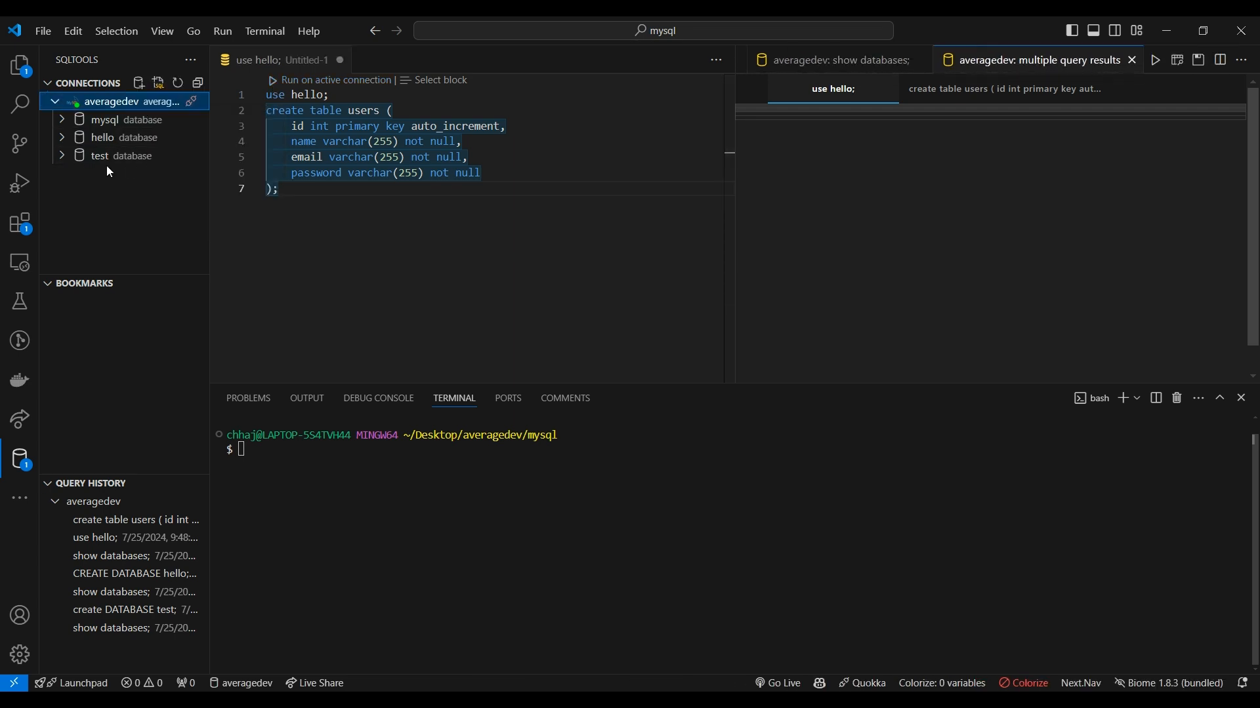
pyautogui.click(103, 137)
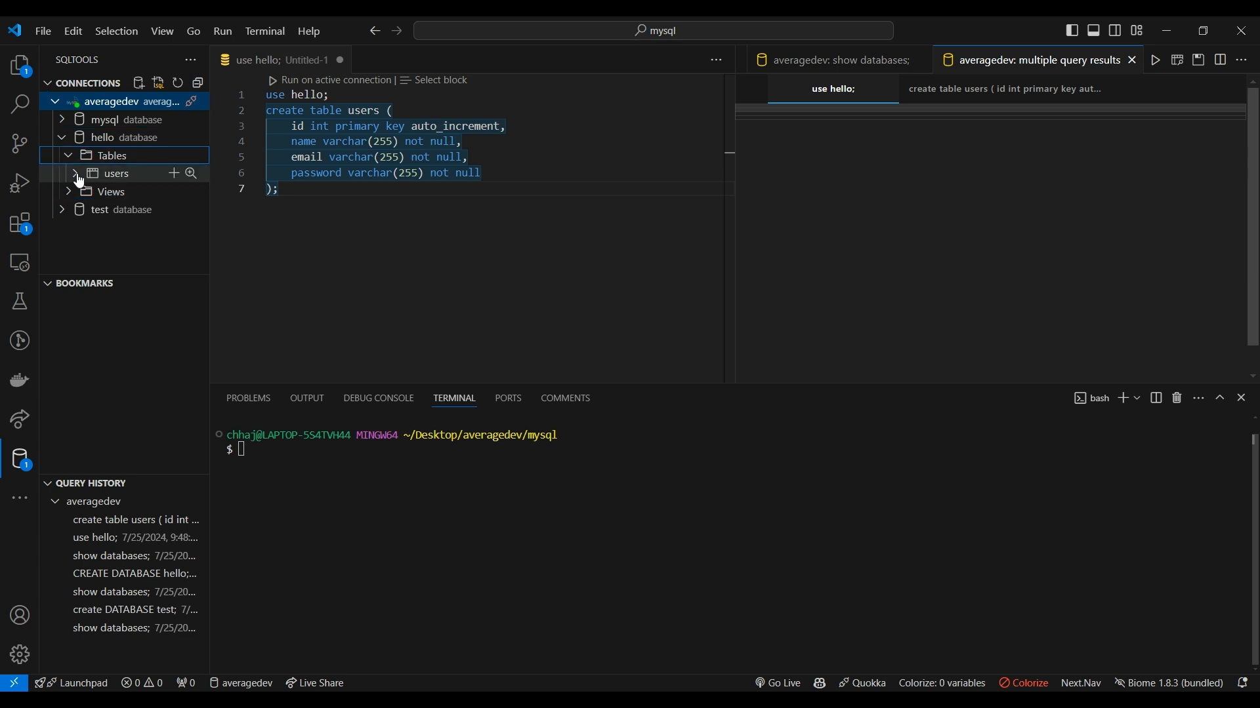
pyautogui.click(72, 175)
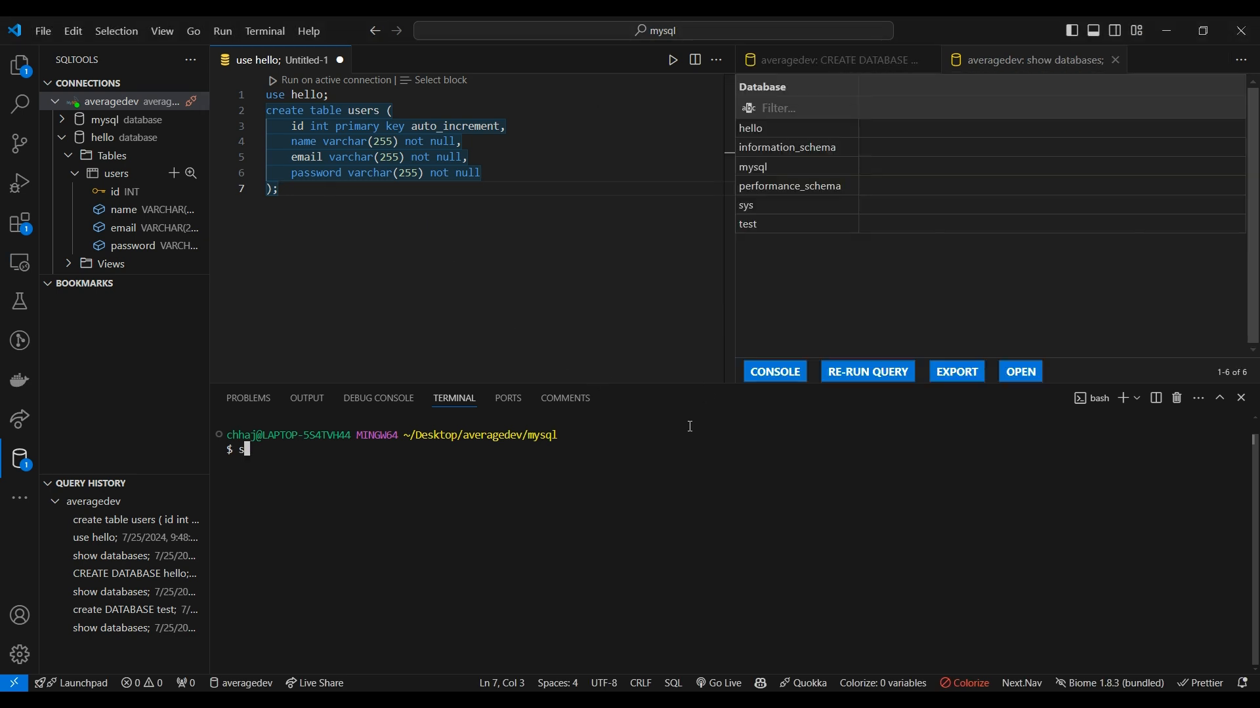
# Step: Confirm the users table with show queries, then close the query and result tabs
pyautogui.write('sh')
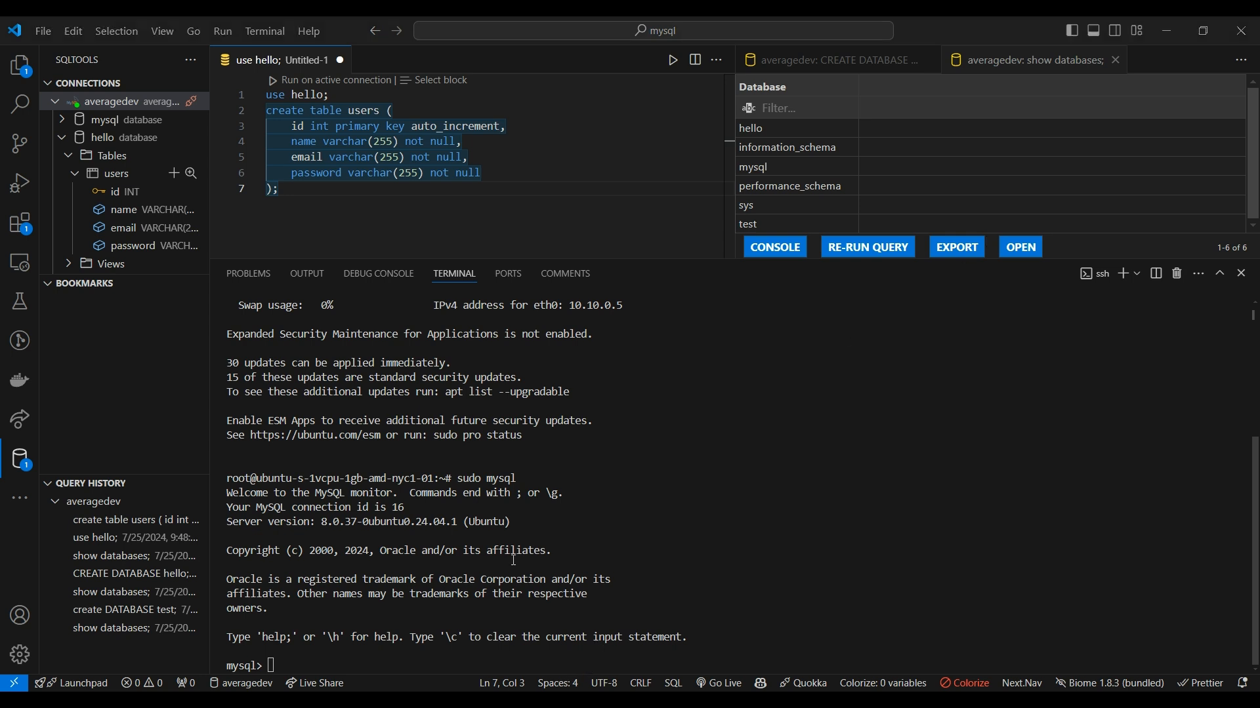
pyautogui.write('show databases;')
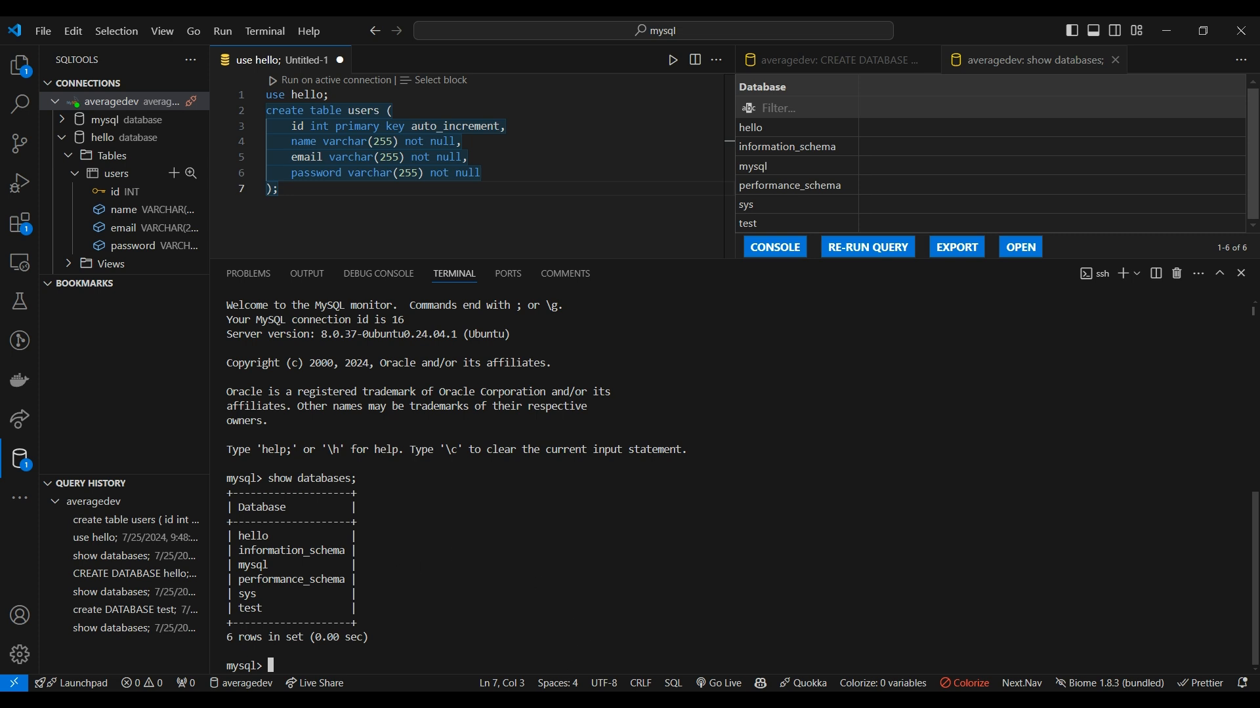
pyautogui.write('us')
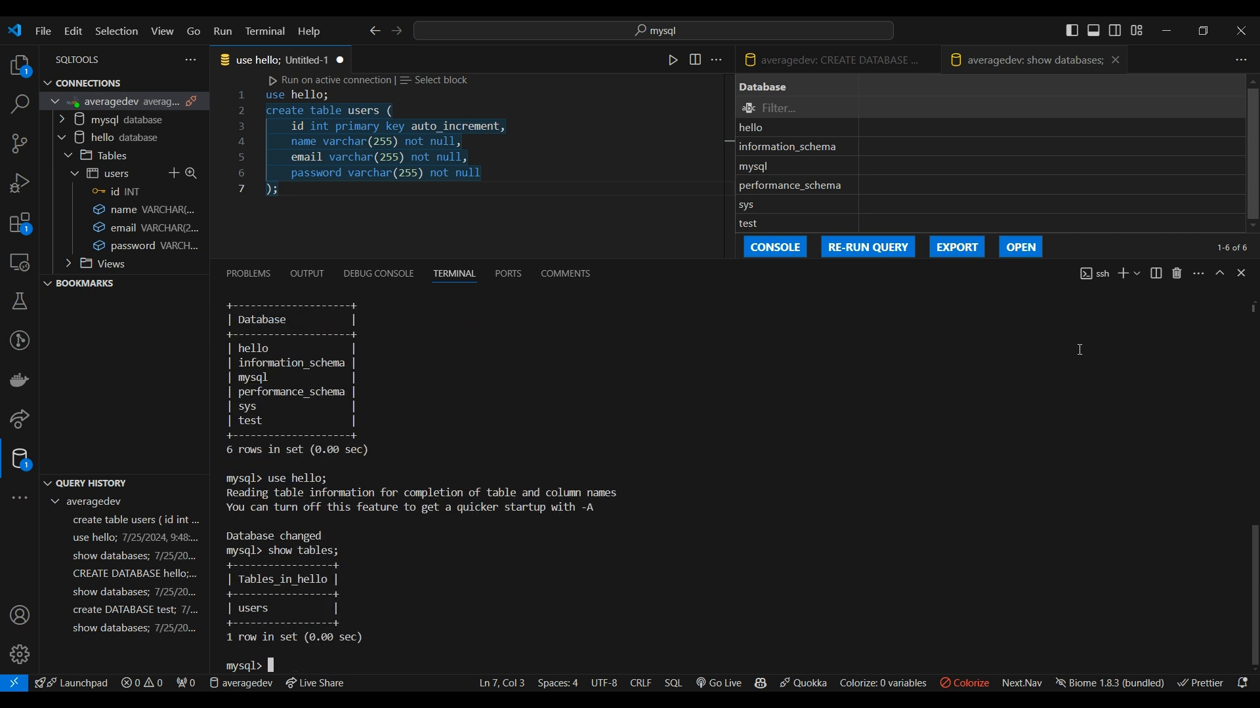
pyautogui.click(1115, 60)
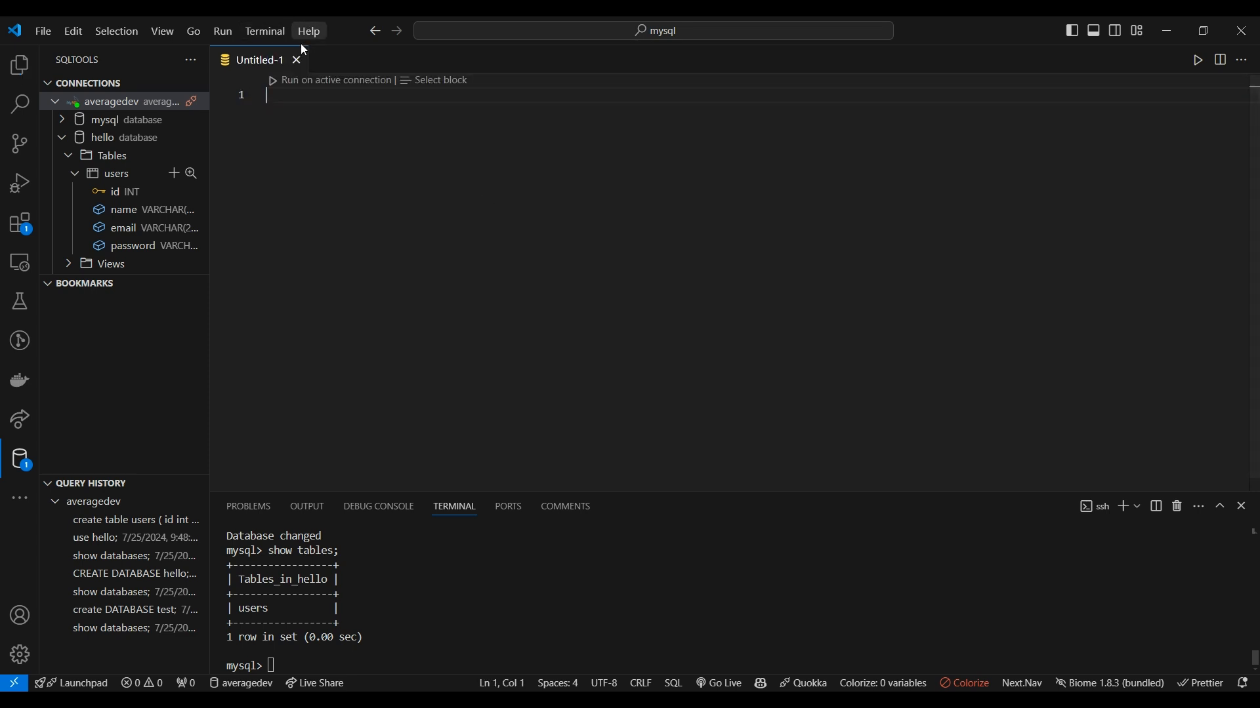
pyautogui.moveTo(18, 64)
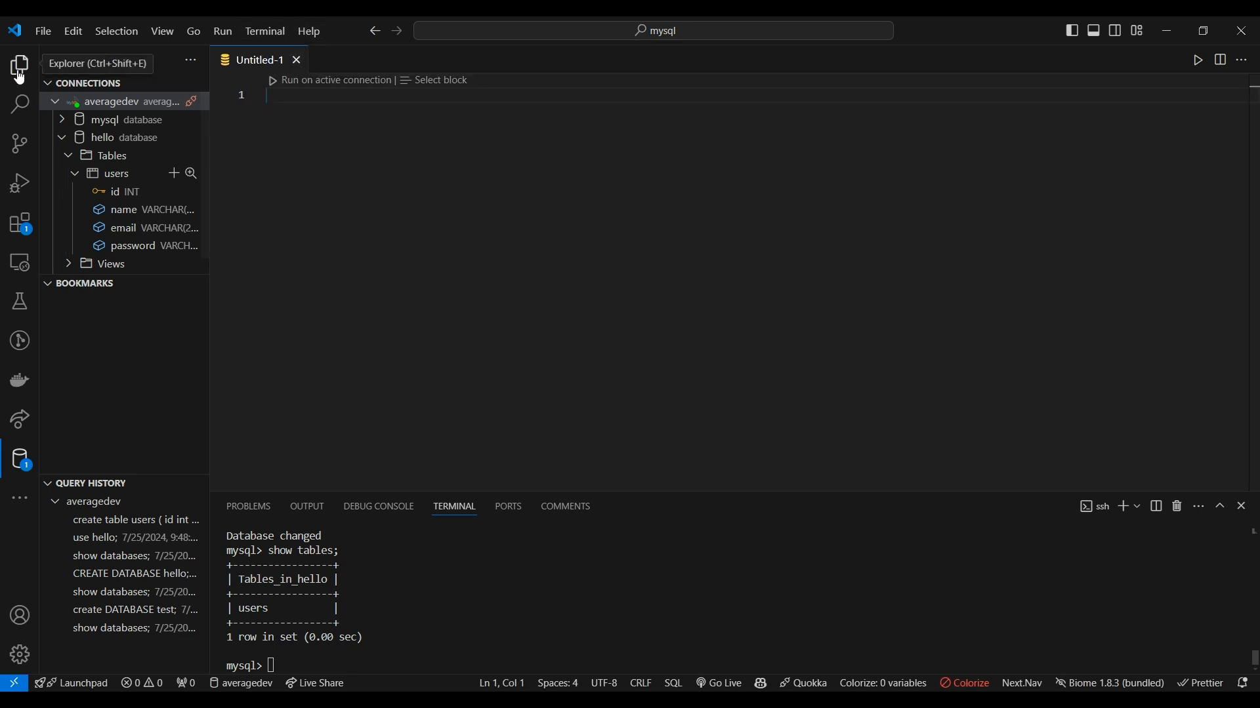
# Step: Open aws_backup.sh and azure_backup.sh in split panes and scroll through aws_backup.sh
pyautogui.click(19, 65)
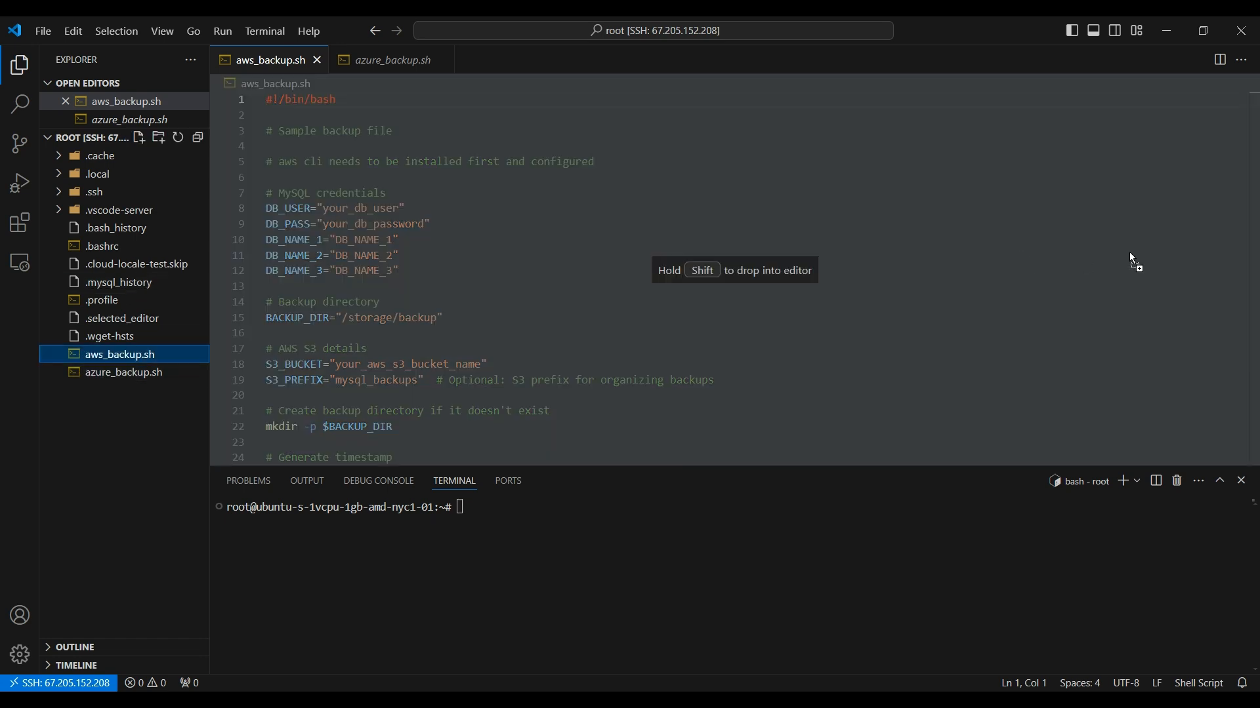
pyautogui.moveTo(393, 60); pyautogui.dragTo(799, 60)
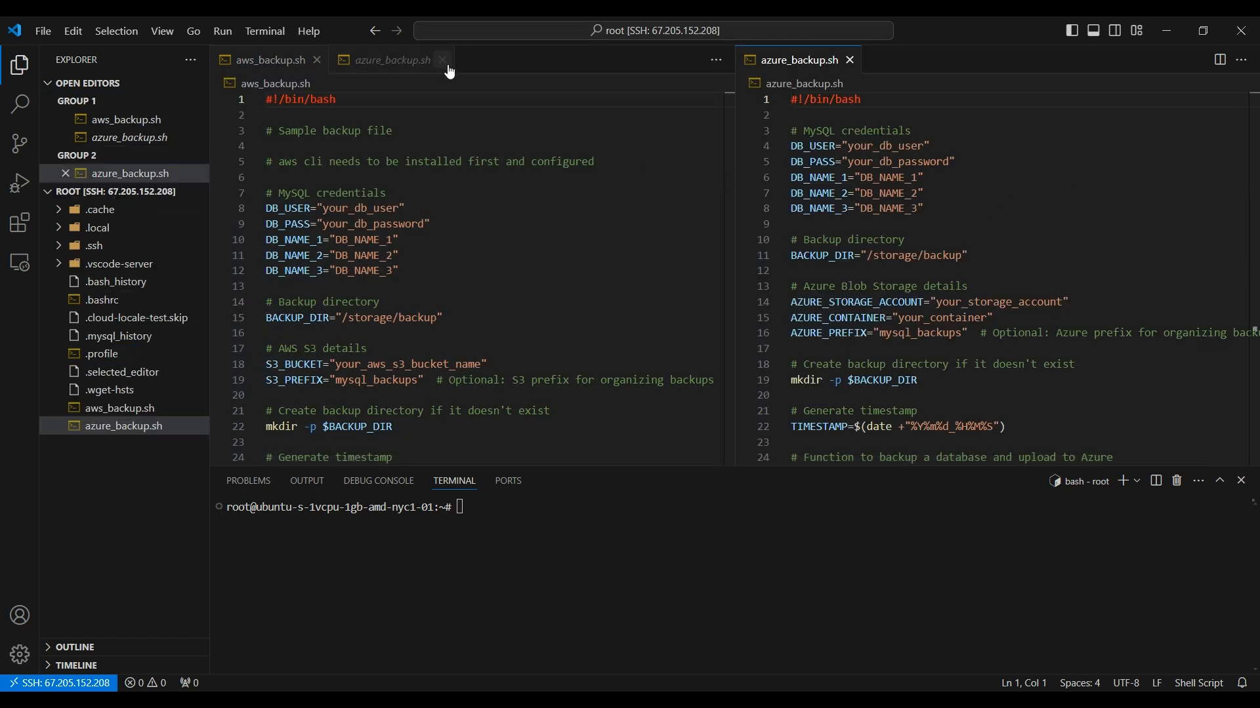
pyautogui.click(441, 59)
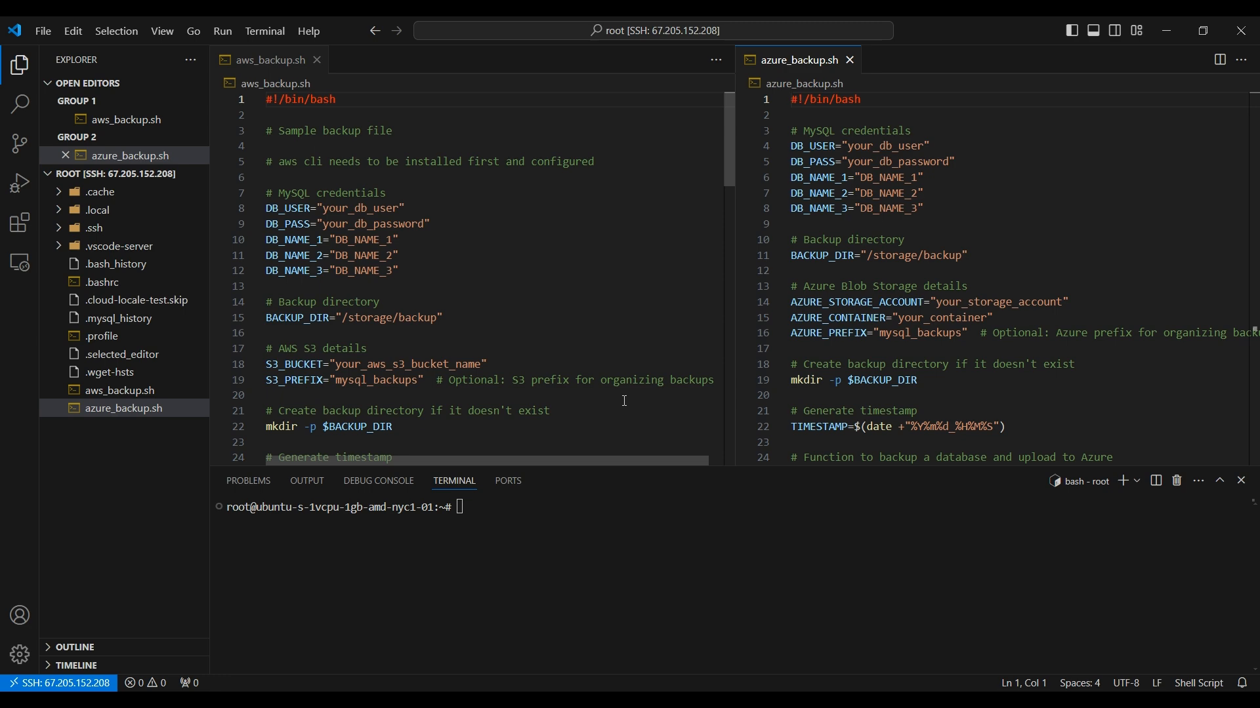
pyautogui.scroll(-3)
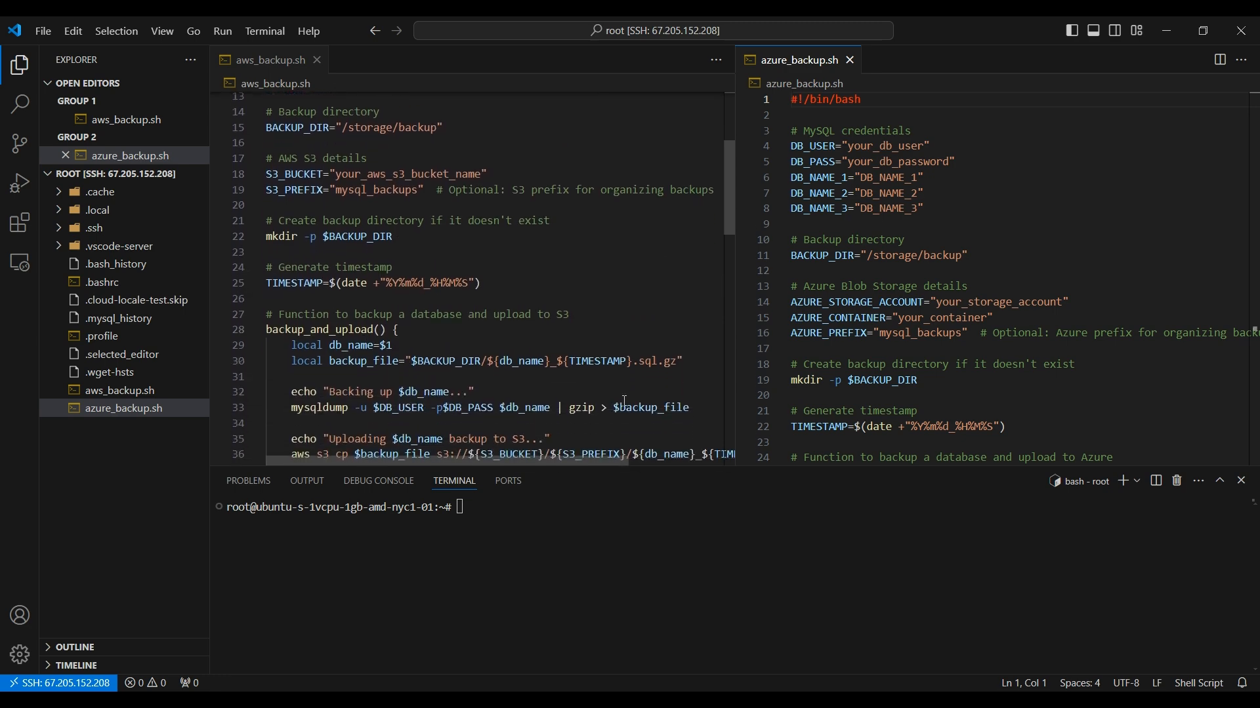
pyautogui.scroll(-3)
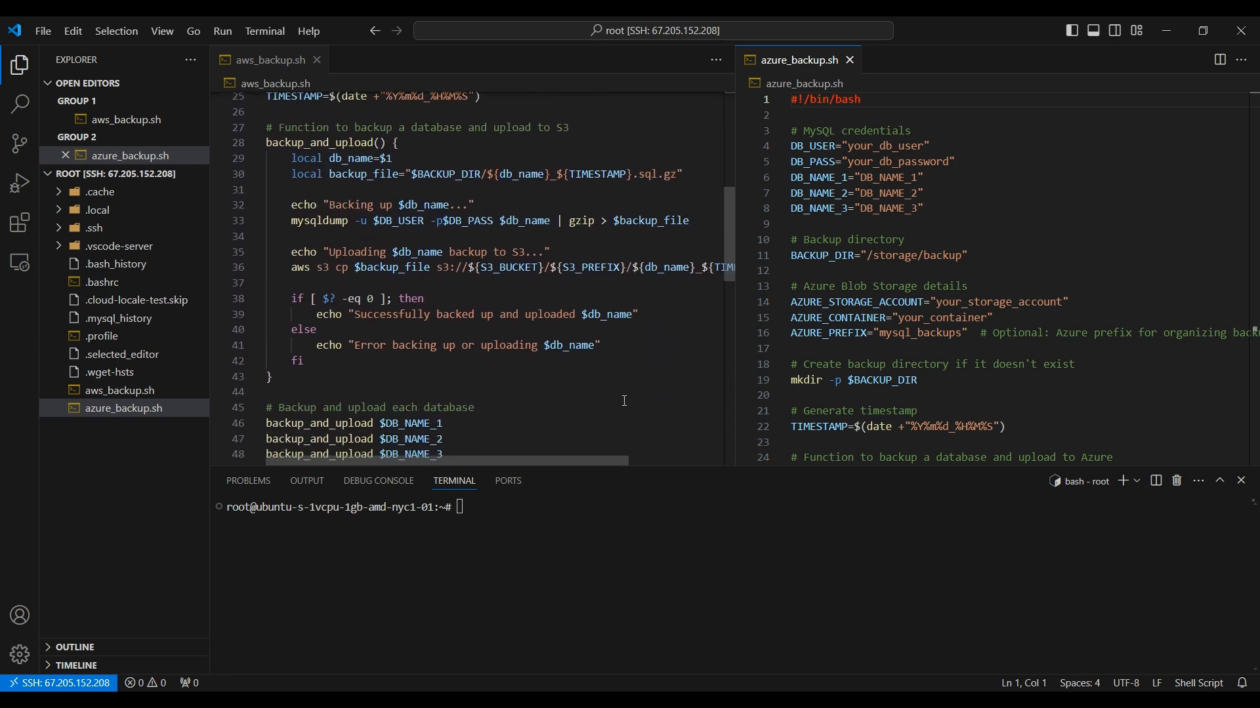
pyautogui.scroll(-3)
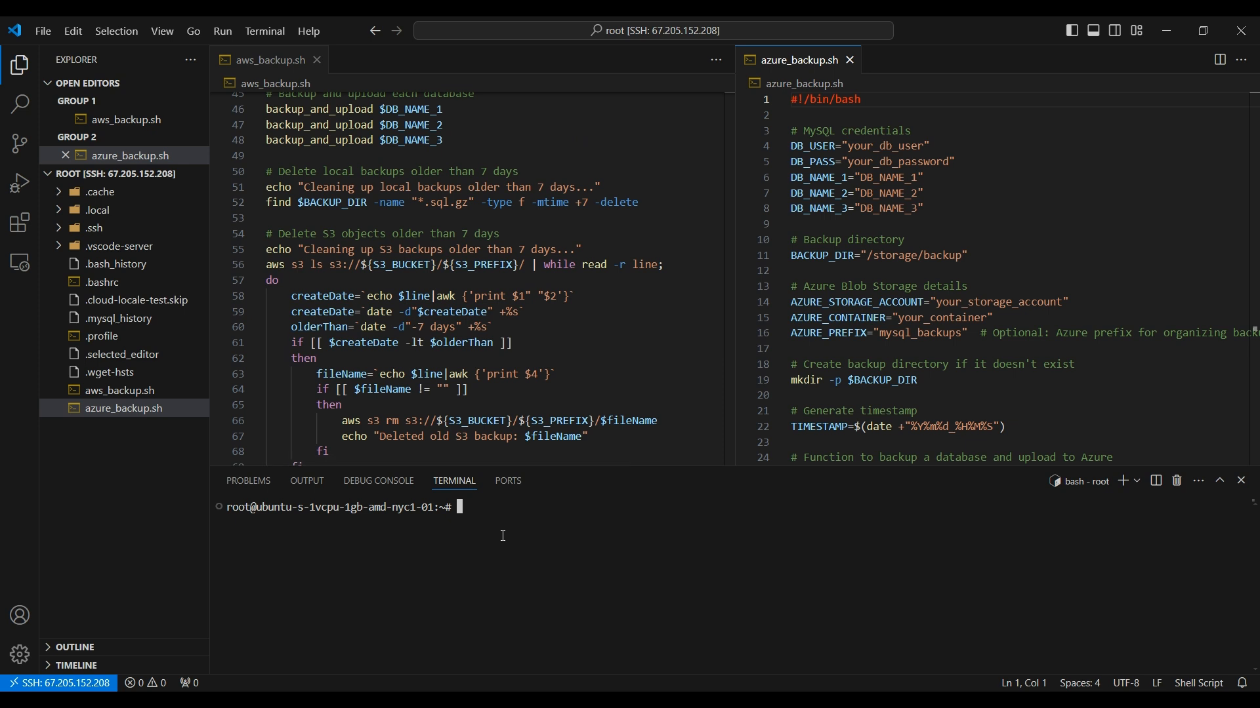
# Step: Run chmod 755 on aws_backup.sh and azure_backup.sh, then list files with ll
pyautogui.write('chmod')
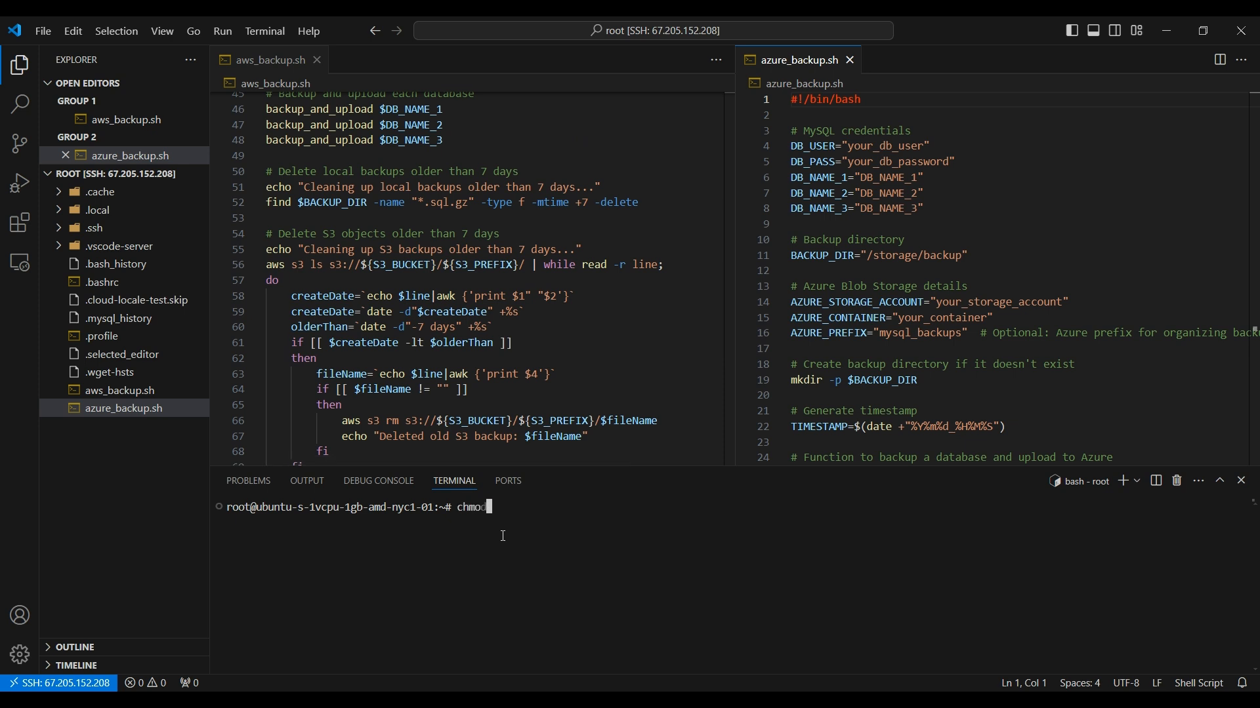
pyautogui.write('755')
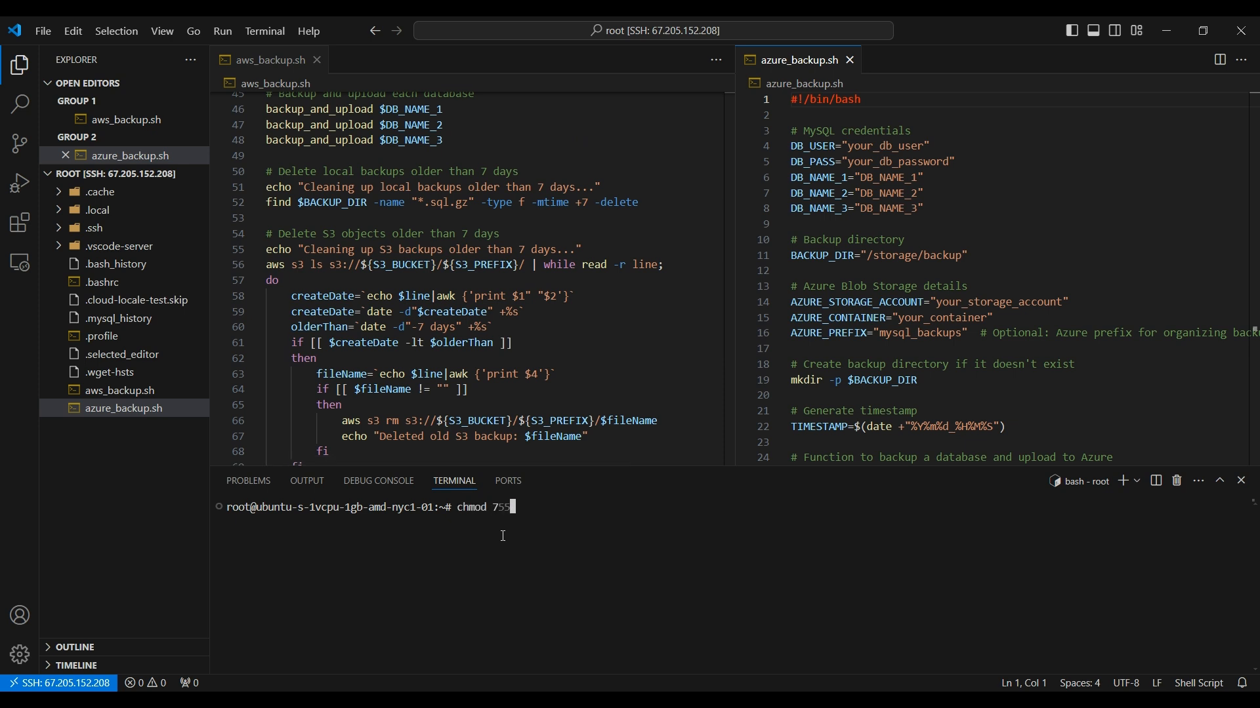
pyautogui.write('aw')
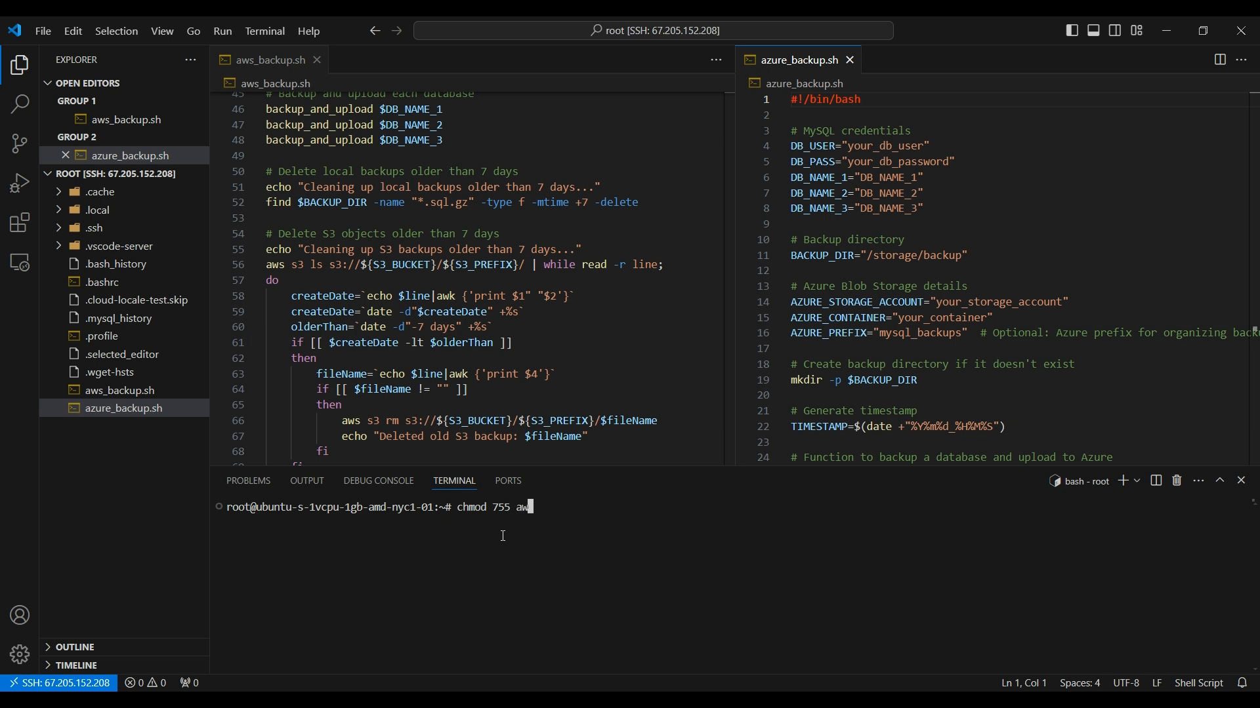
pyautogui.write('s_backup.sh')
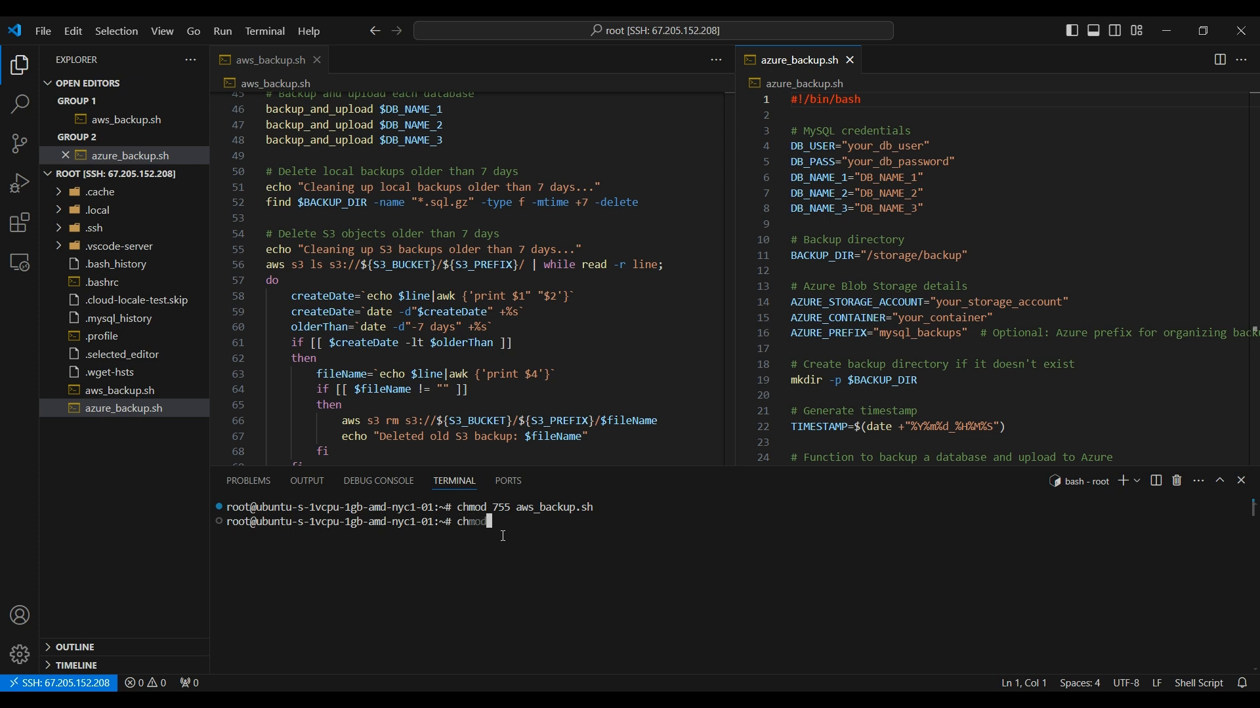
pyautogui.write('755')
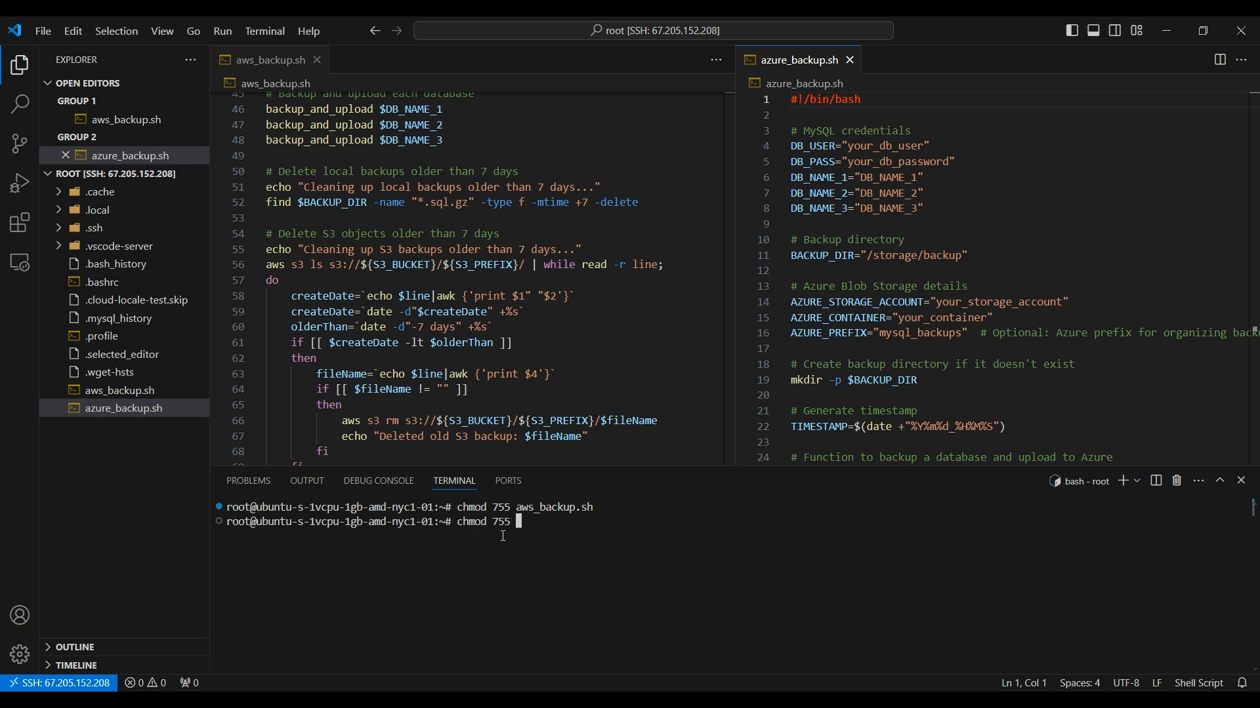
pyautogui.write('azure_')
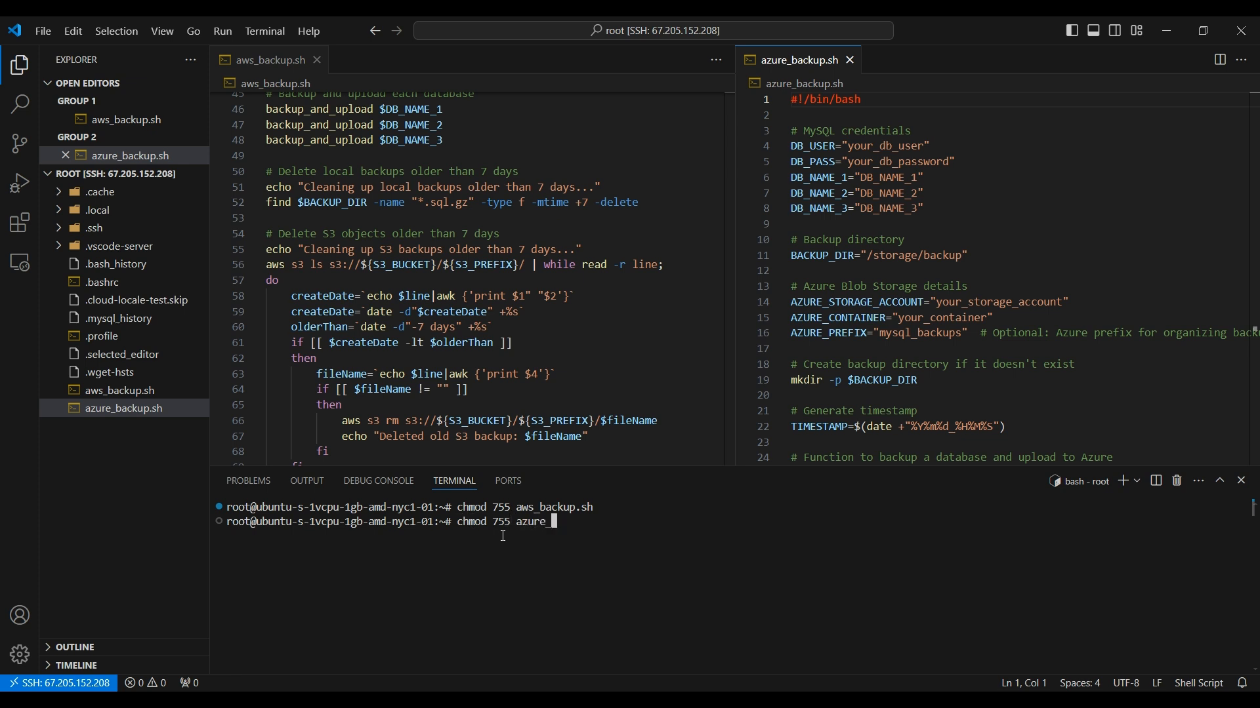
pyautogui.write('backup.sj')
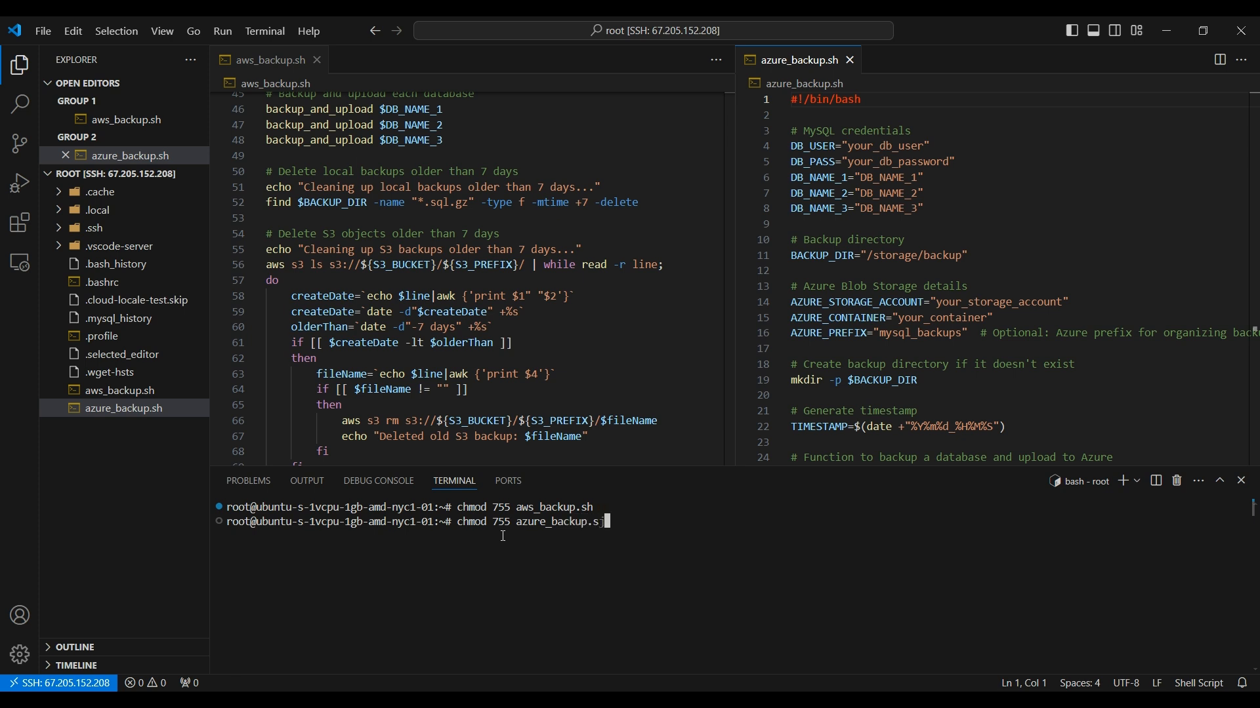
pyautogui.write('ll')
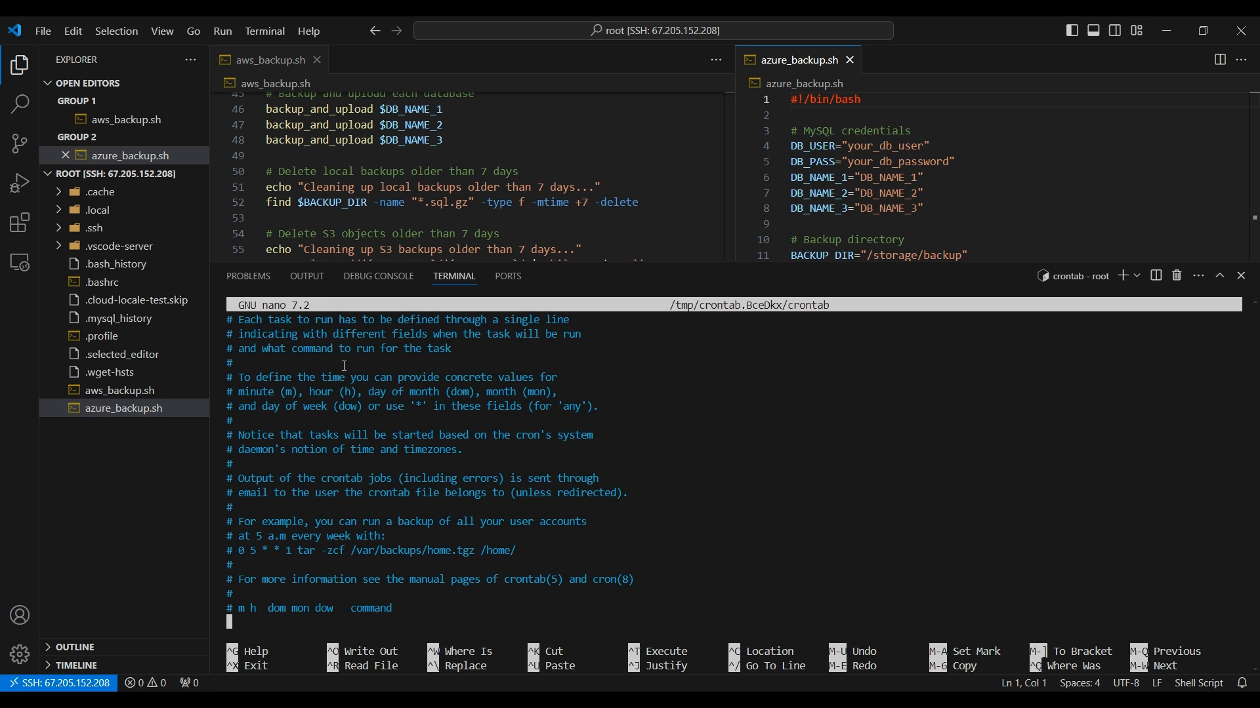
# Step: Add the crontab entry '0 0 * * * ~/aws_backup.sh' to run the AWS backup at midnight
pyautogui.write('0 0 * * * /pat')
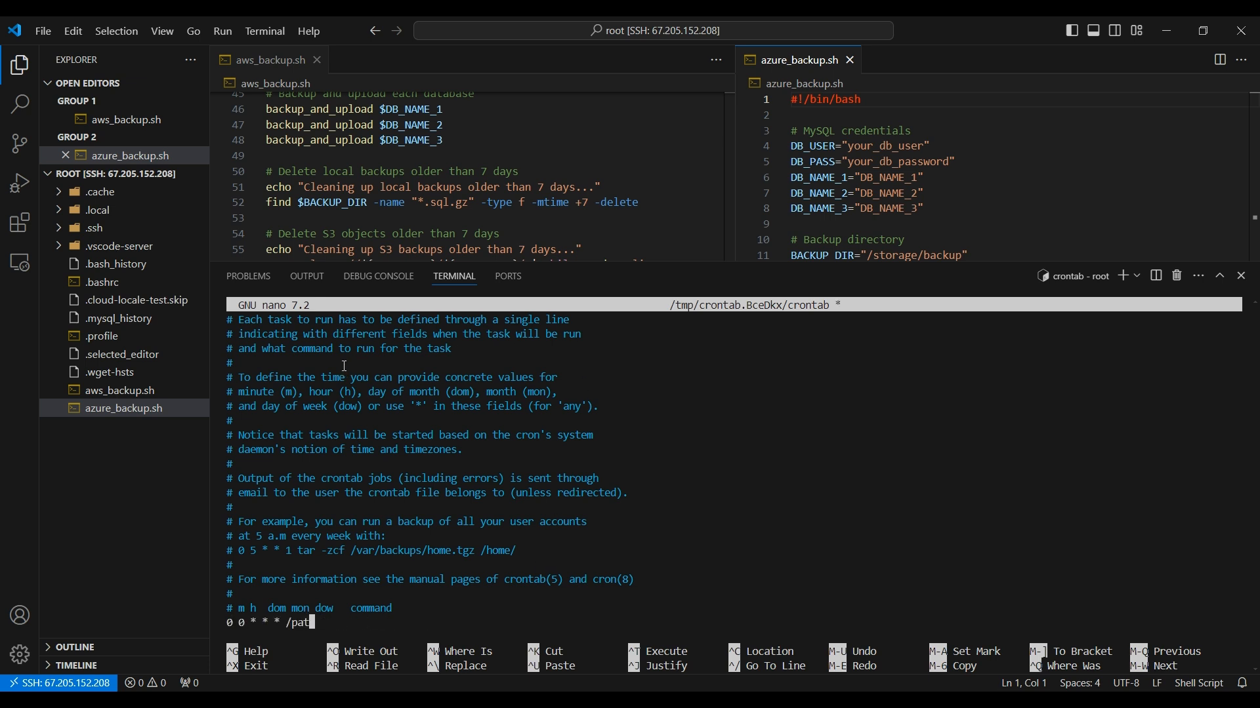
pyautogui.press('BackSpace')
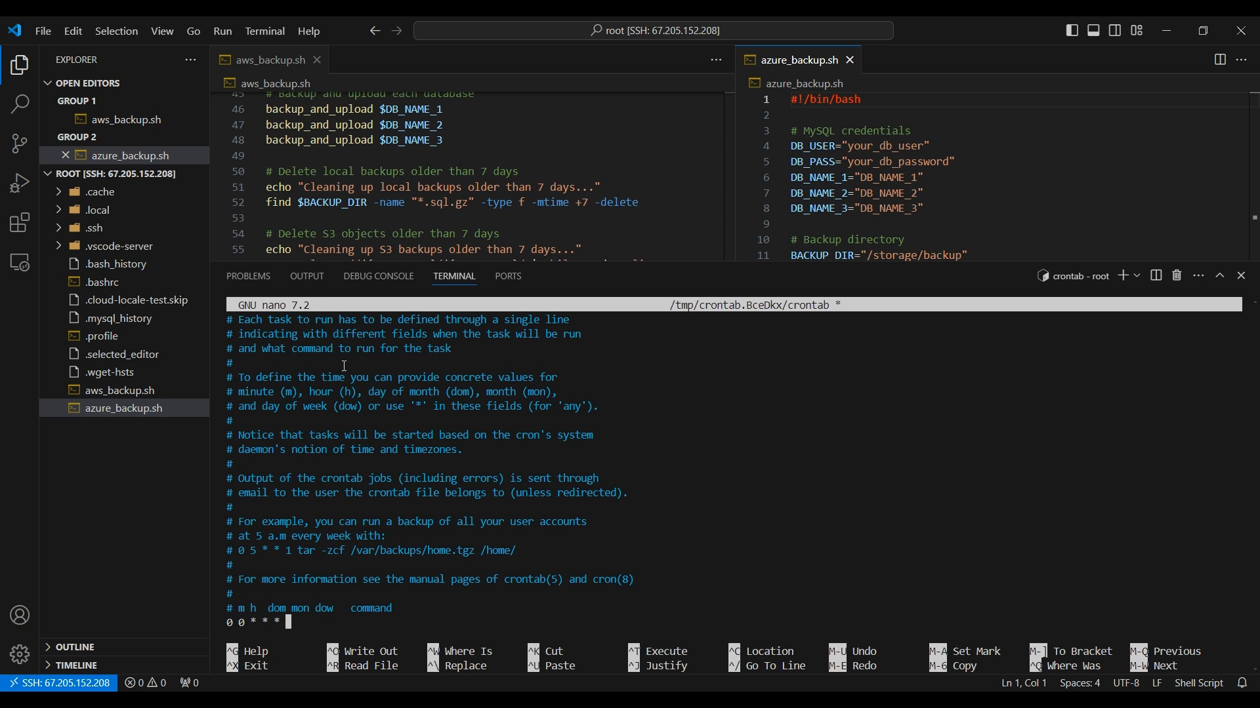
pyautogui.write('~/aw')
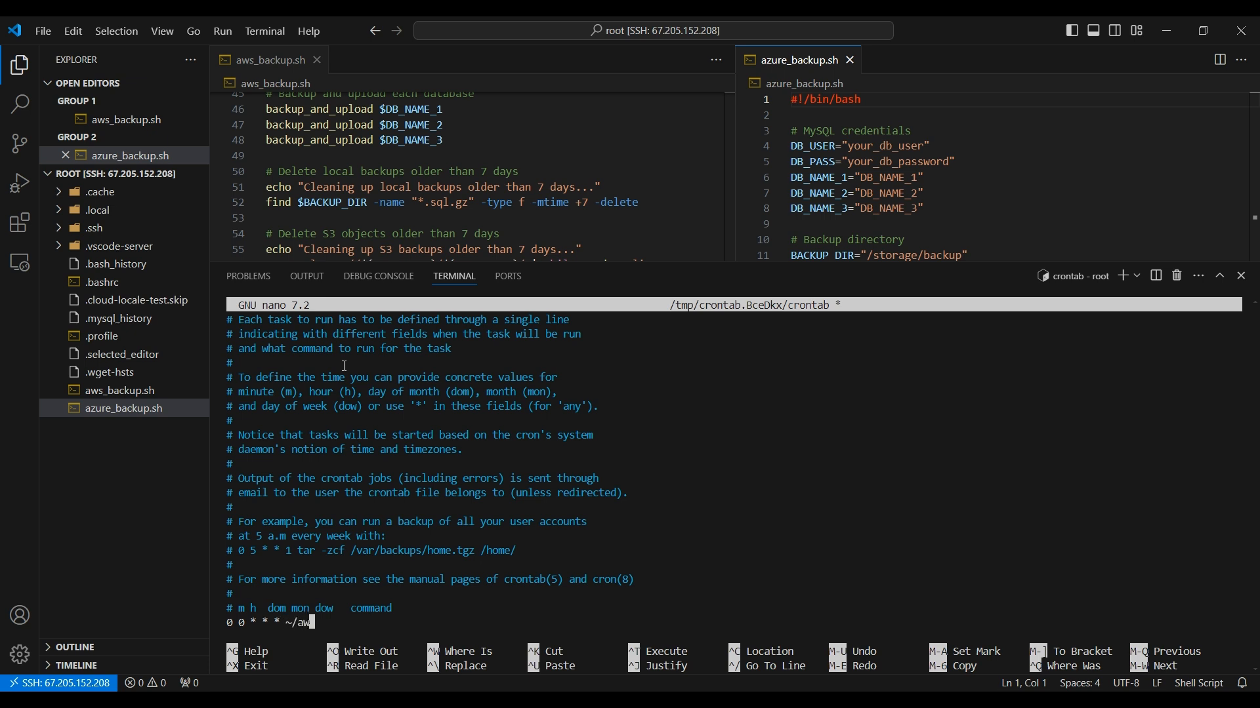
pyautogui.write('s_backup.sh')
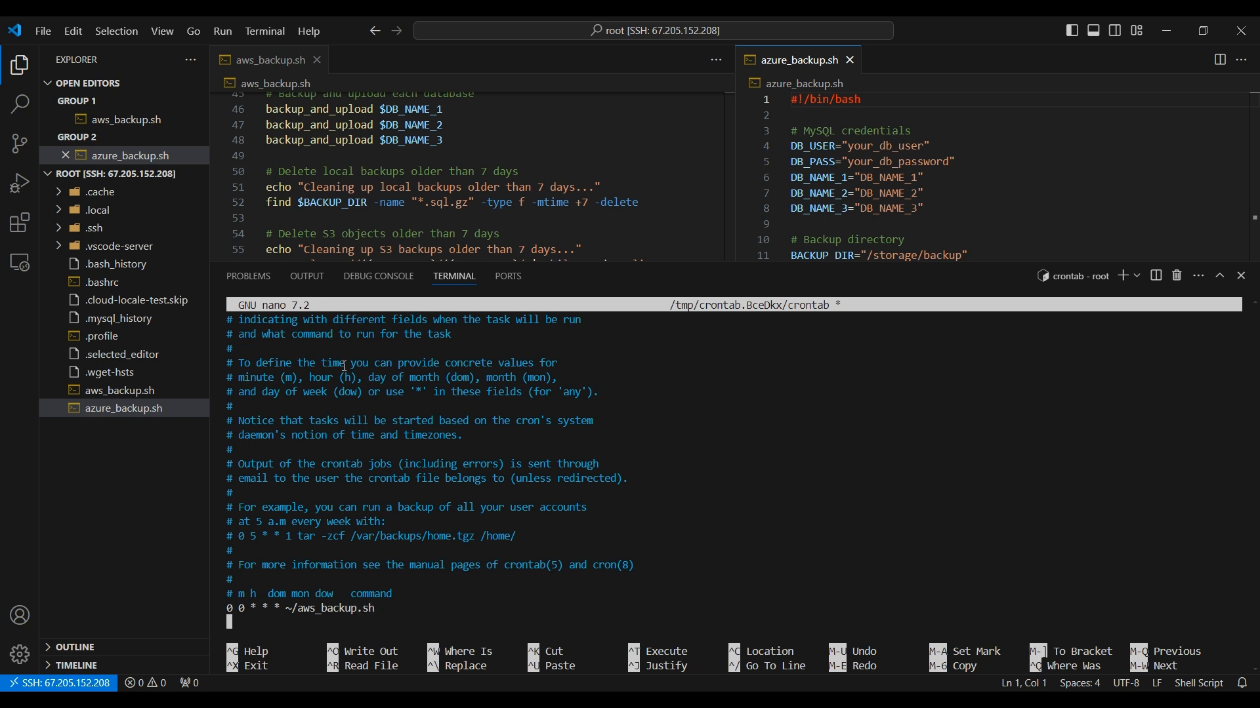
# Step: Add '0 0 * * * ~/azure_backup.sh' for the Azure backup and save the crontab
pyautogui.write('0 0 * * * /path/to/your/script.sh')
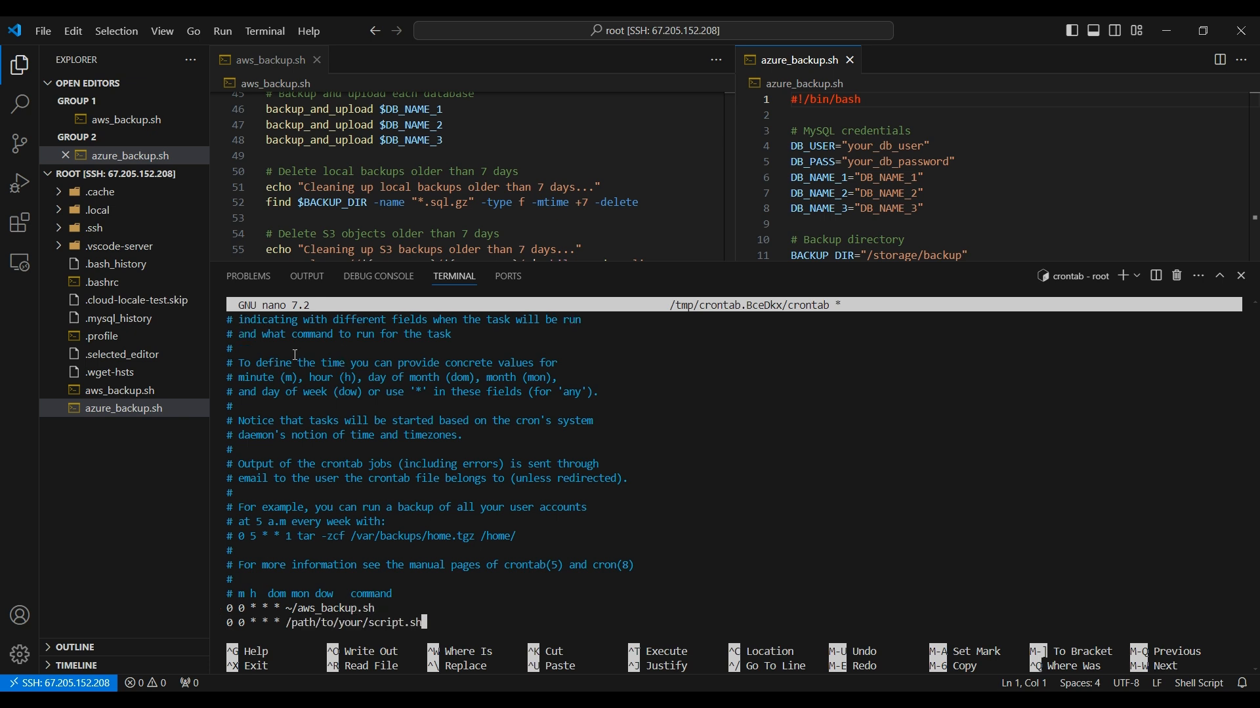
pyautogui.press('BackSpace')
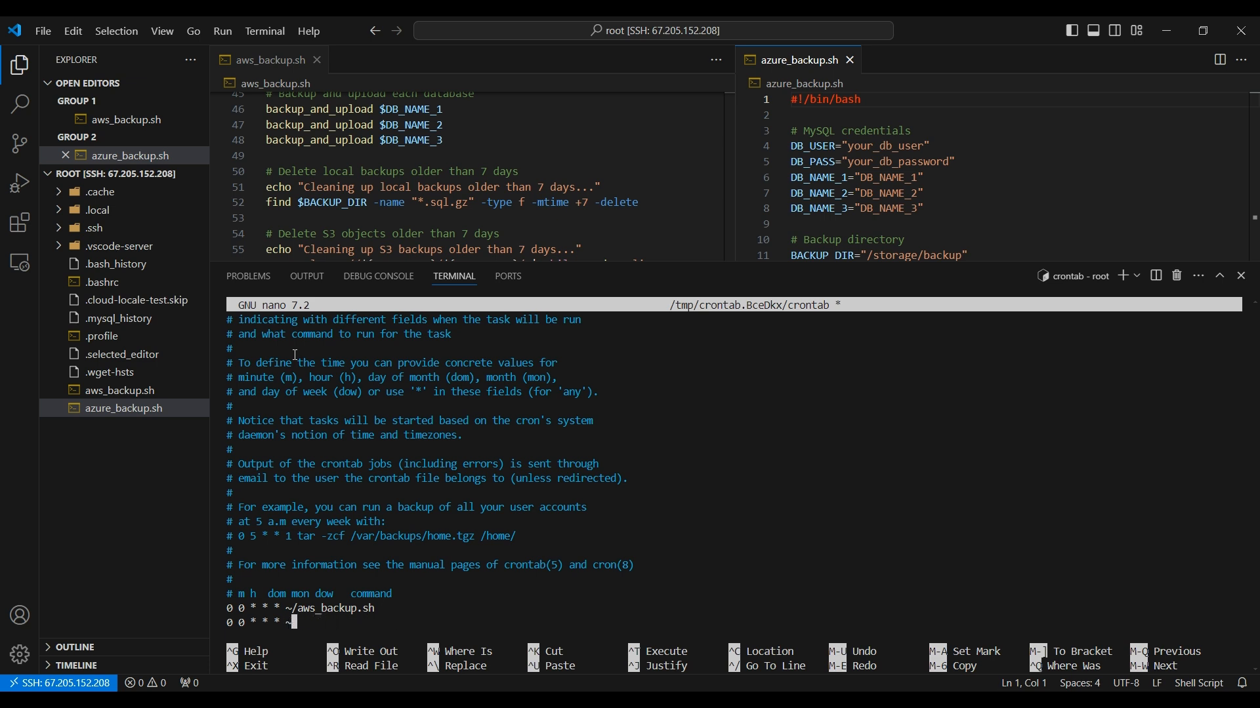
pyautogui.write('az')
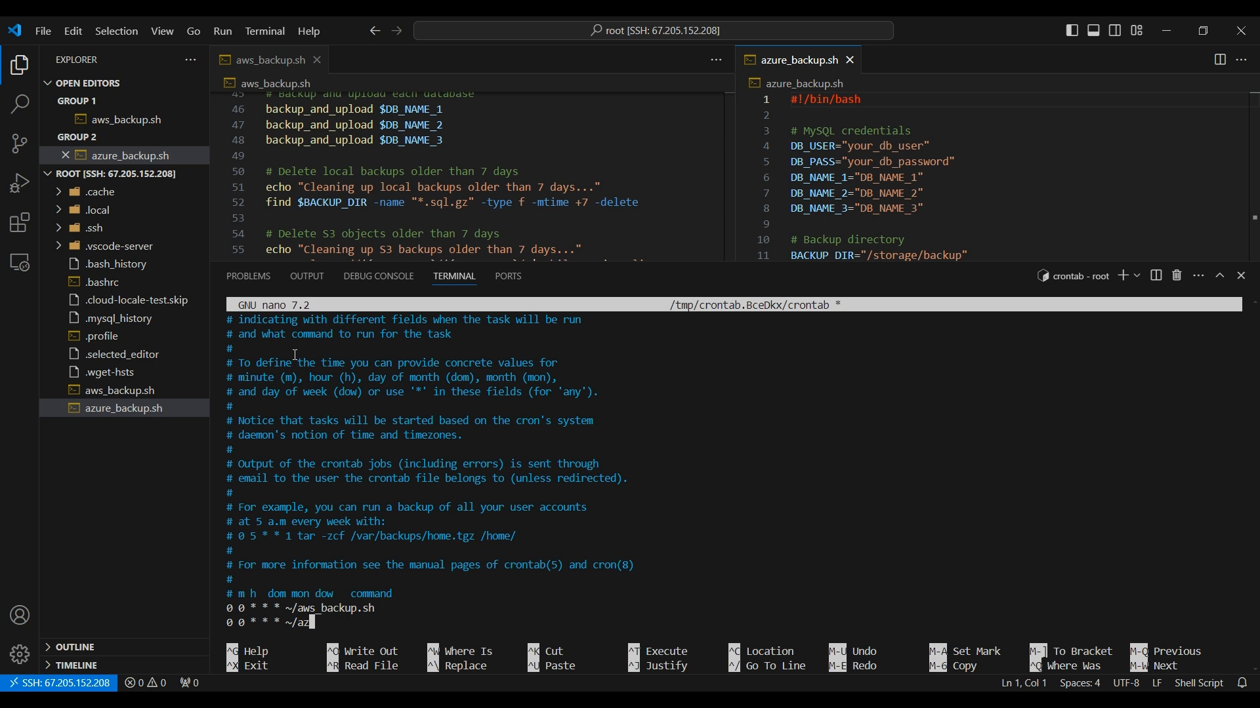
pyautogui.write('ur')
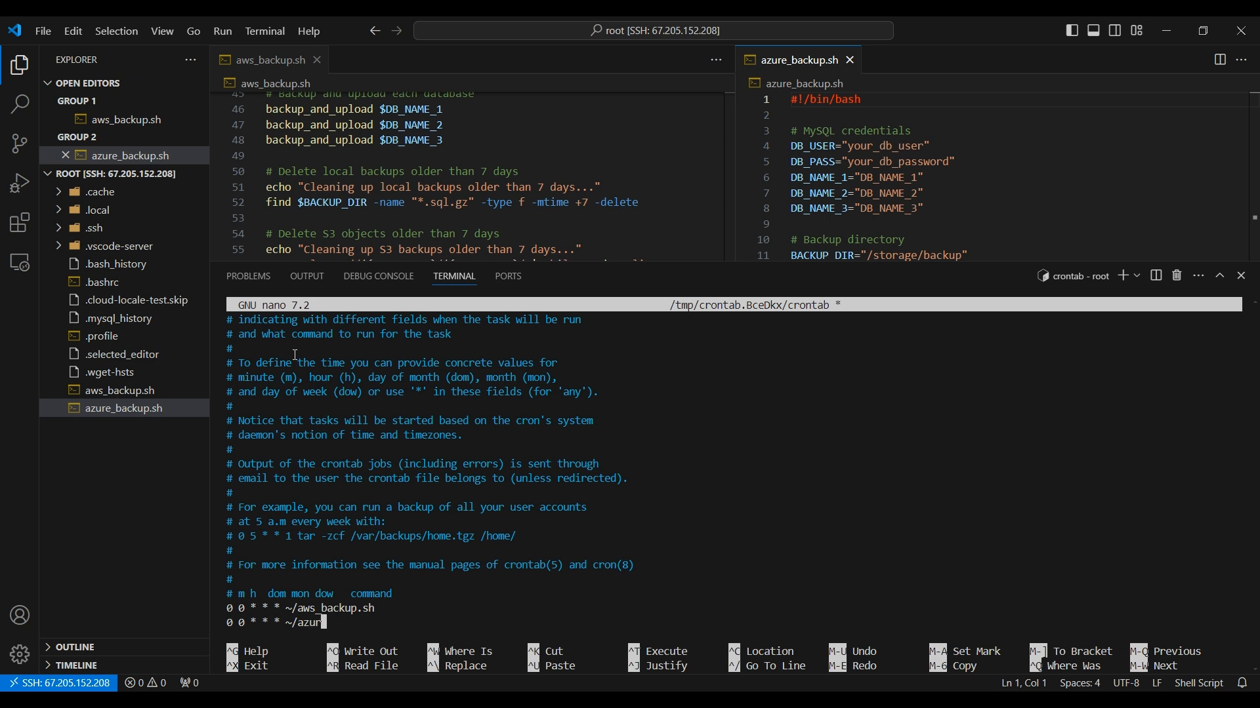
pyautogui.write('e_backup')
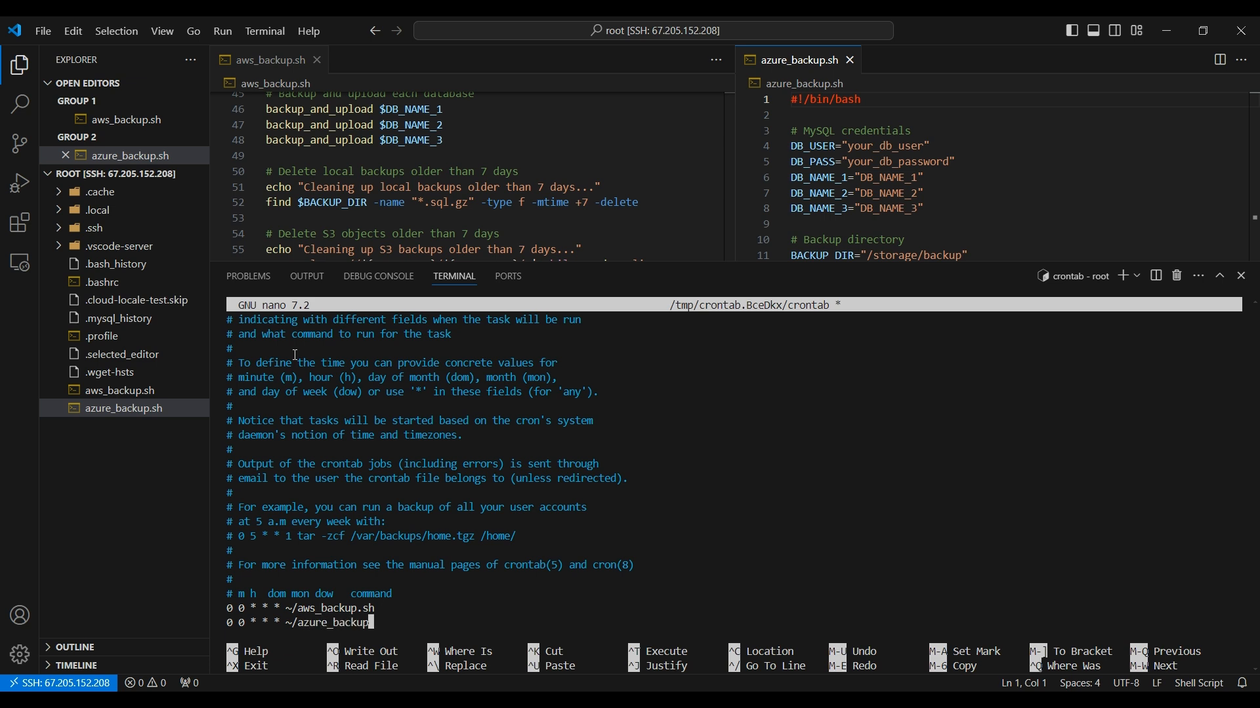
pyautogui.write('.sh')
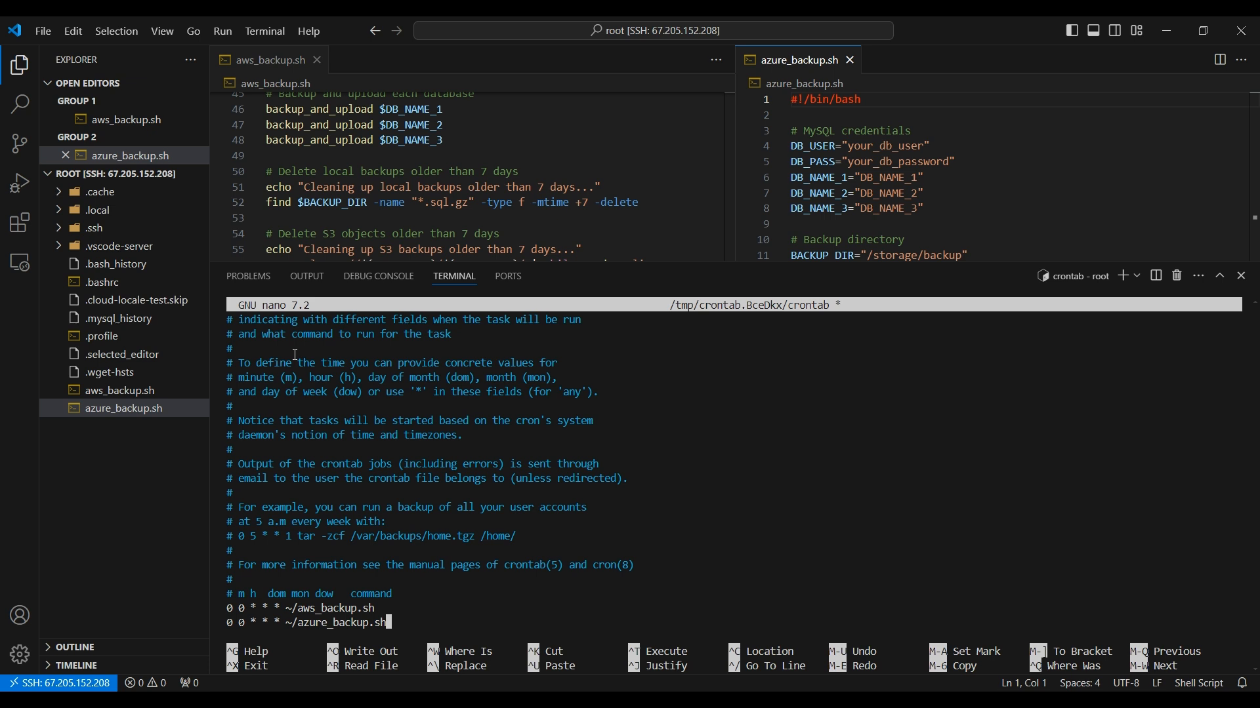
pyautogui.press('ctrl+o')
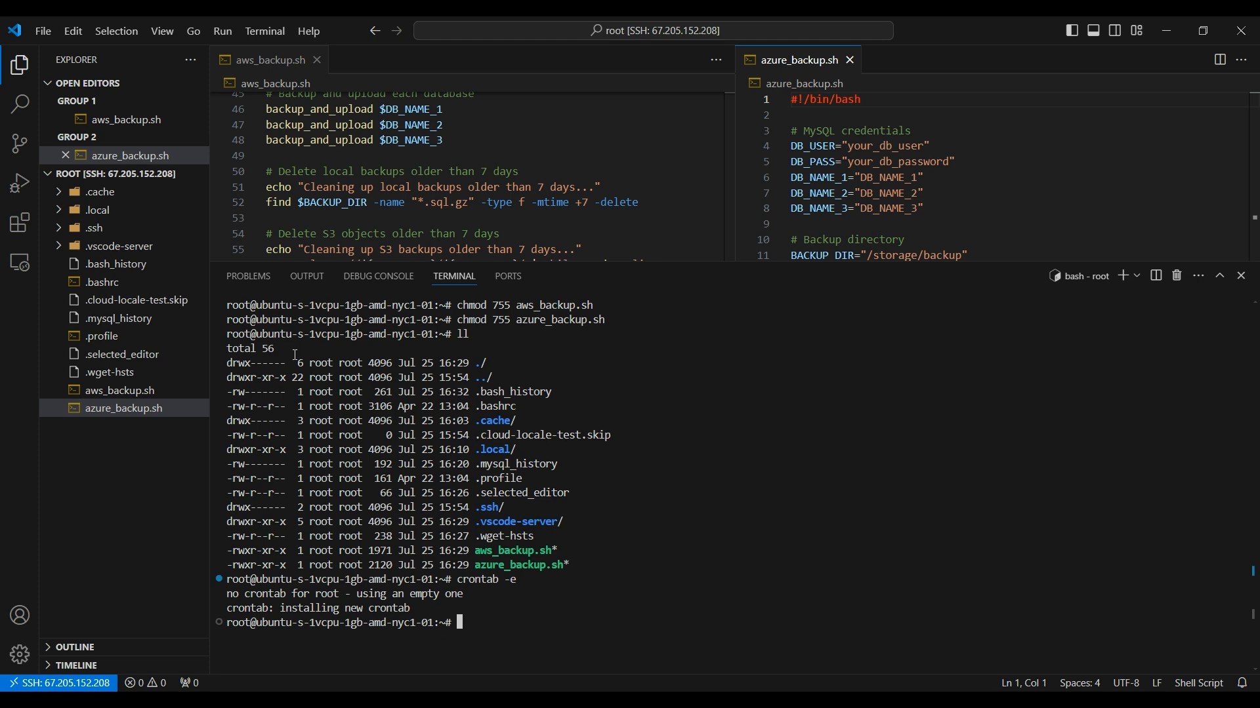
# Step: Run crontab -l to list root's installed midnight backup entries
pyautogui.write('crontab -')
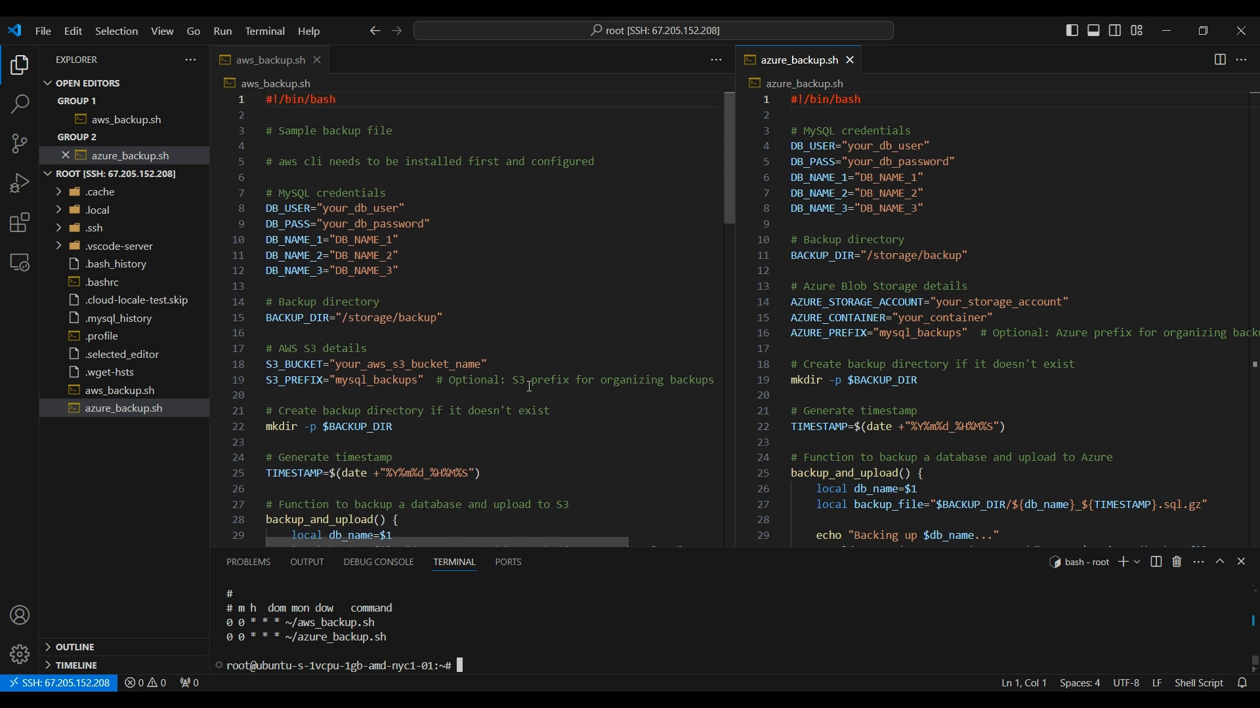
pyautogui.moveTo(471, 318)
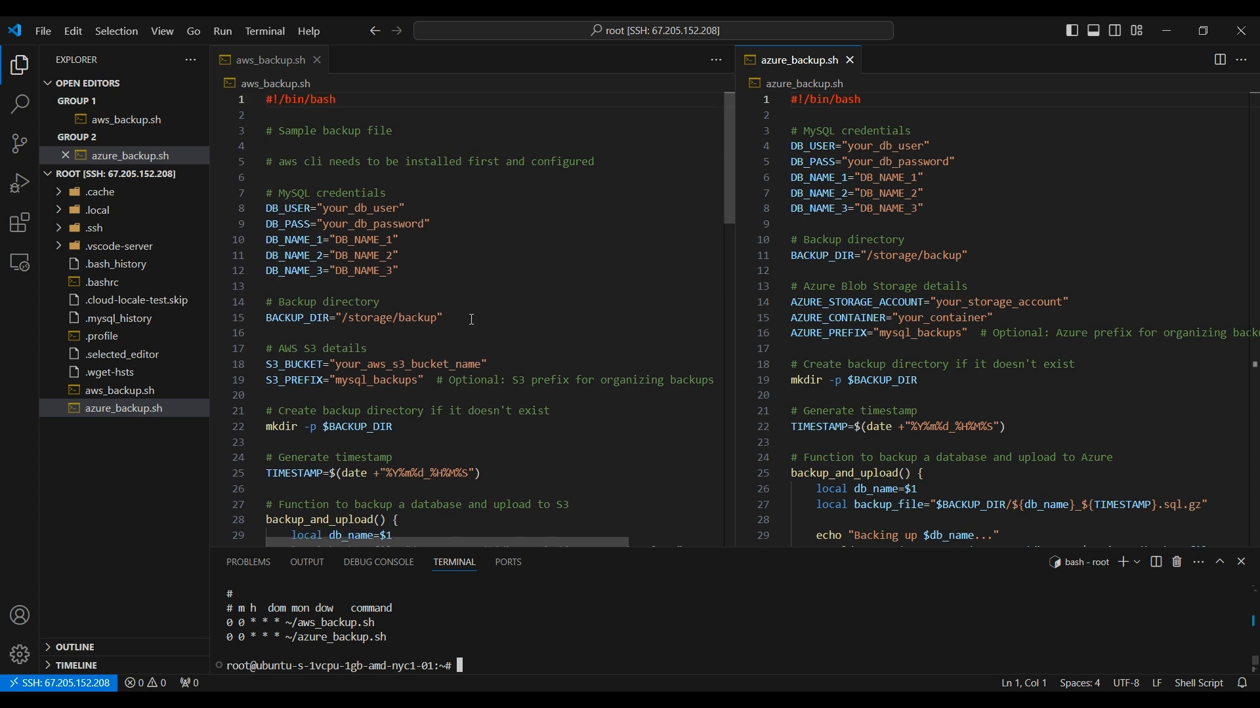
pyautogui.moveTo(986, 282)
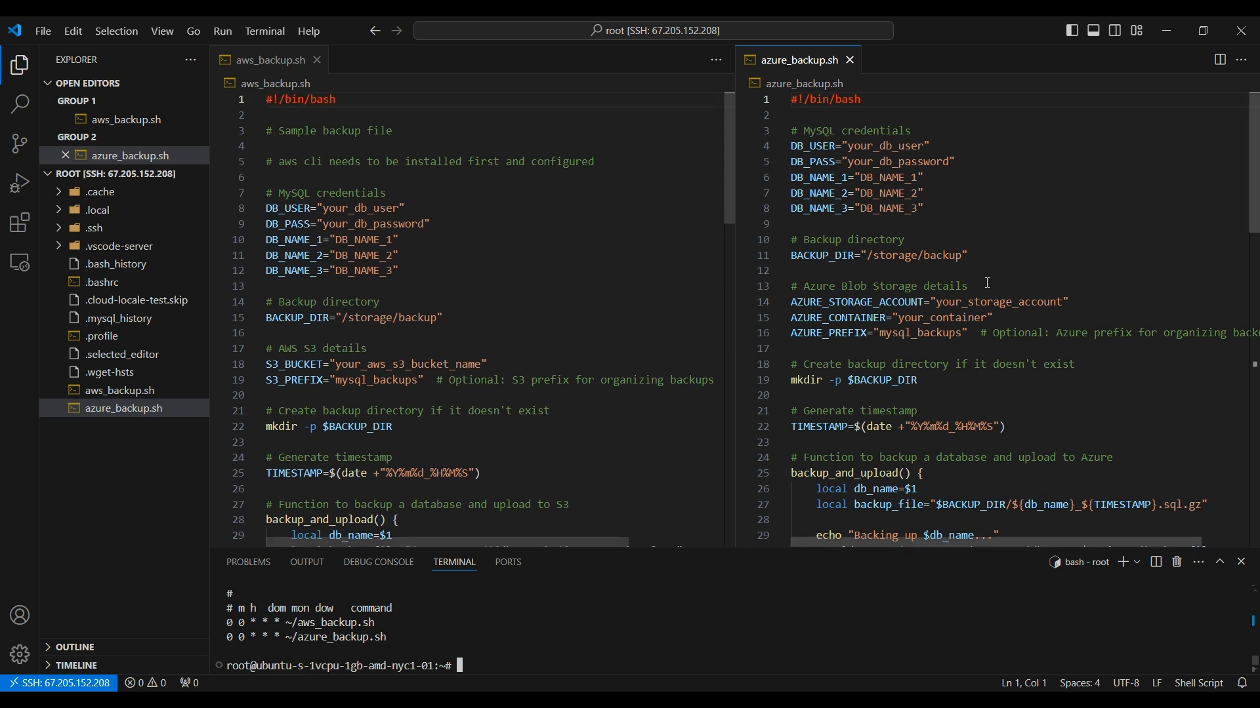